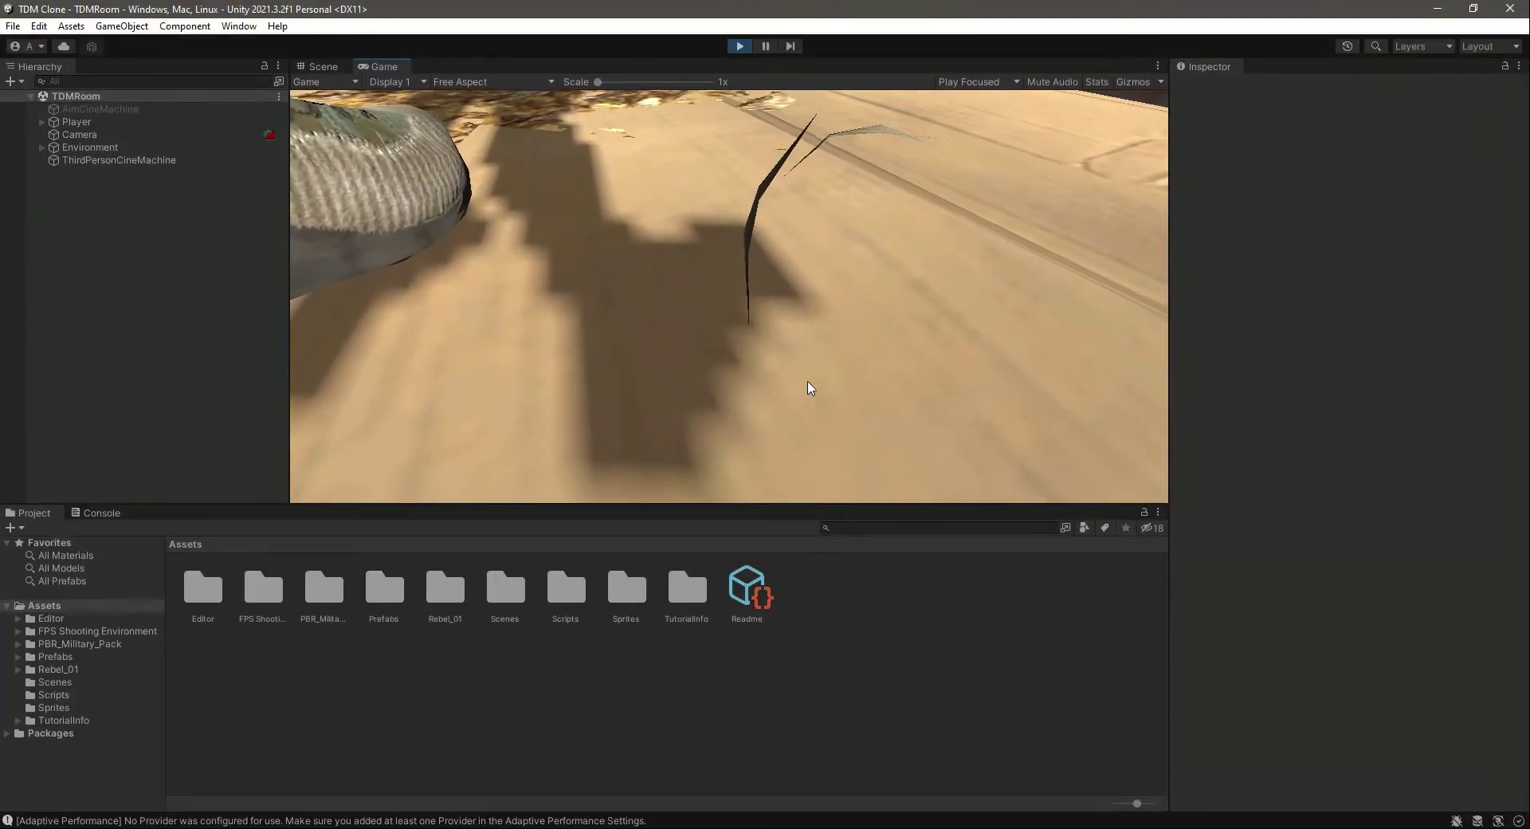
# Step: Stop the TDMRoom soldier play test and return to the scene editor
pyautogui.click(739, 47)
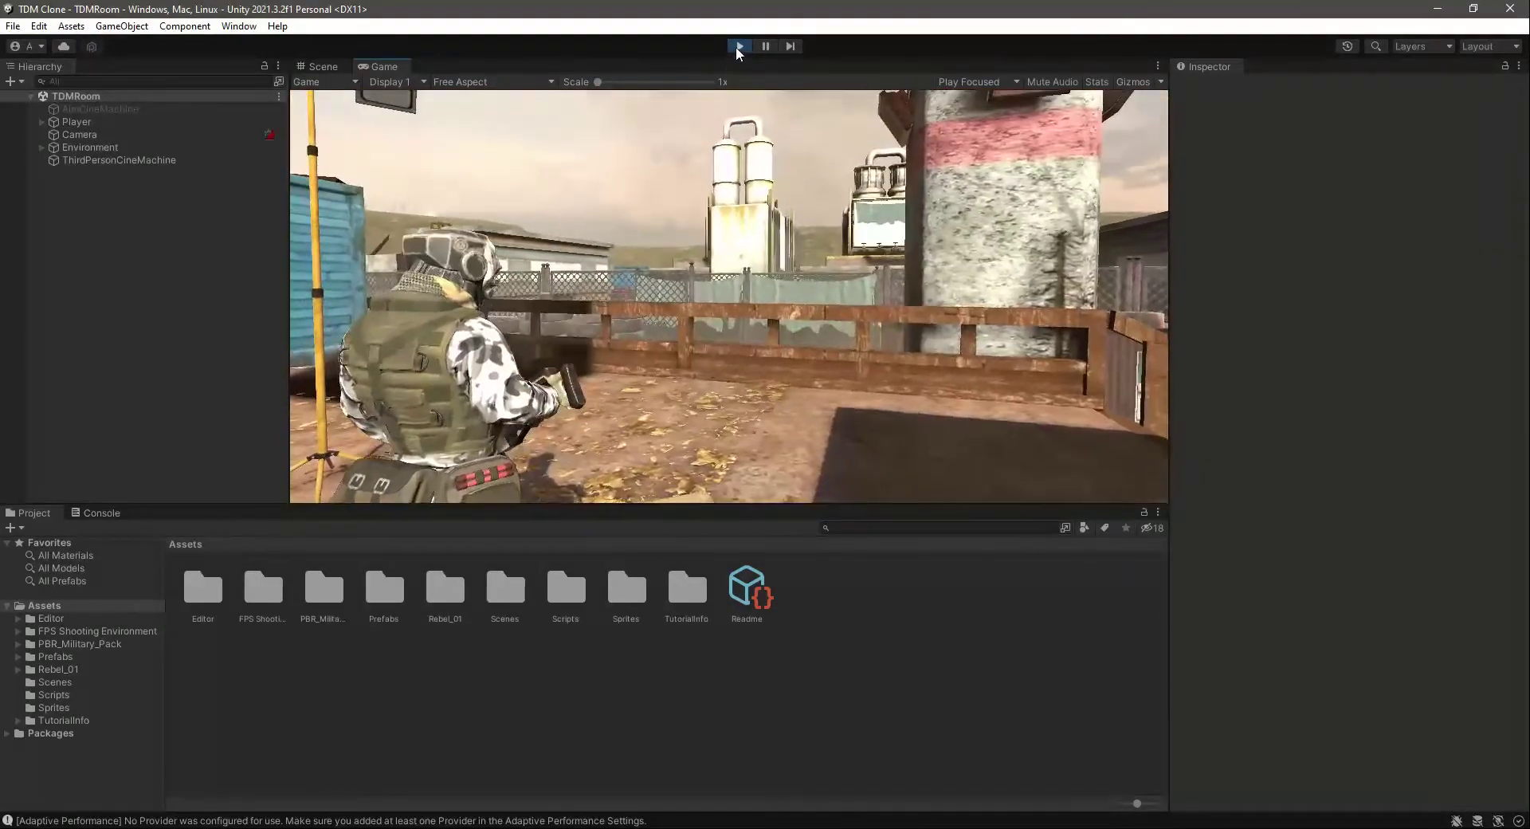
pyautogui.click(739, 46)
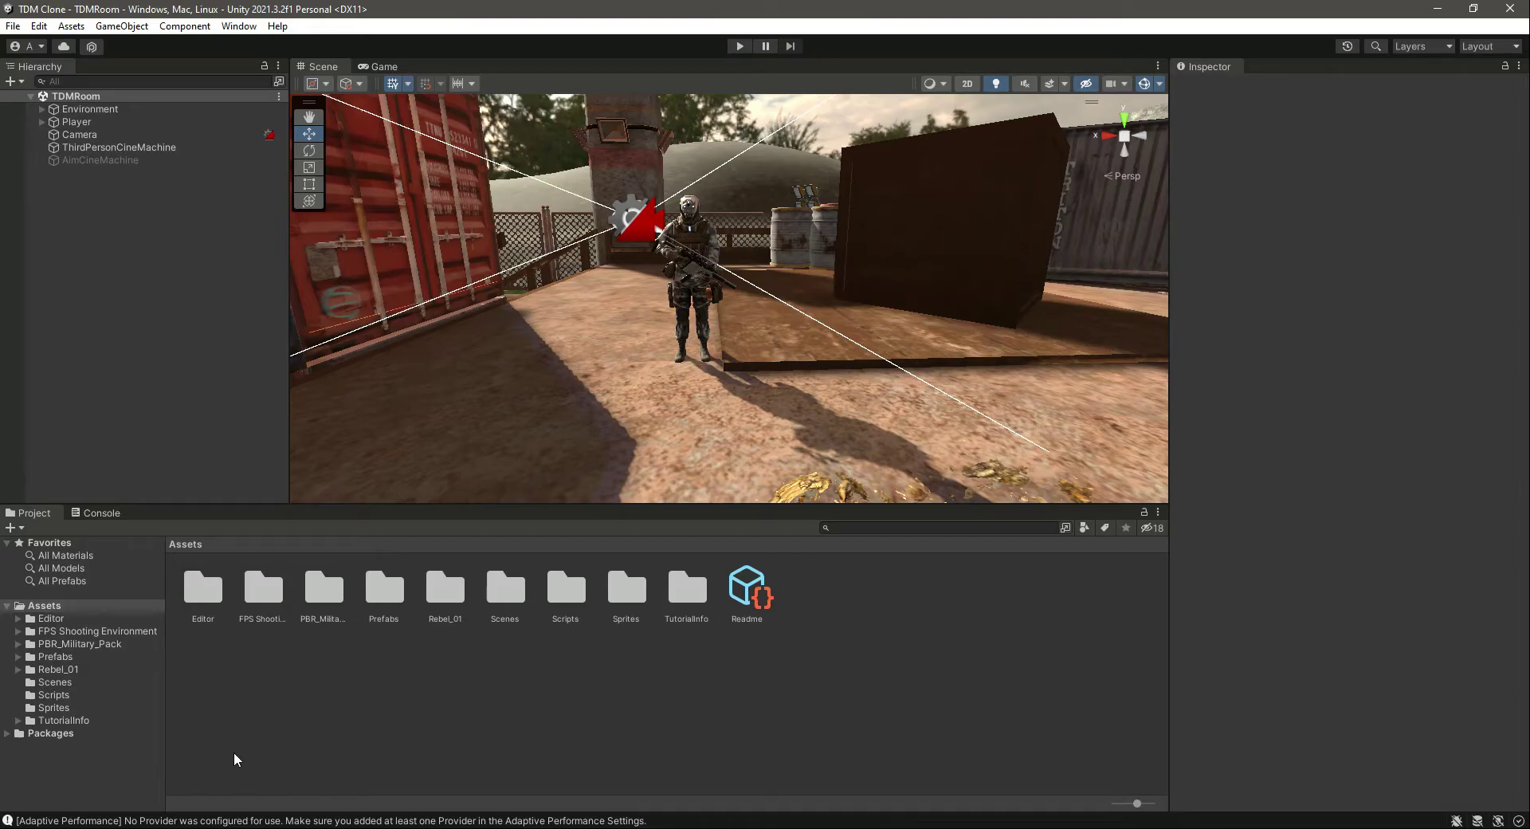
# Step: Create an 'Environment' tag for the Environment object
pyautogui.click(90, 108)
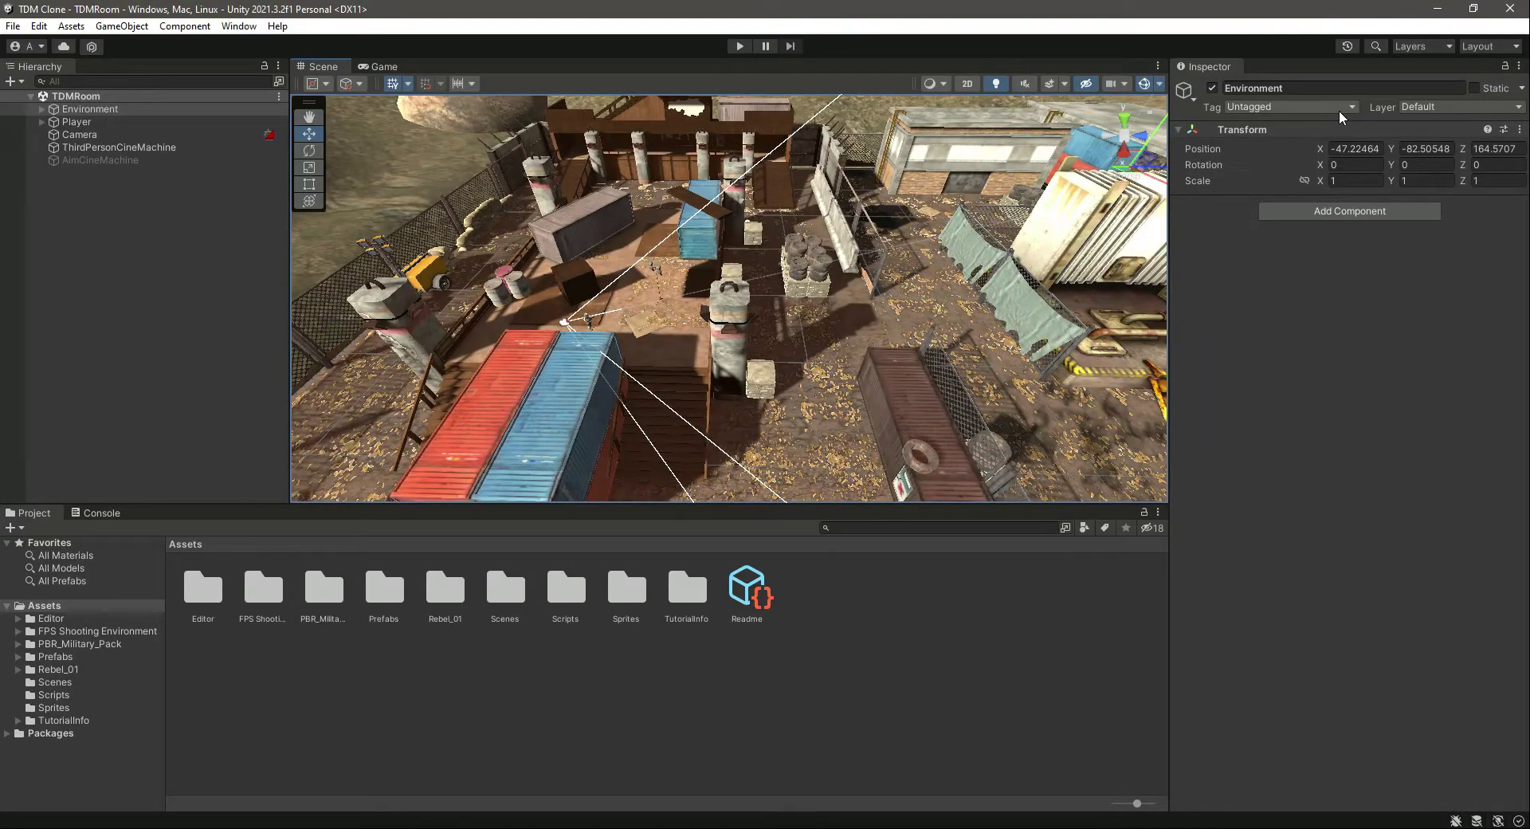
pyautogui.click(1349, 107)
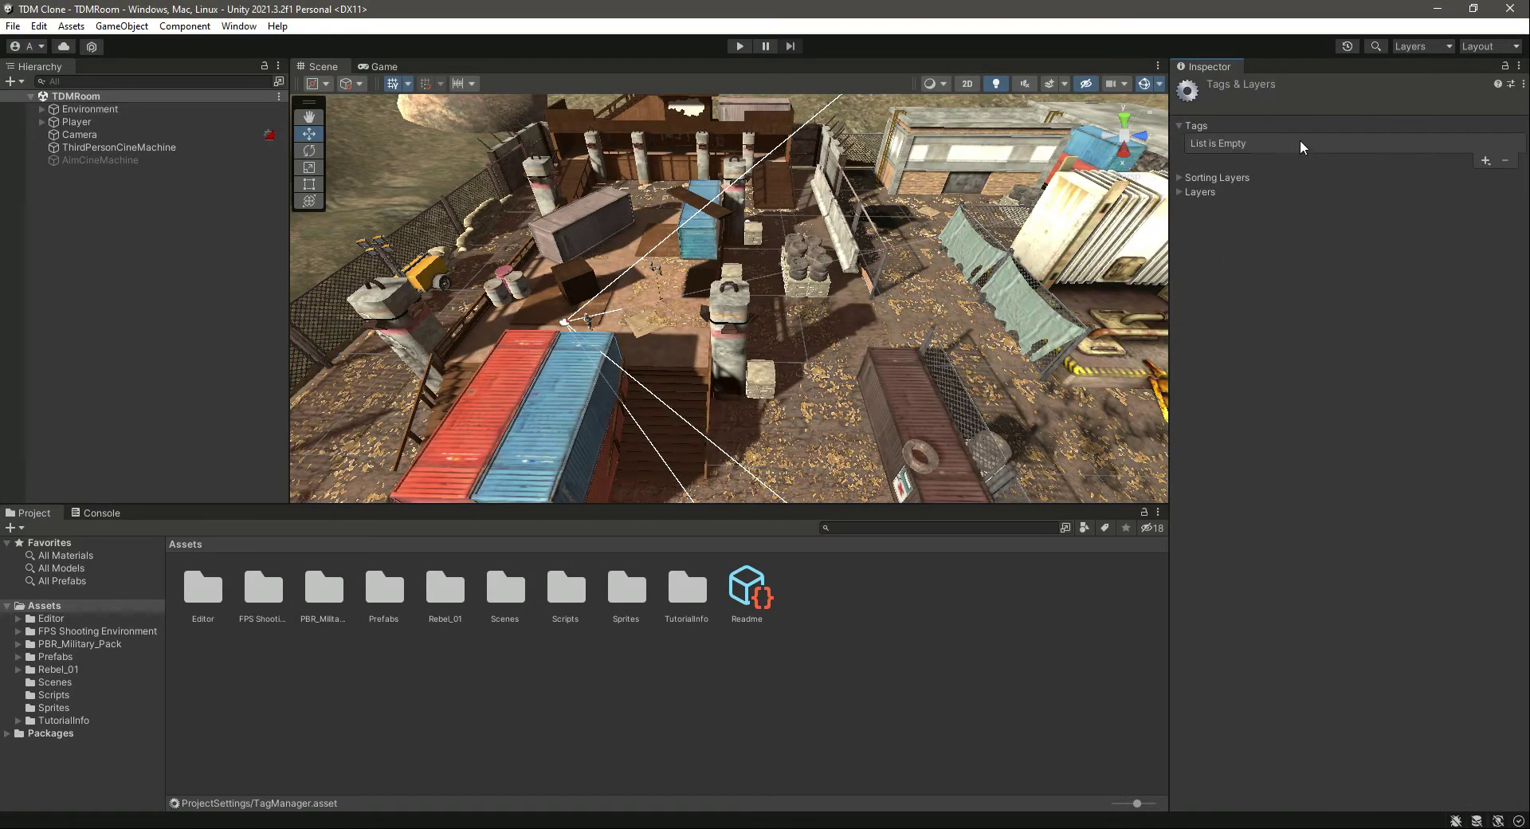
pyautogui.click(1485, 159)
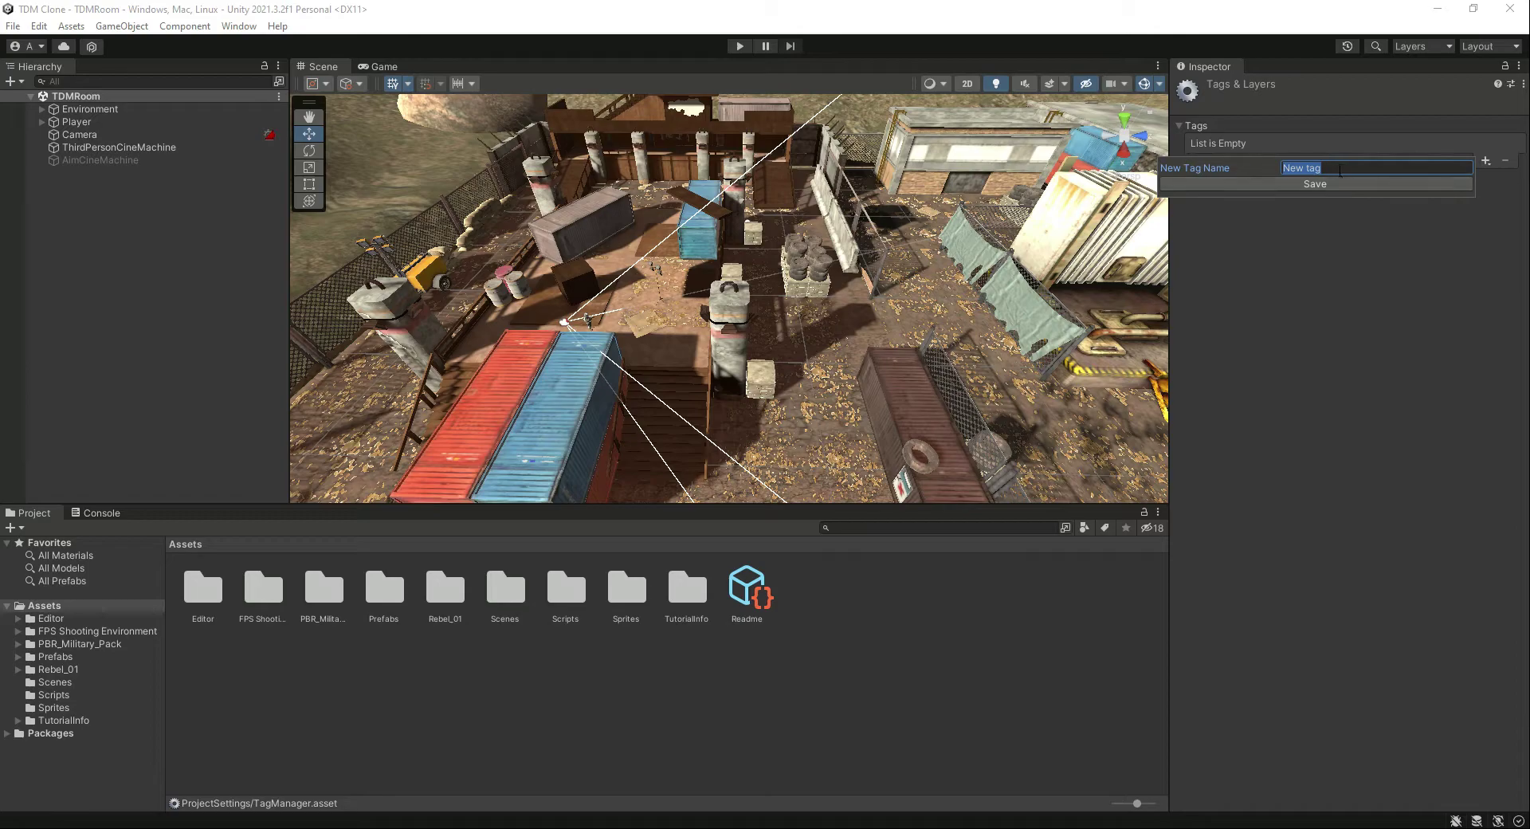
pyautogui.write('Environm')
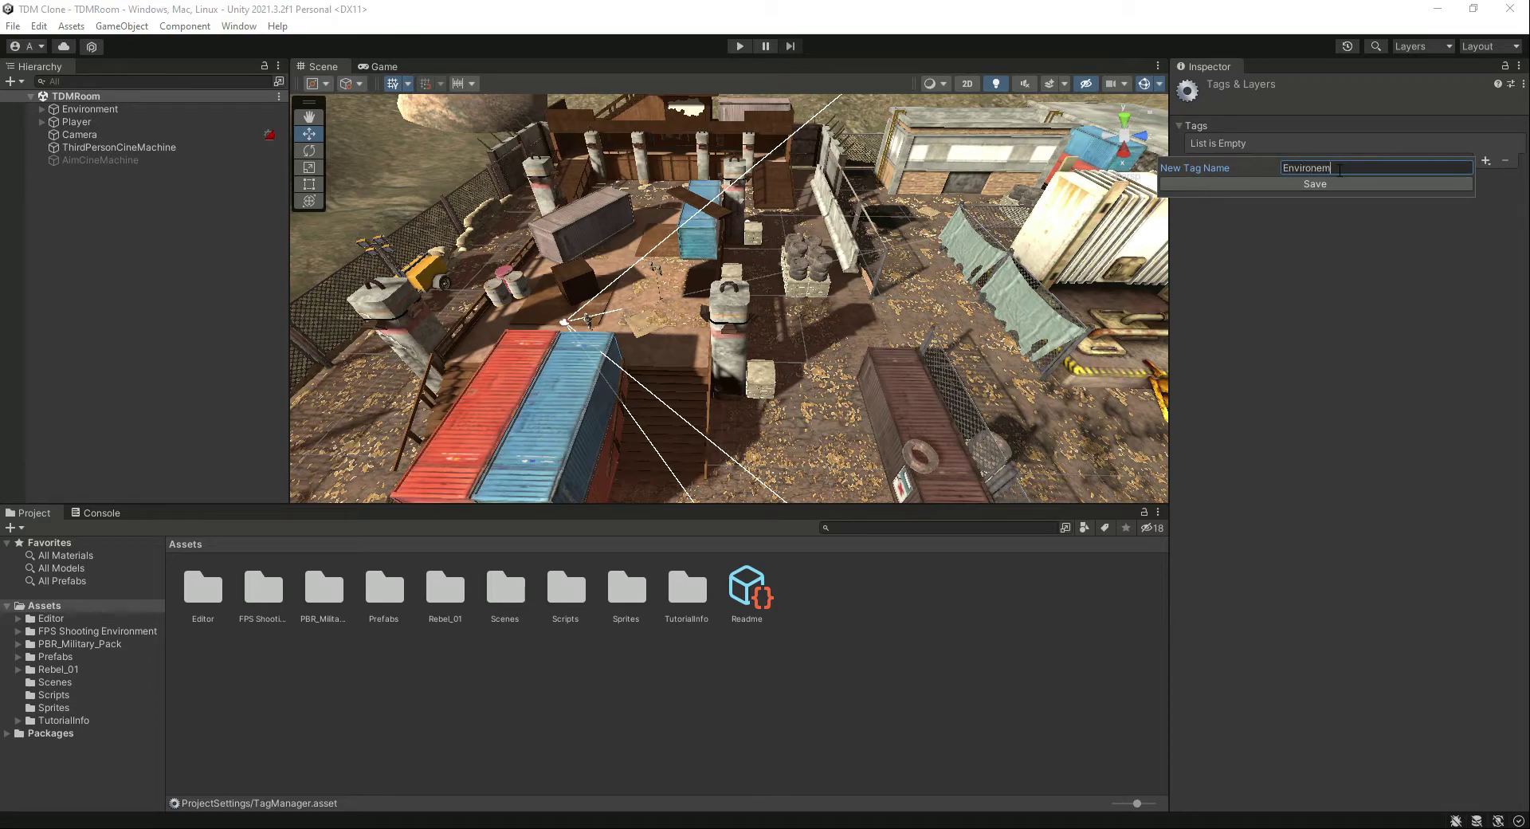
pyautogui.click(1314, 183)
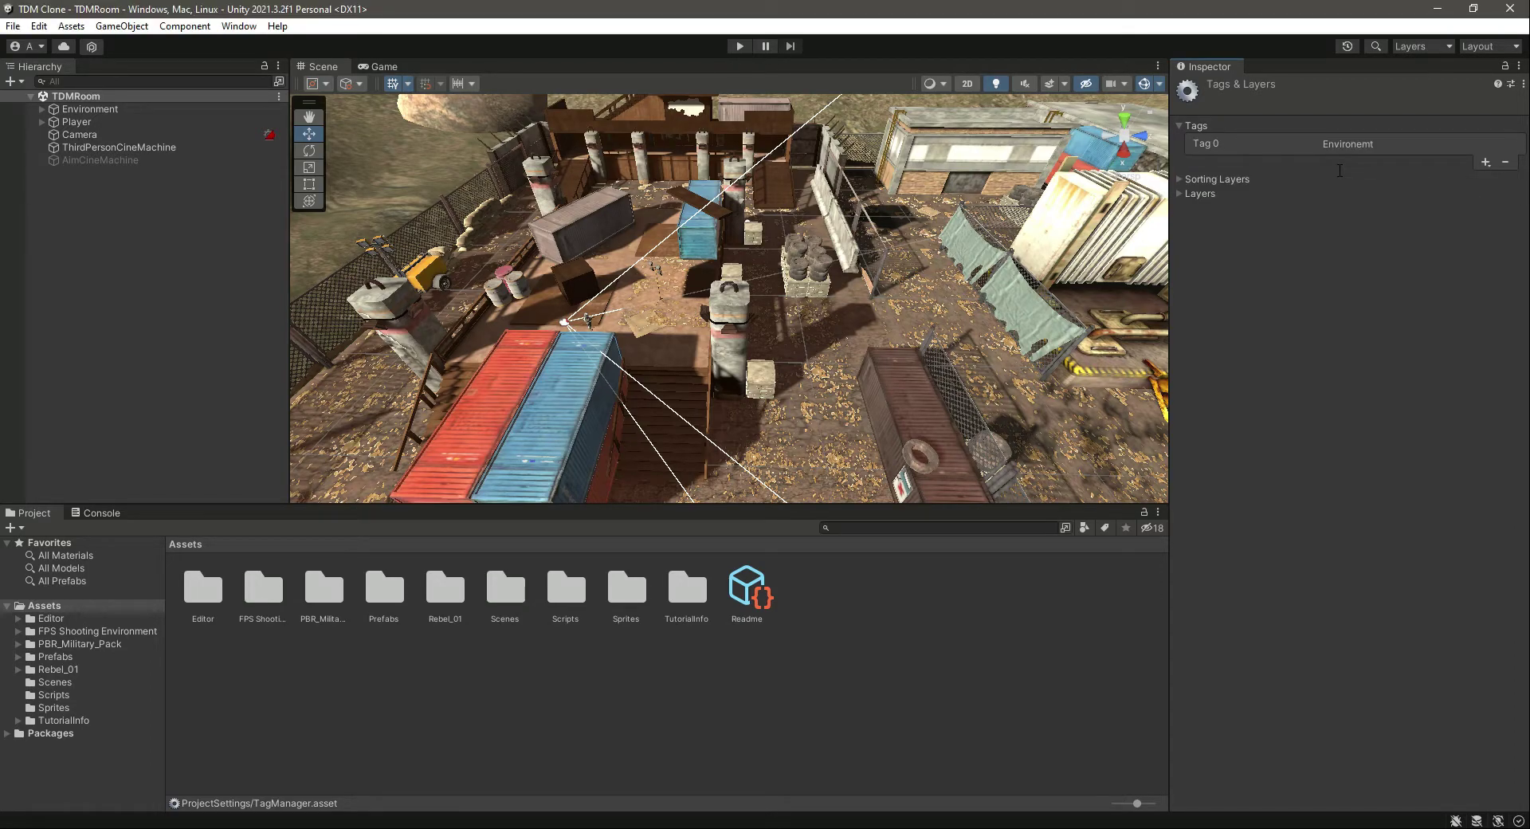
# Step: Name User Layer 12 'Environment' and apply it to Environment and all children
pyautogui.click(1290, 107)
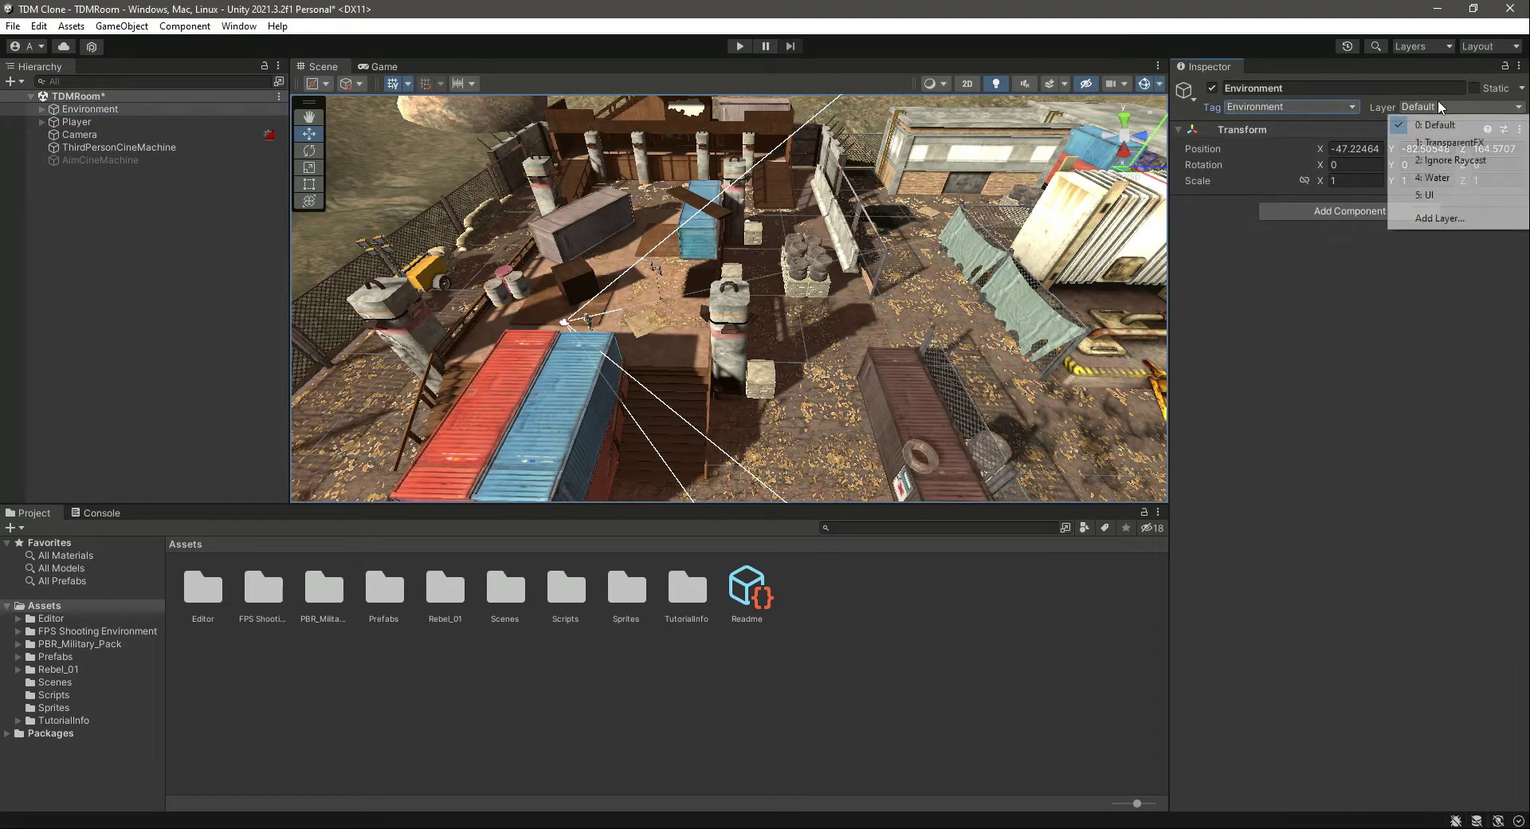
pyautogui.click(1439, 217)
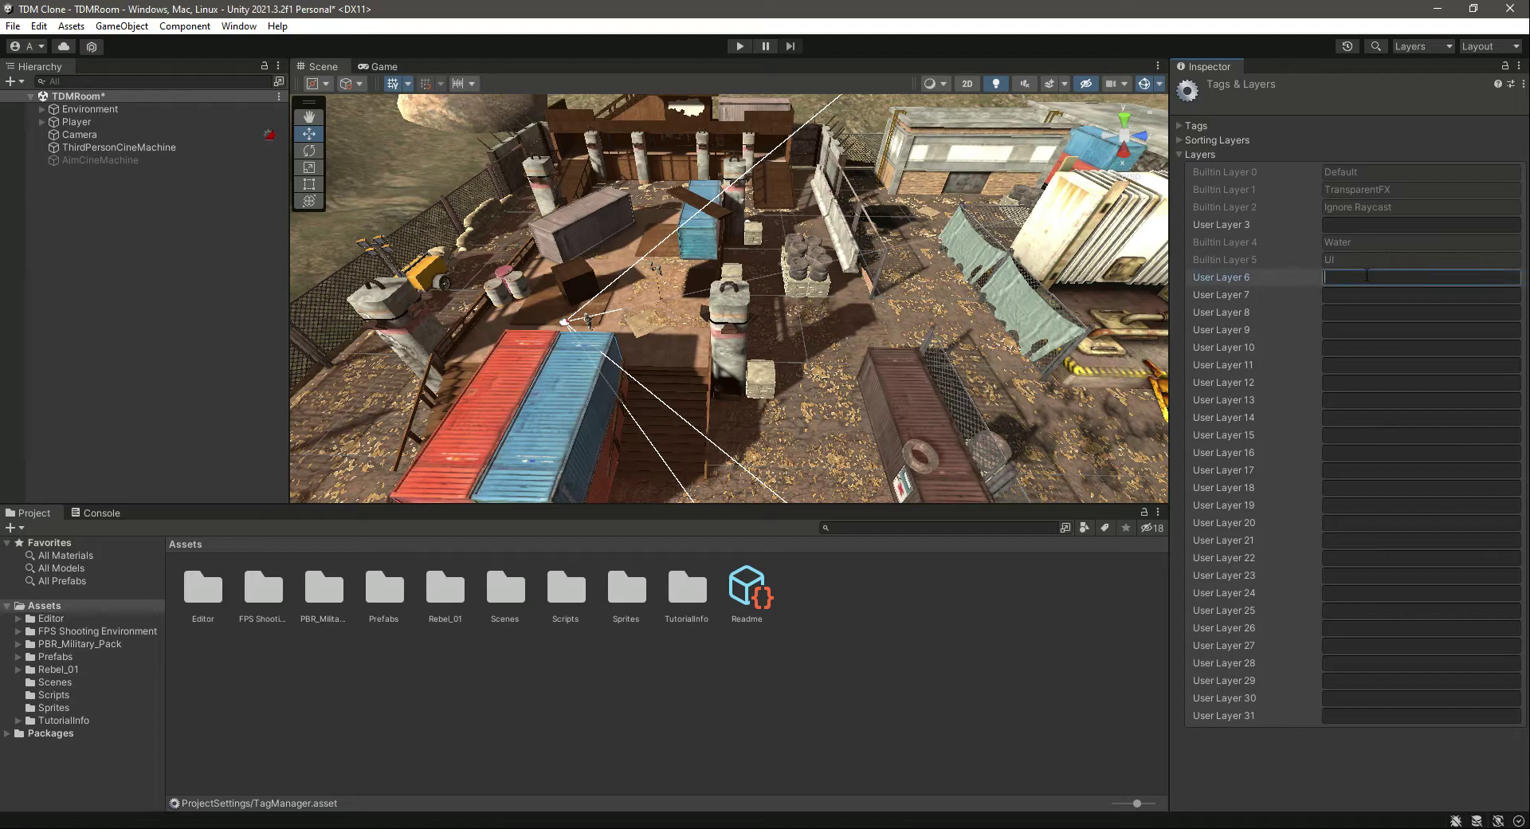
pyautogui.click(1419, 382)
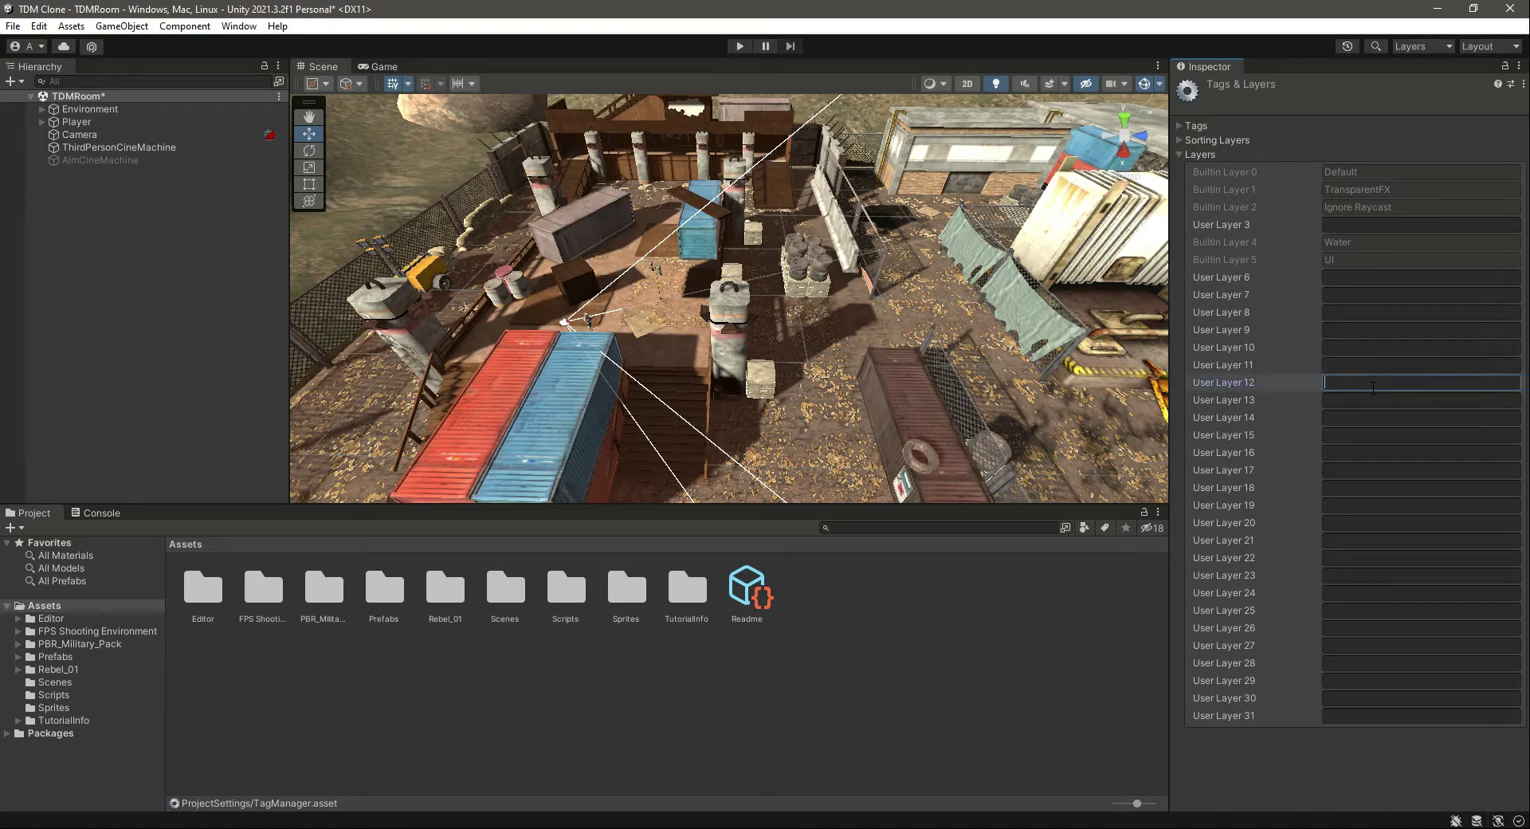
pyautogui.write('Environment')
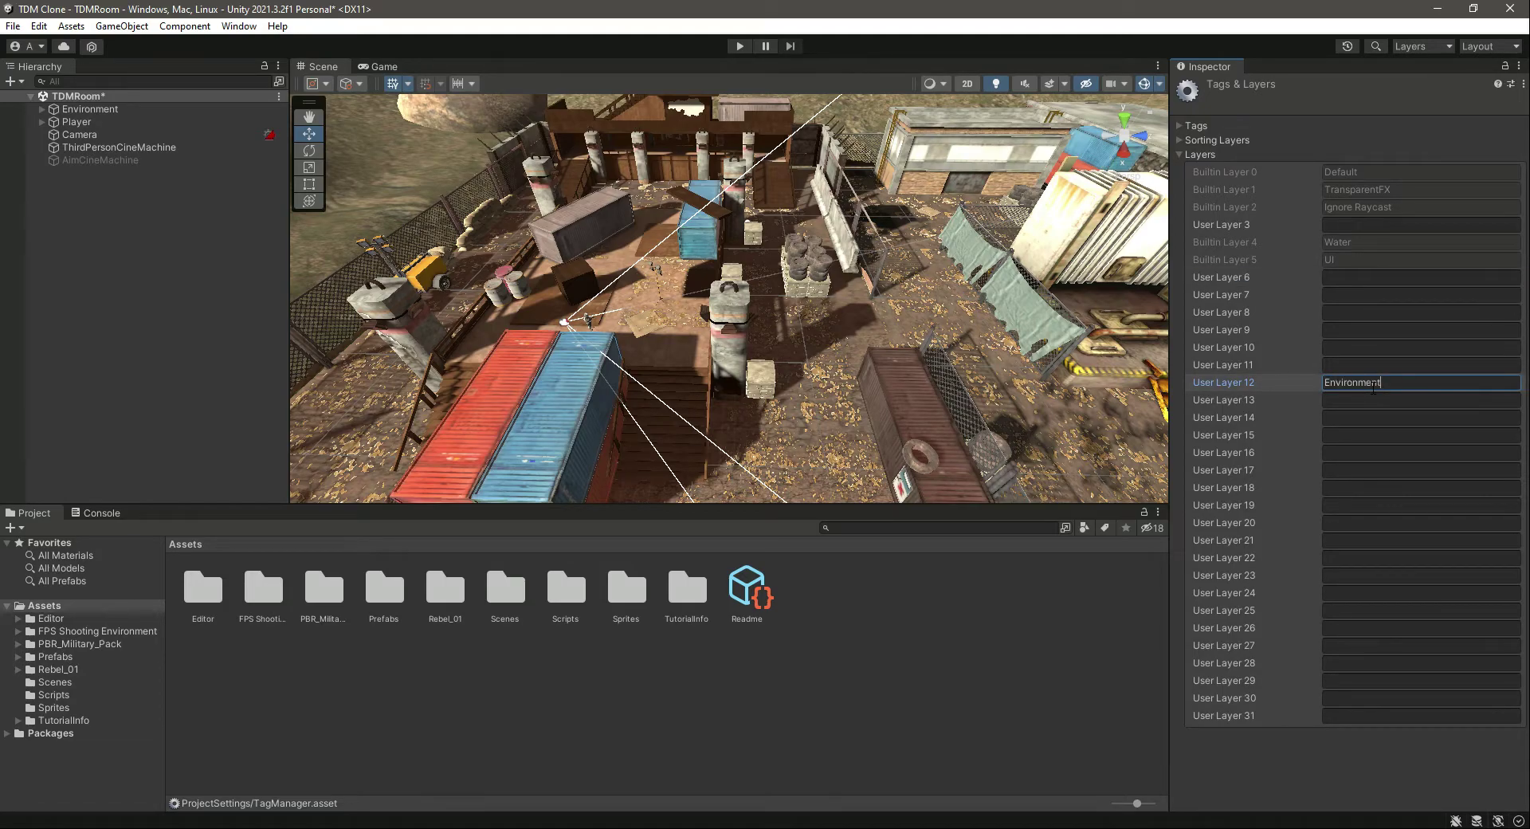
pyautogui.click(90, 108)
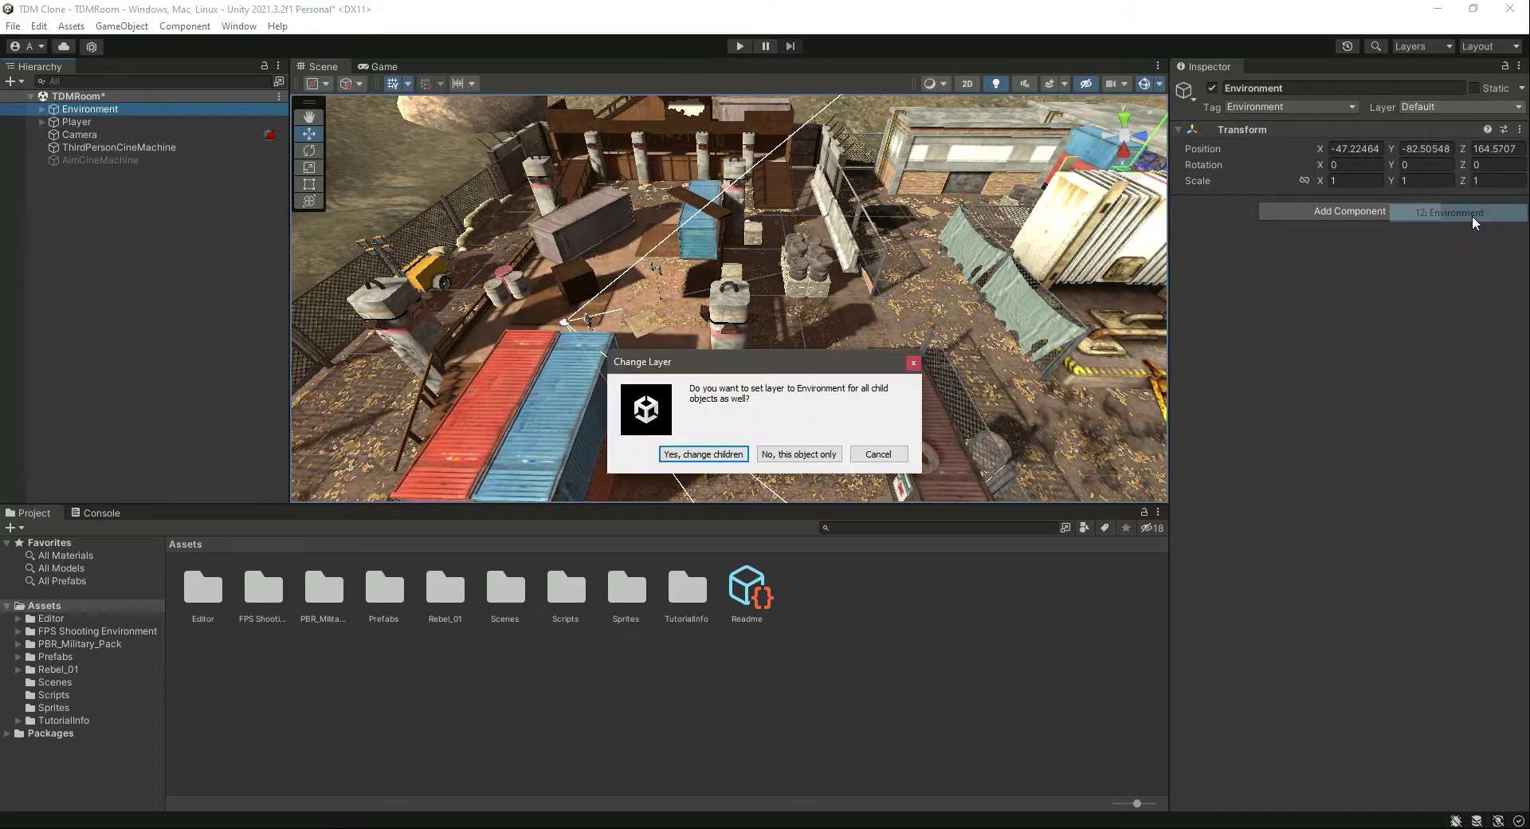
pyautogui.click(701, 454)
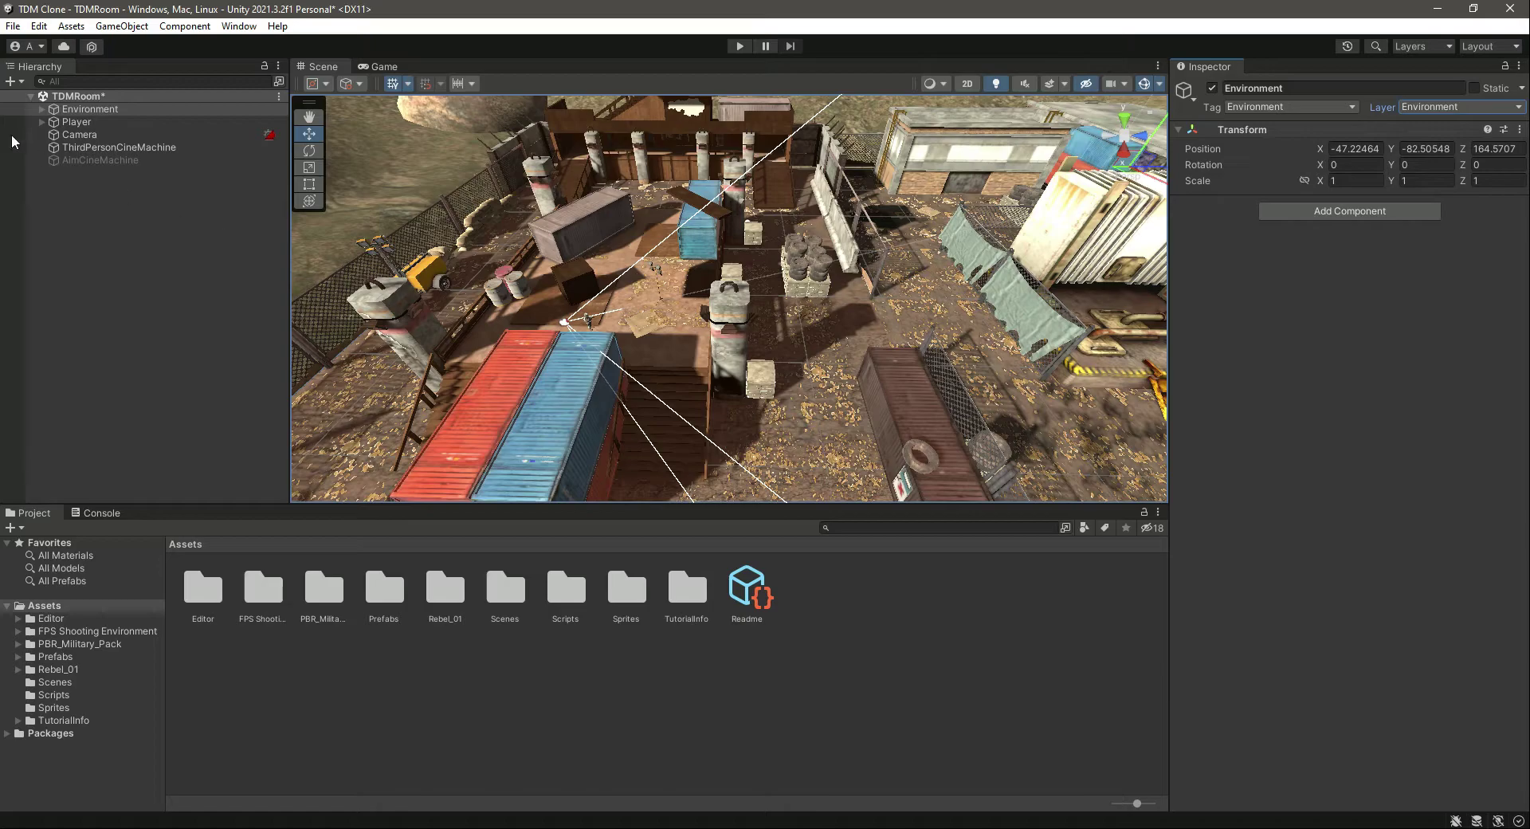
# Step: Give Player the Player tag and a new Player layer (User Layer 6), including children
pyautogui.click(76, 121)
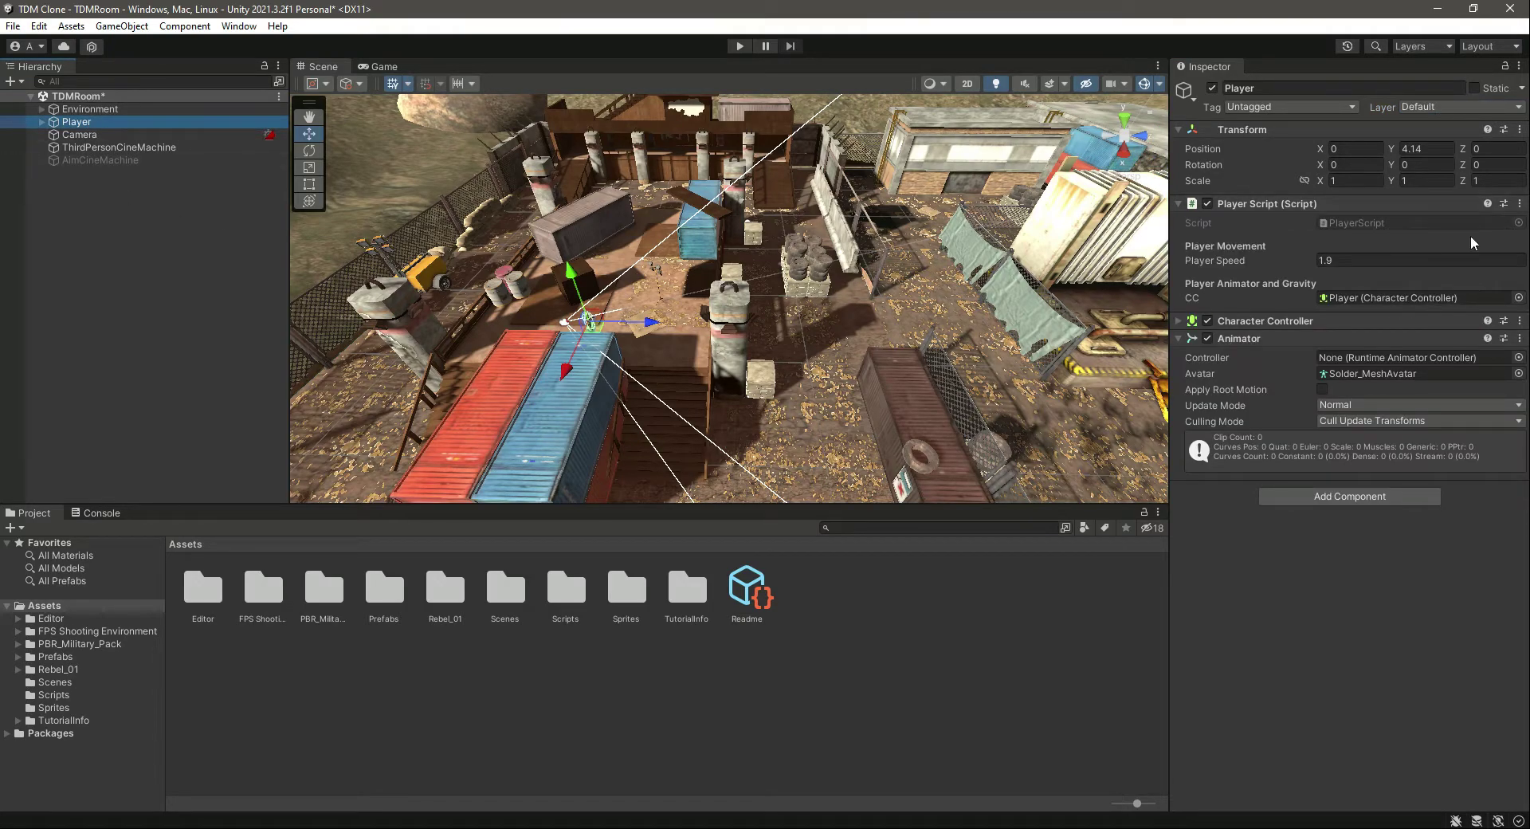
pyautogui.click(1287, 106)
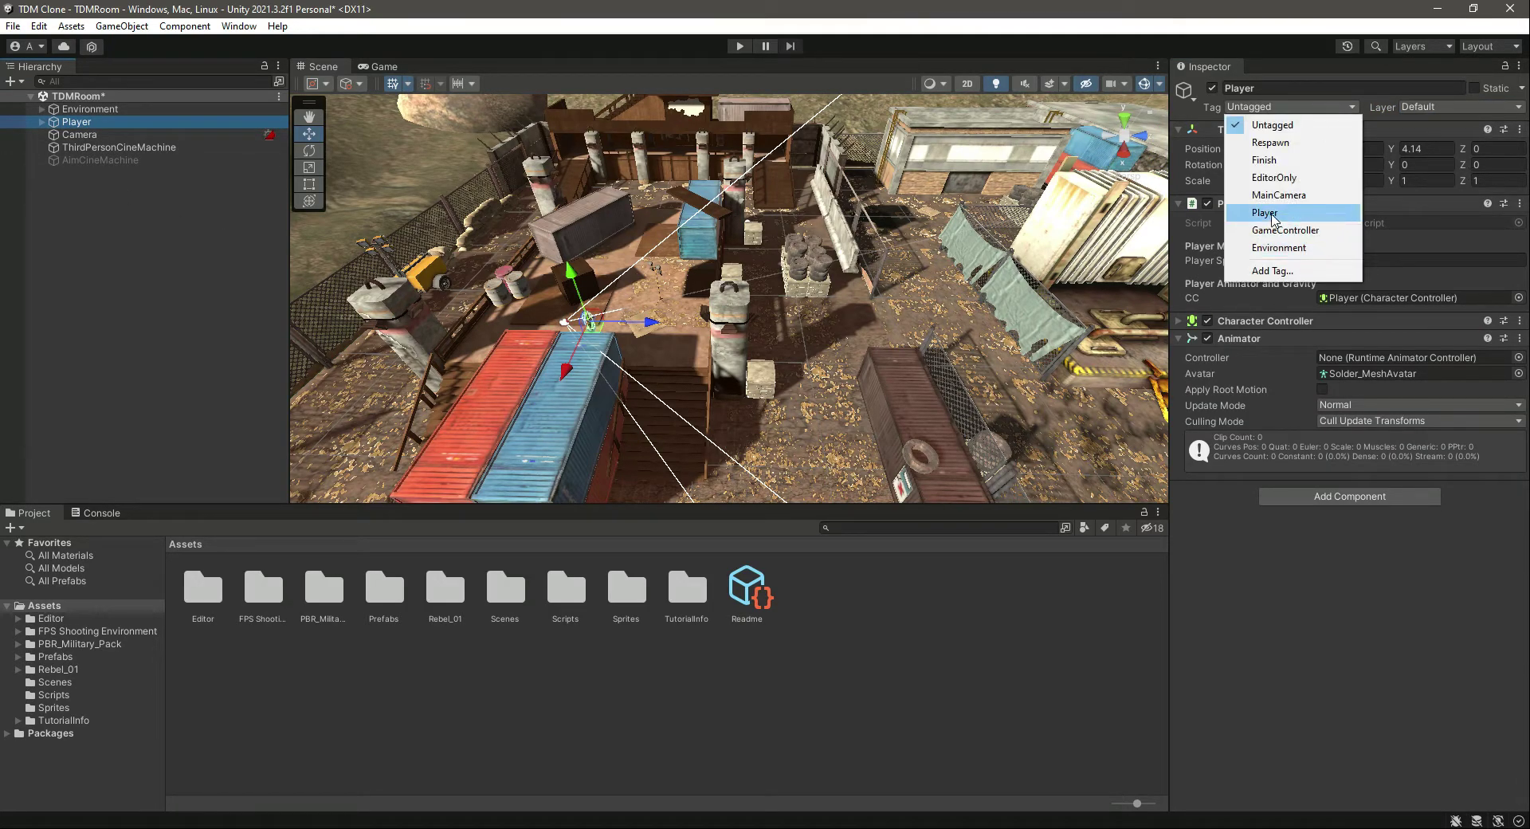
pyautogui.click(1272, 270)
pyautogui.write('P')
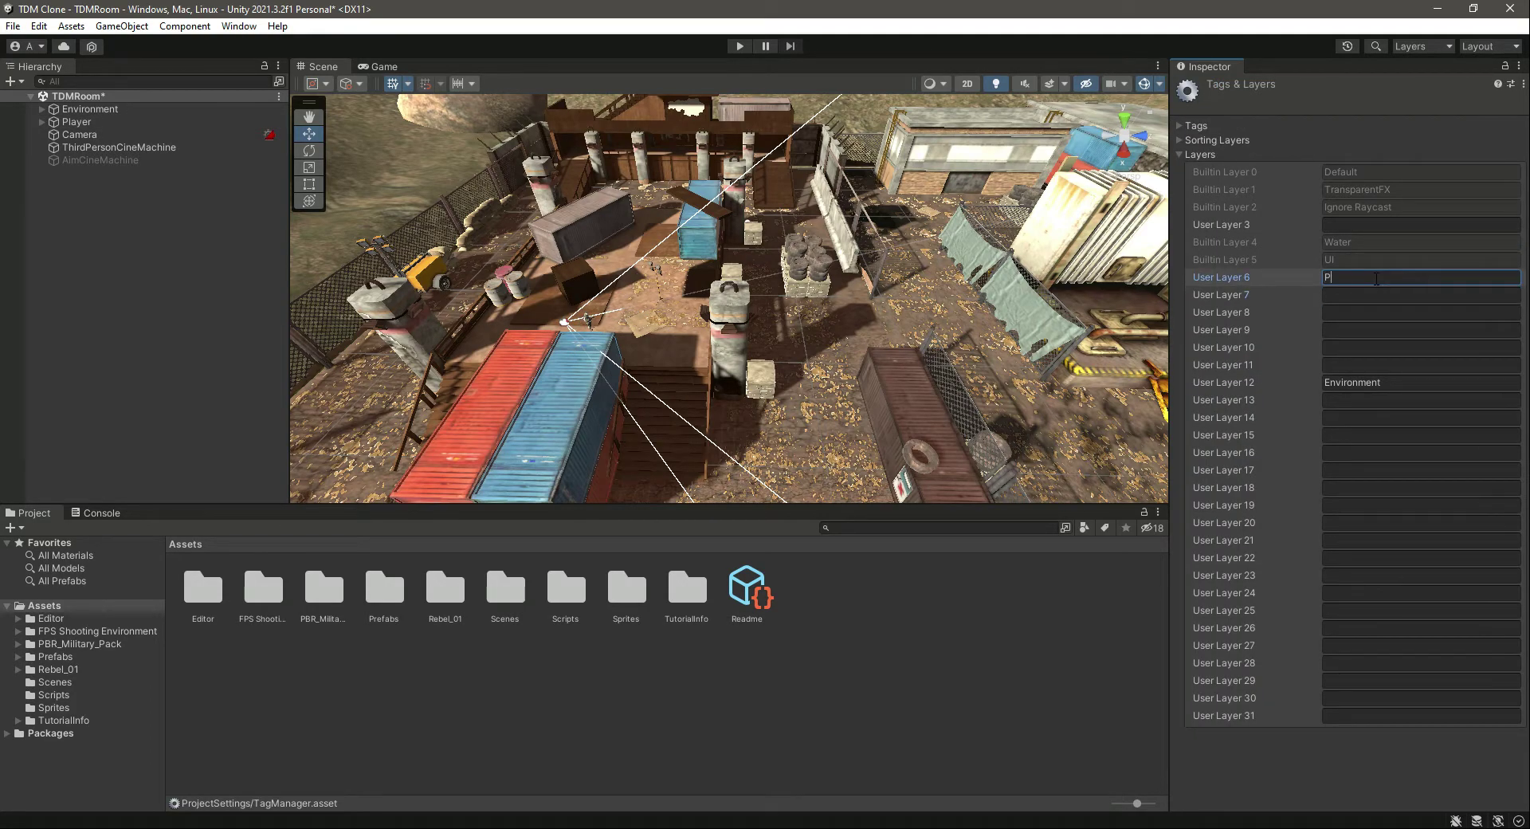
pyautogui.write('layer')
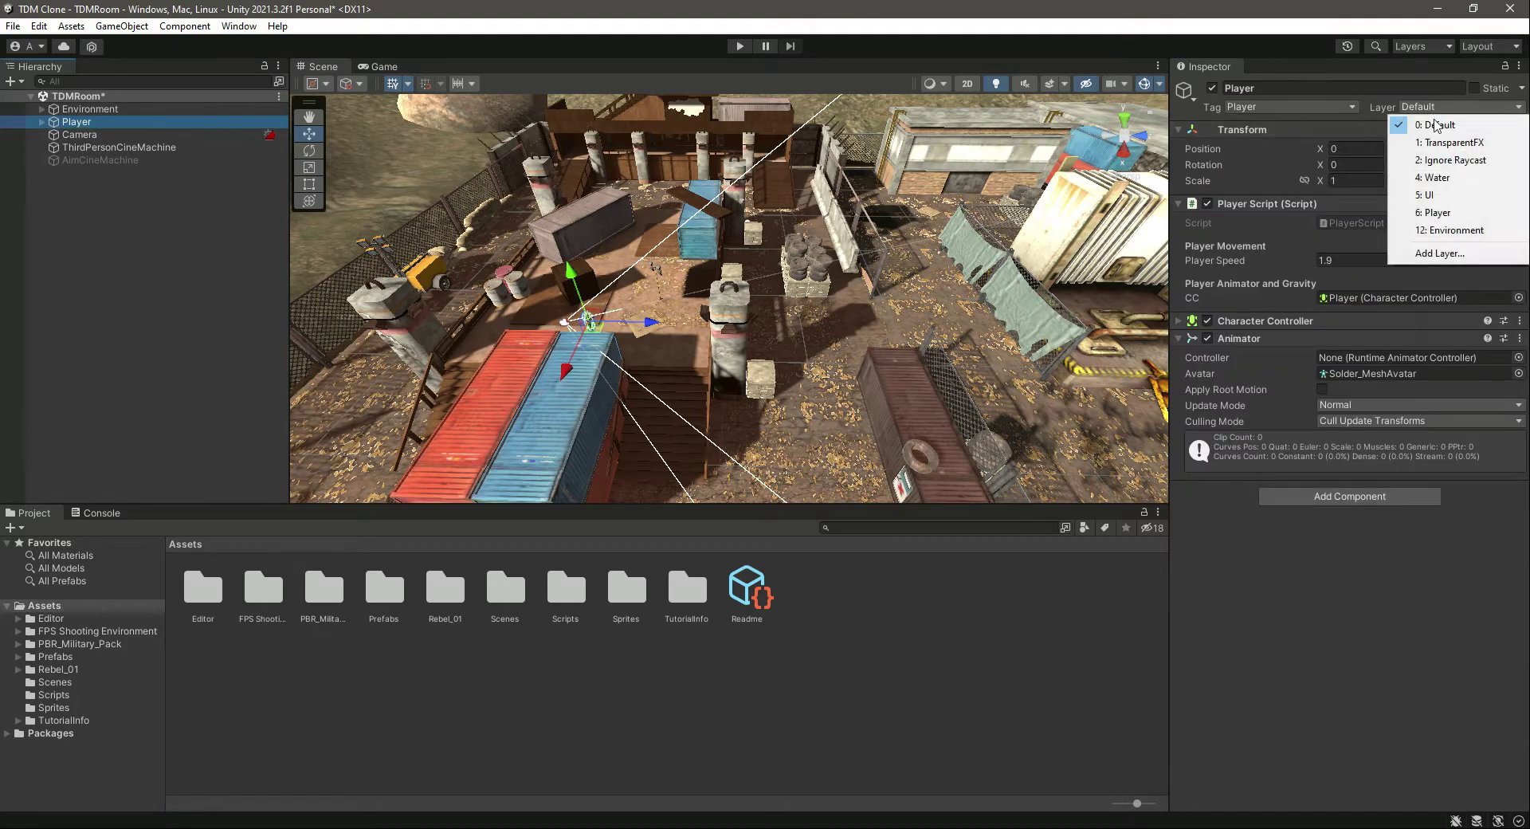
pyautogui.click(1434, 212)
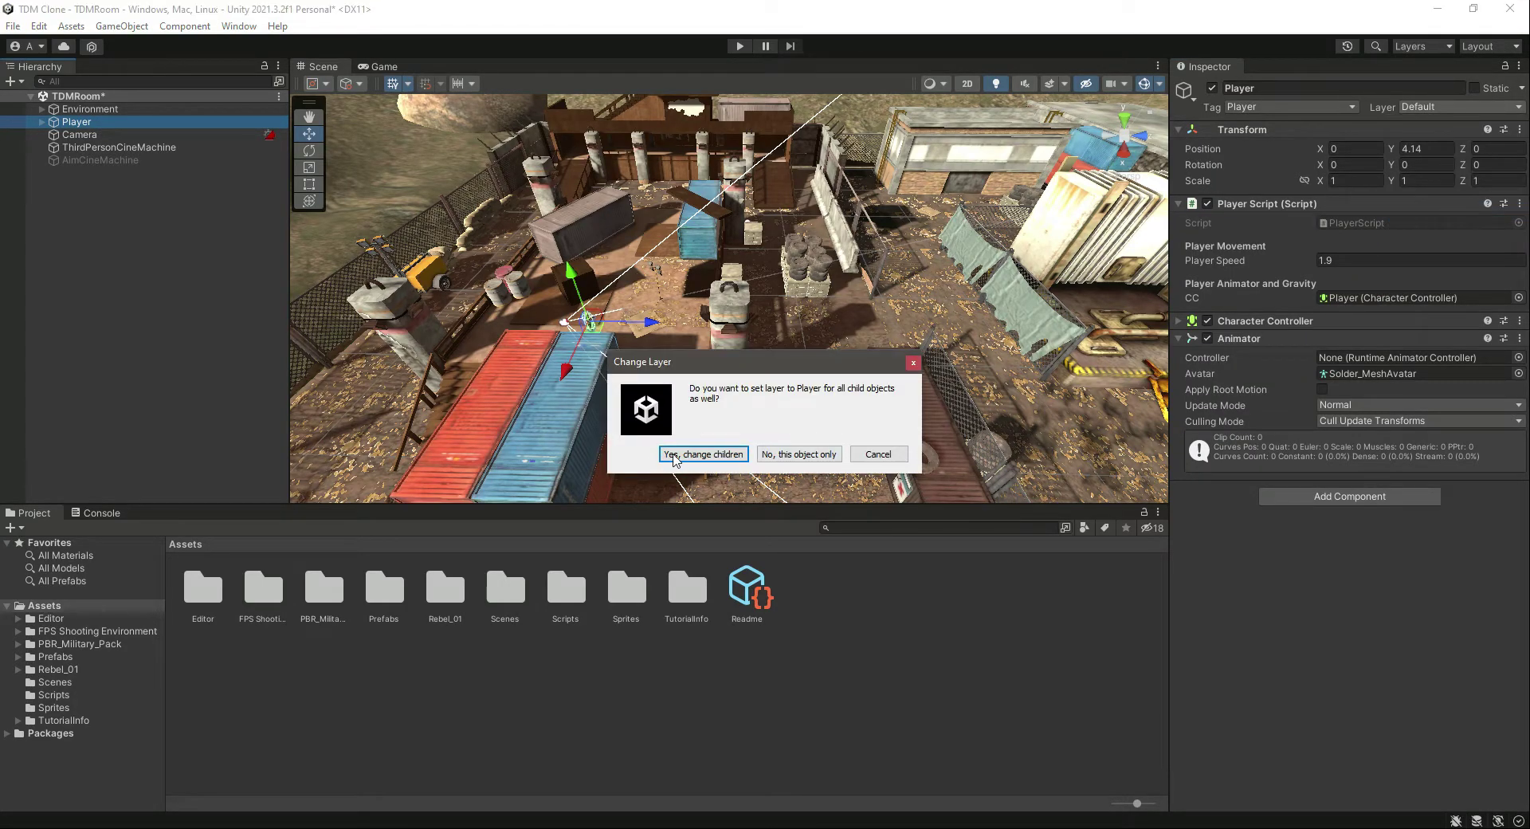
pyautogui.click(702, 454)
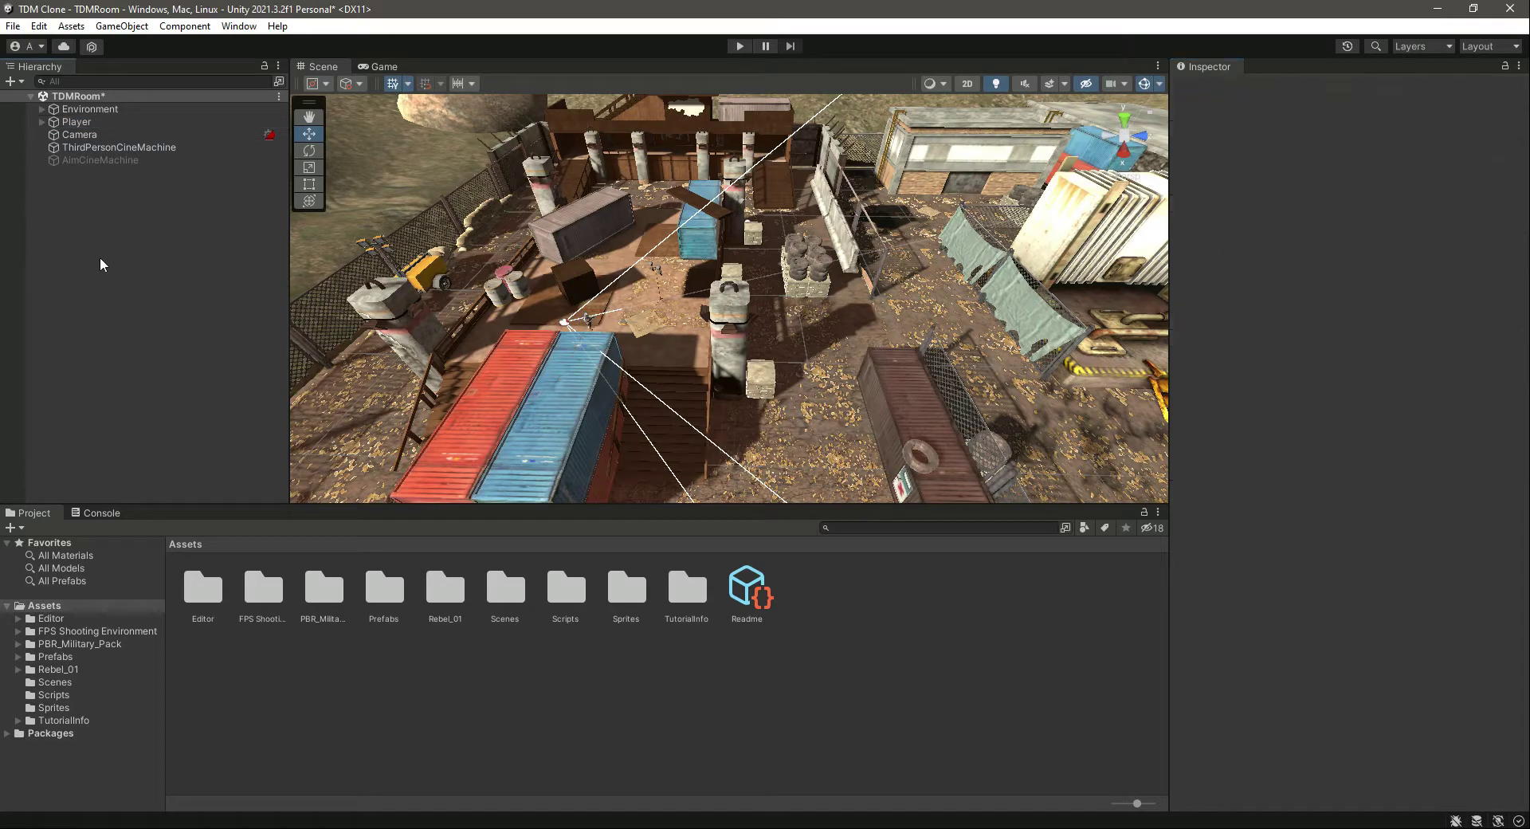
# Step: Set Collide Against to Environment only on ThirdPersonCineMachine and AimCineMachine
pyautogui.click(117, 147)
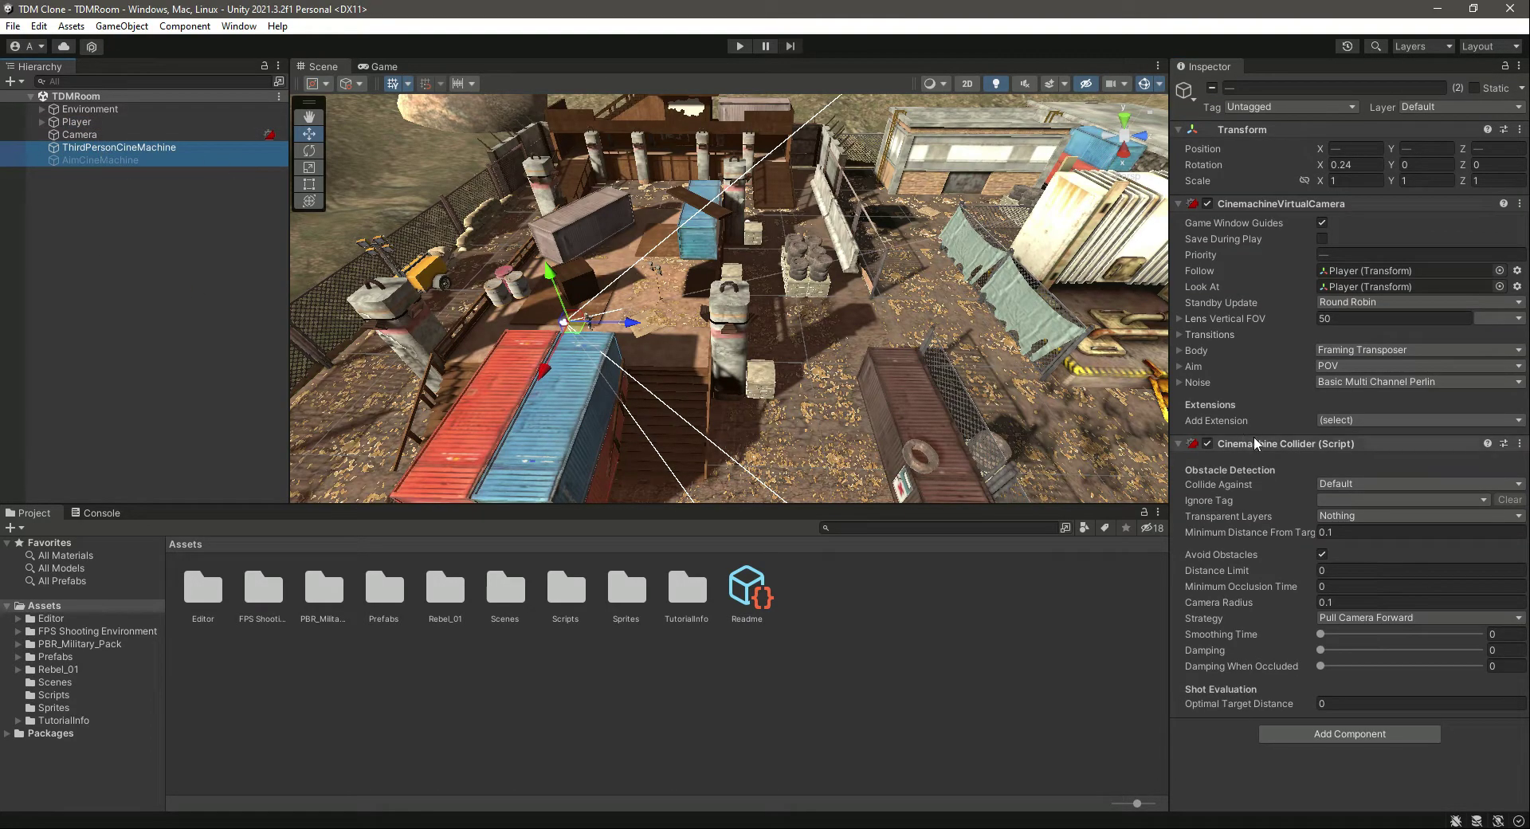
pyautogui.moveTo(1422, 498)
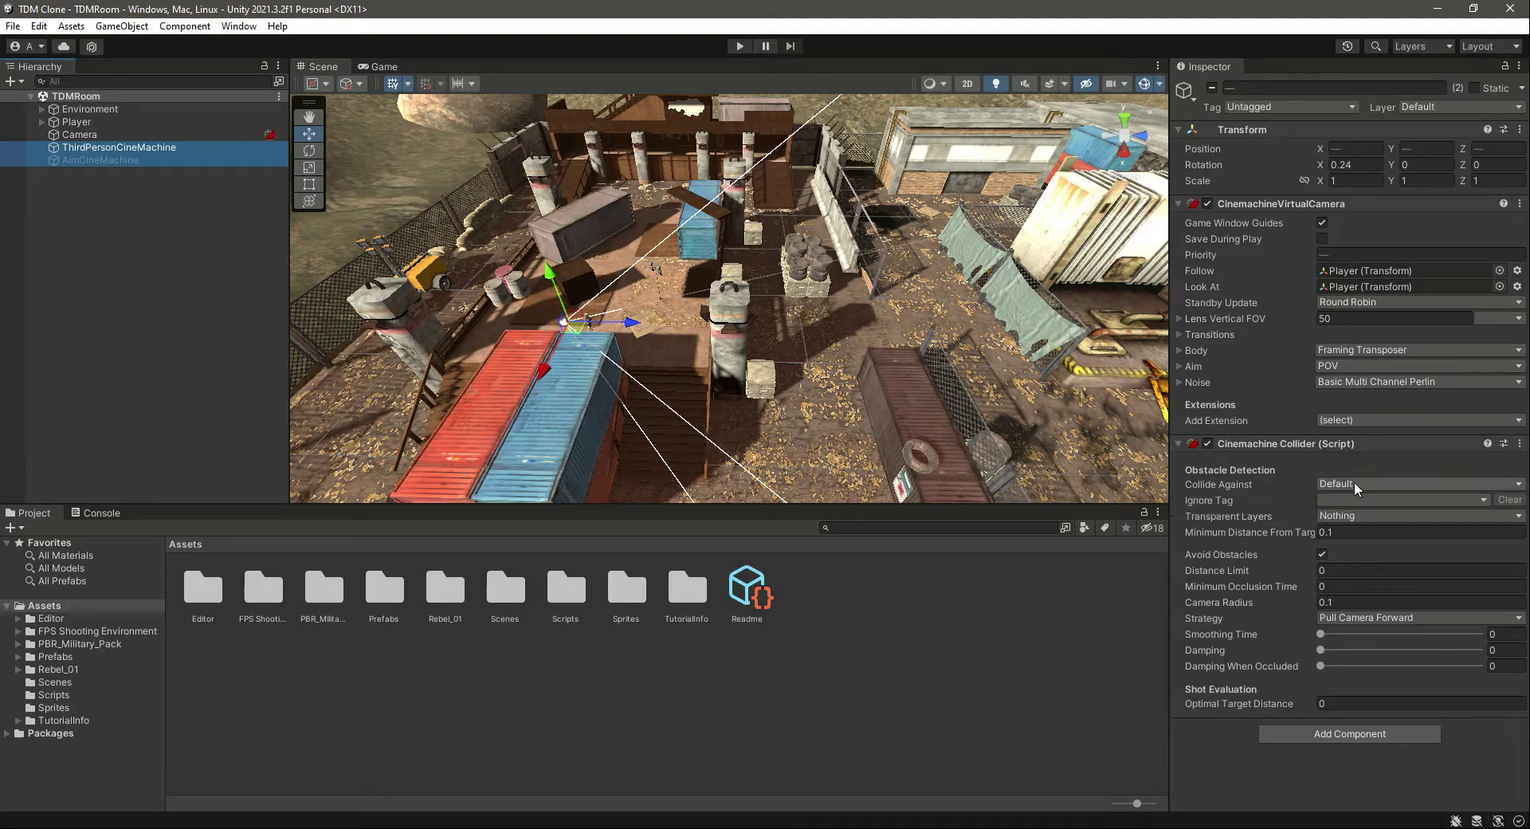
pyautogui.click(1415, 485)
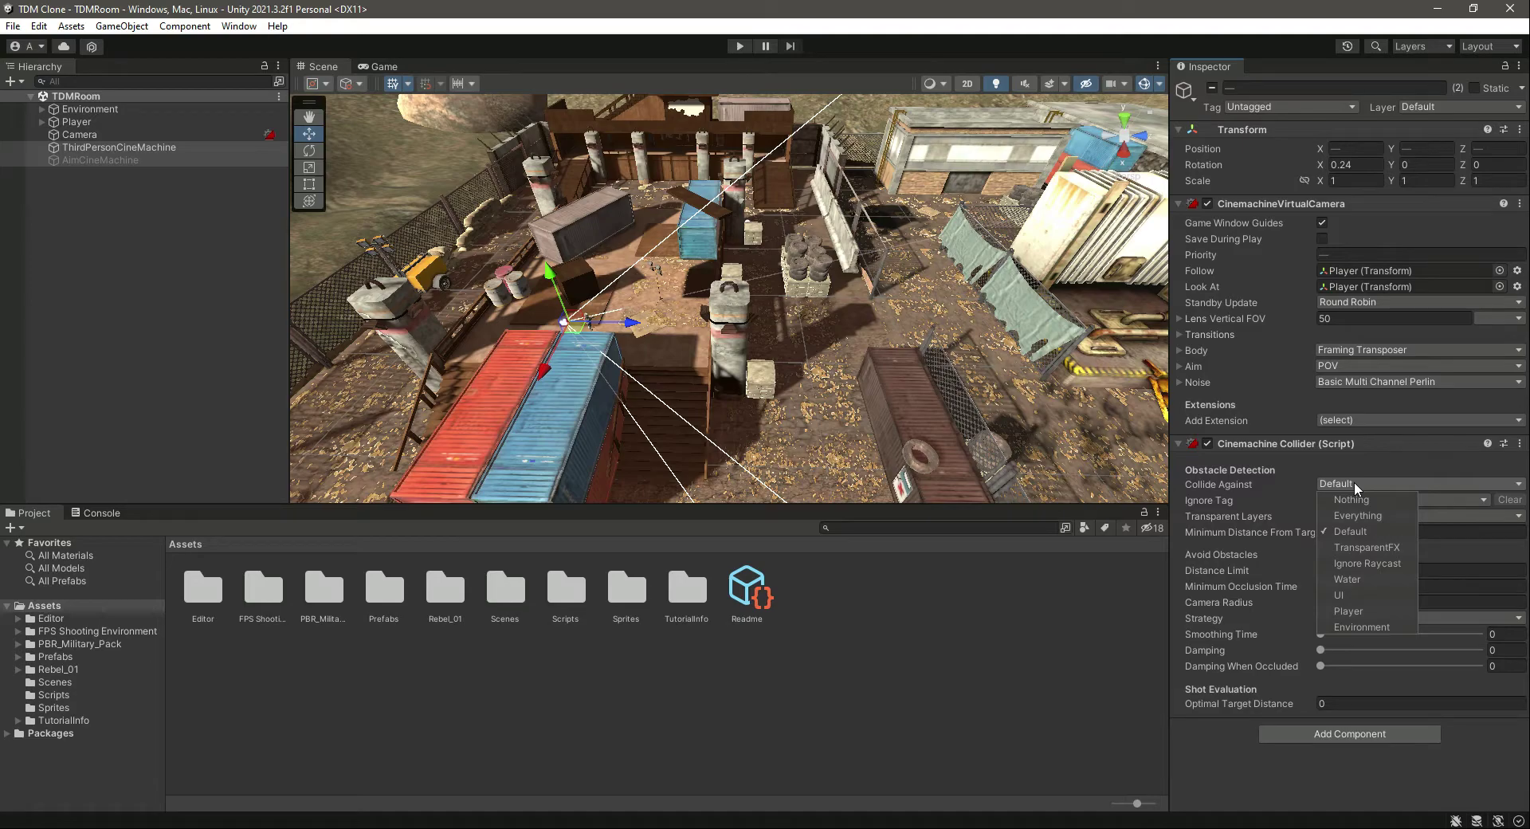
pyautogui.moveTo(1366, 626)
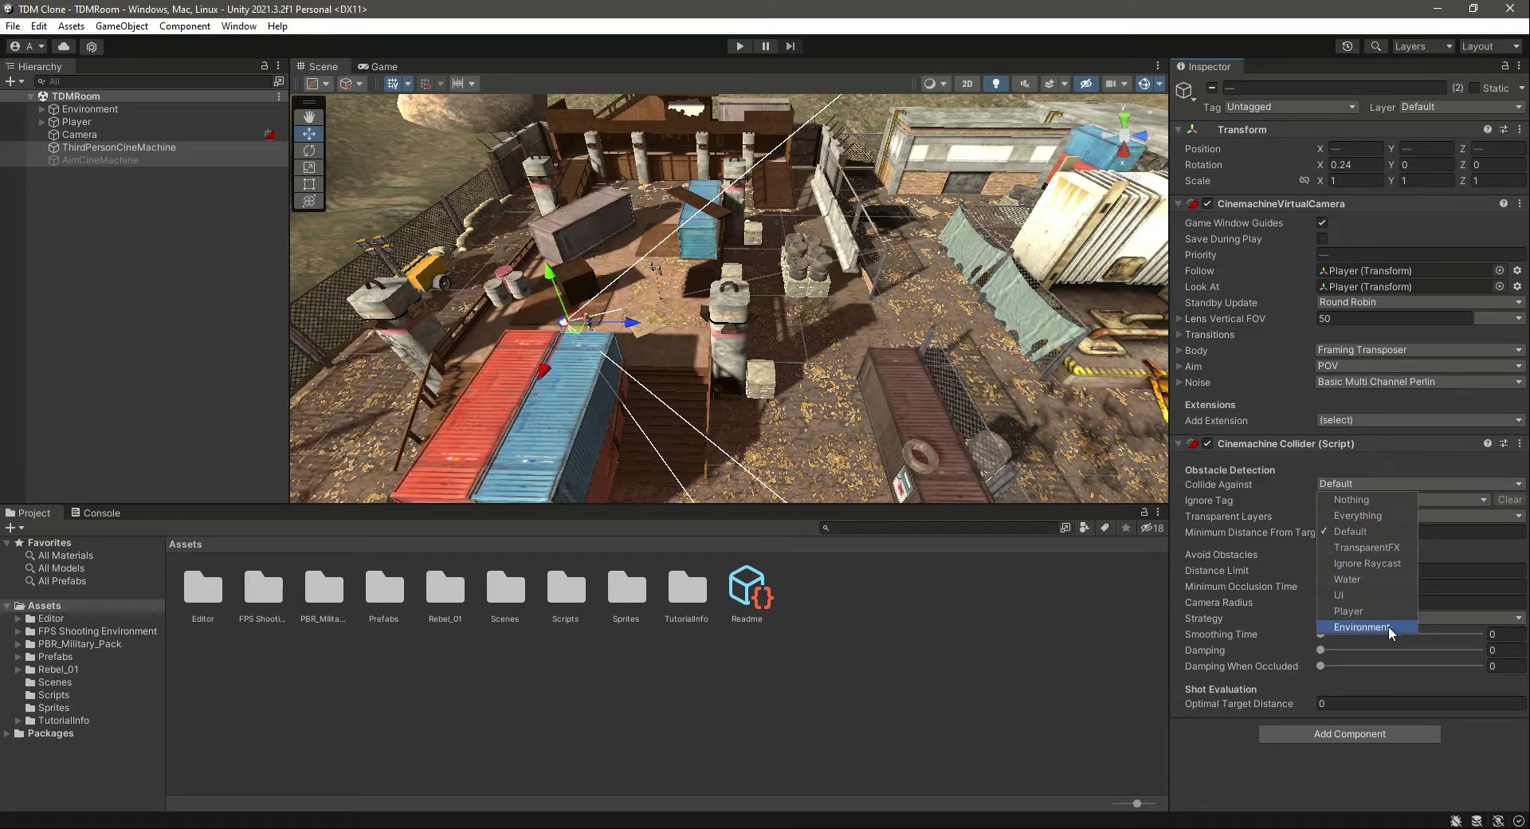
pyautogui.click(1361, 626)
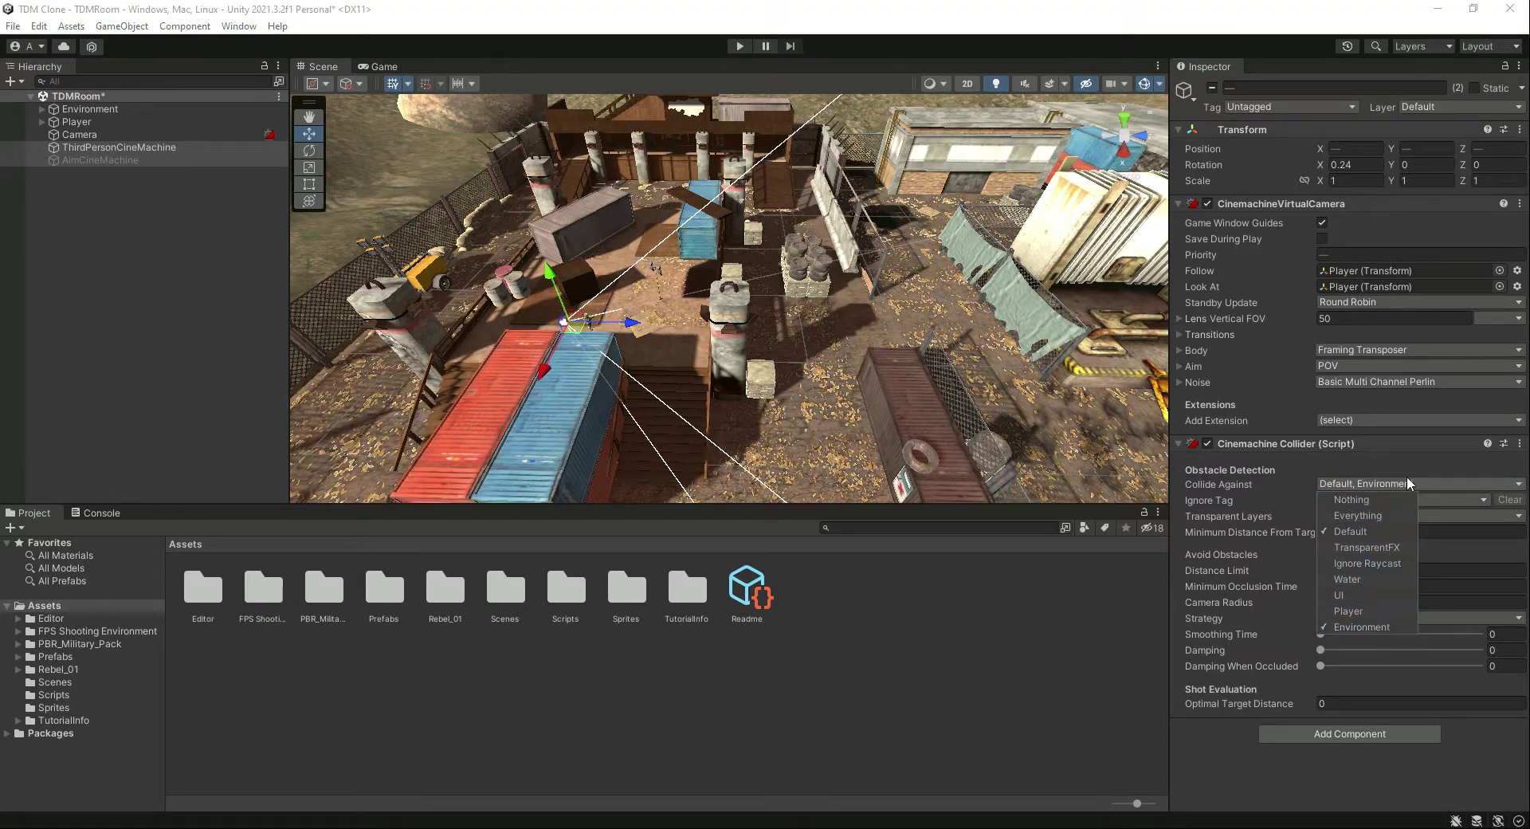
pyautogui.click(1352, 498)
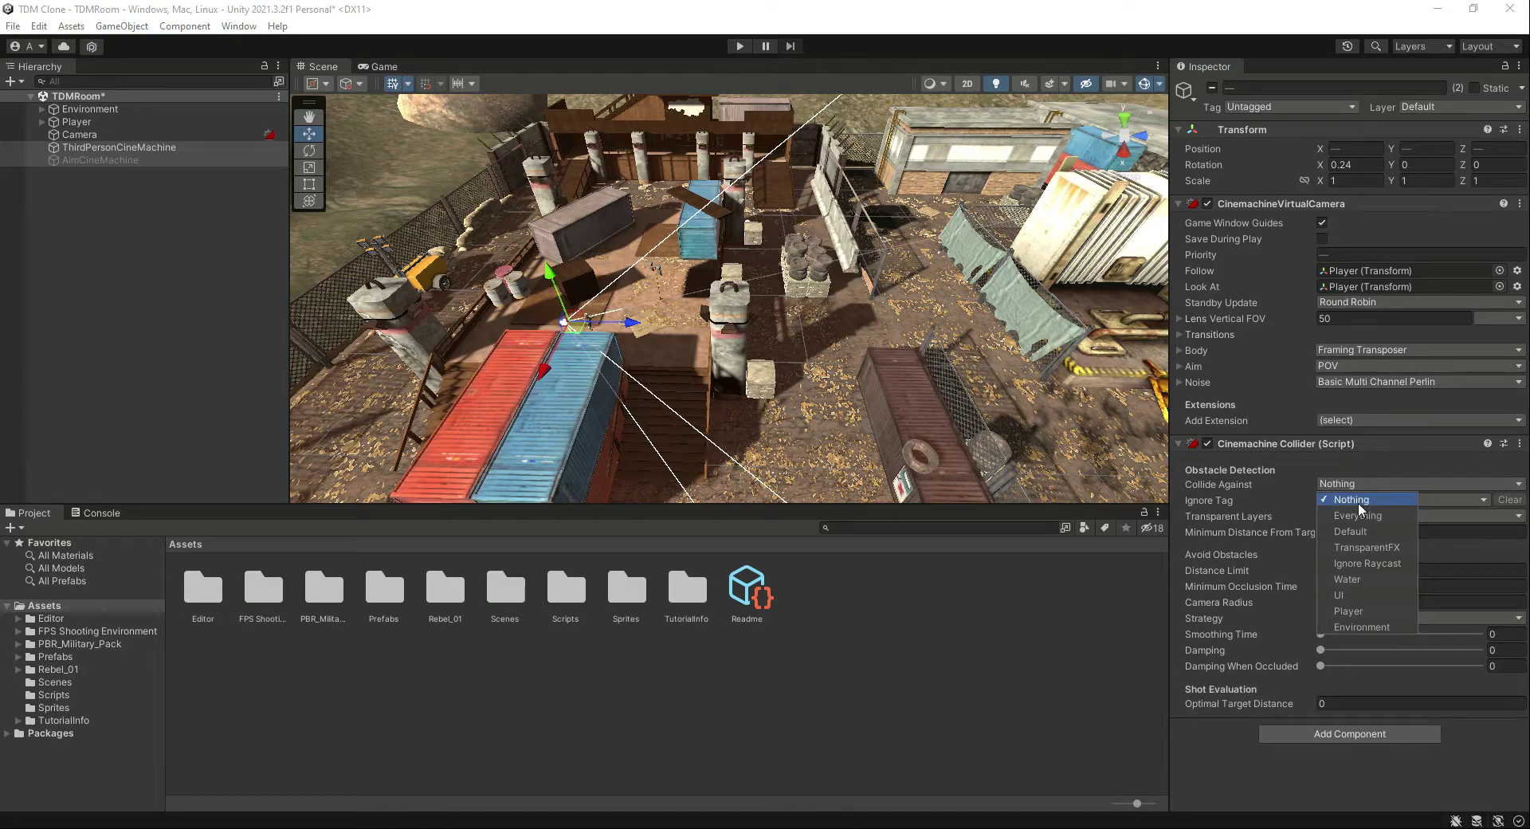
pyautogui.click(1361, 626)
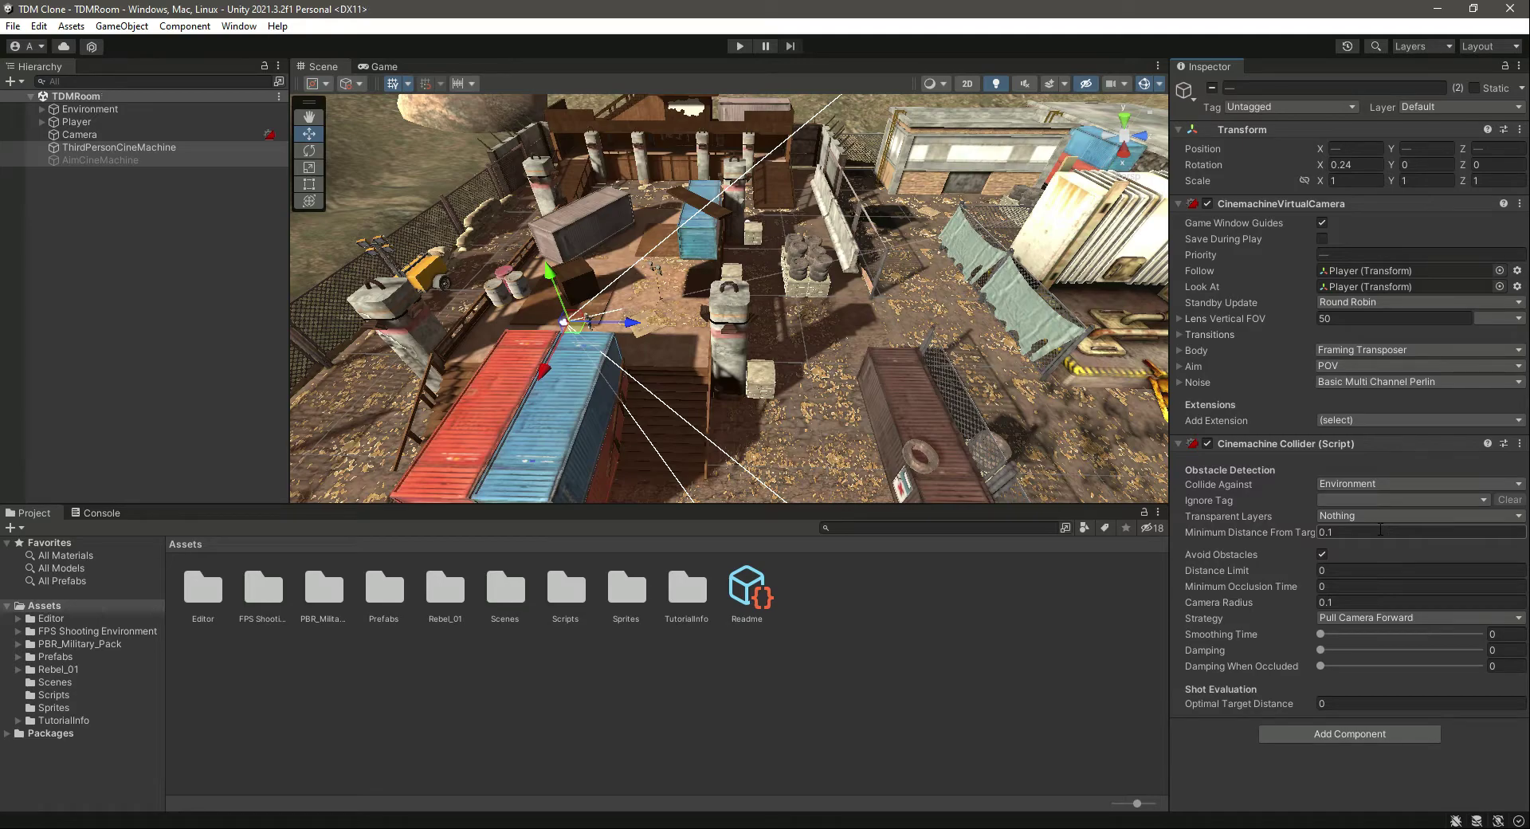
pyautogui.click(79, 134)
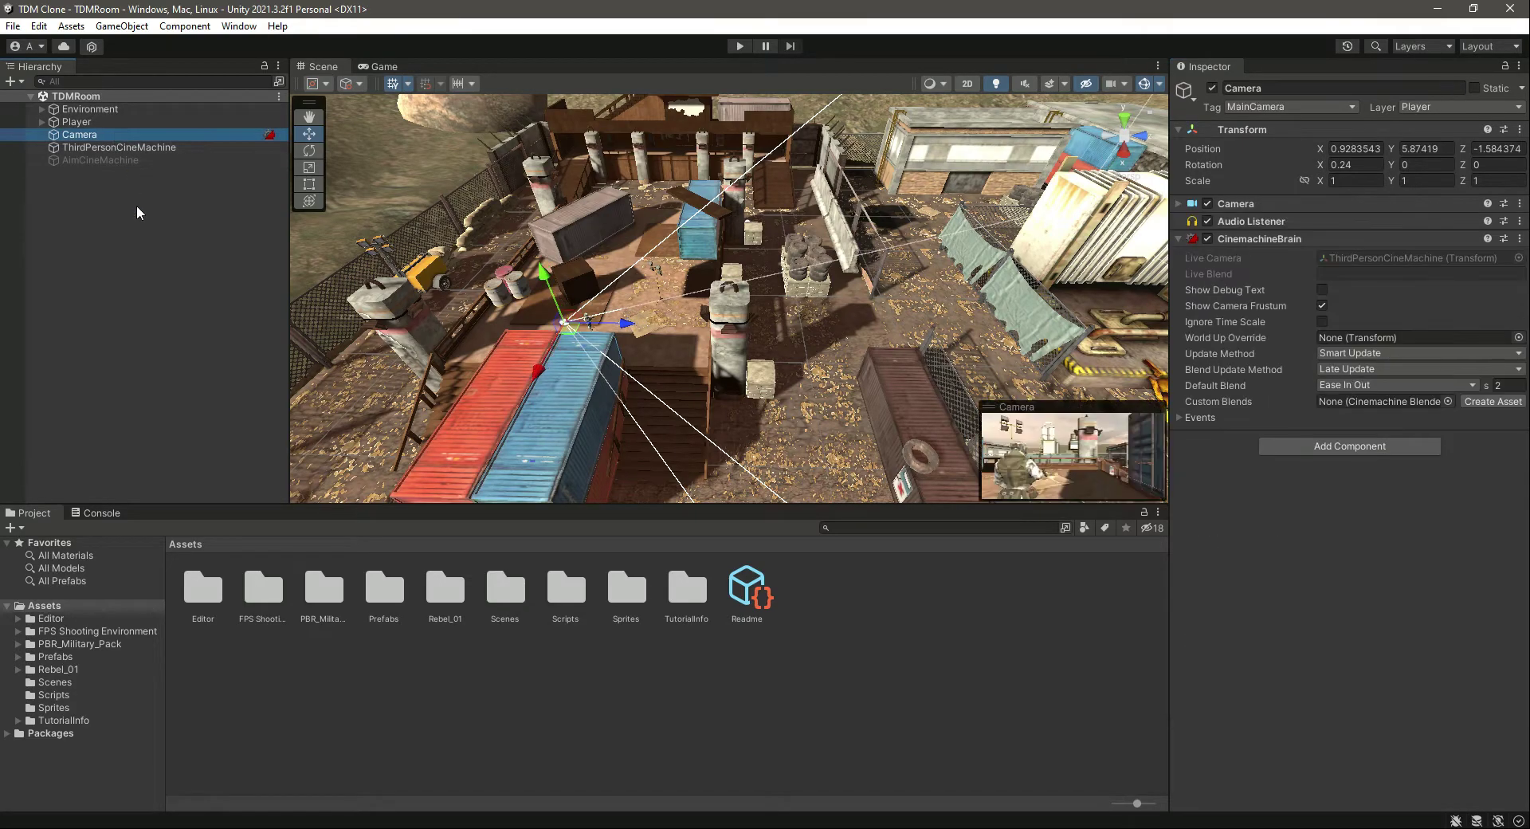
# Step: Exit Play mode after testing the player in the TDMRoom scene
pyautogui.click(739, 47)
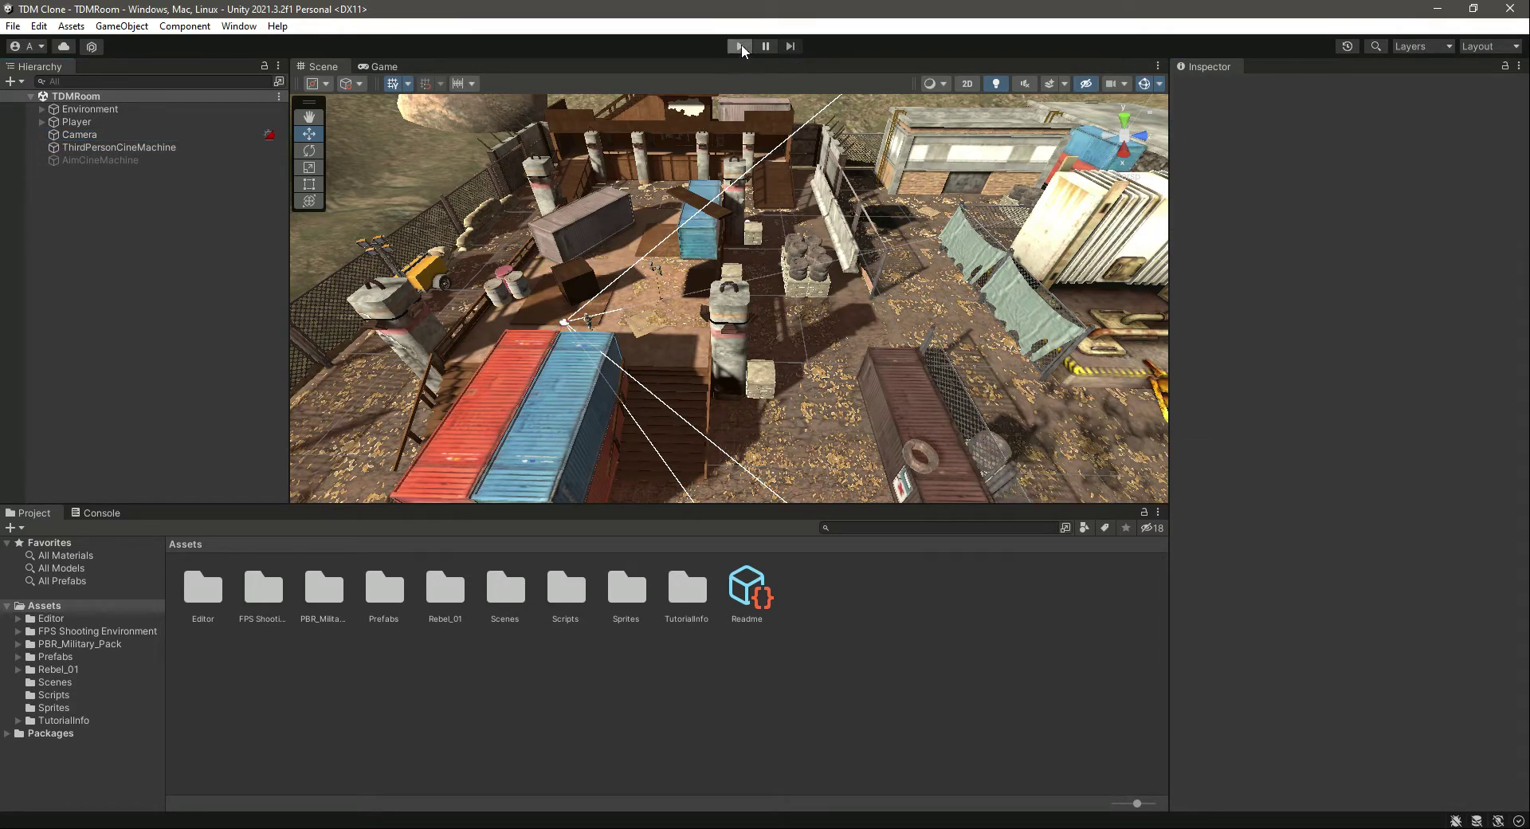
pyautogui.click(739, 46)
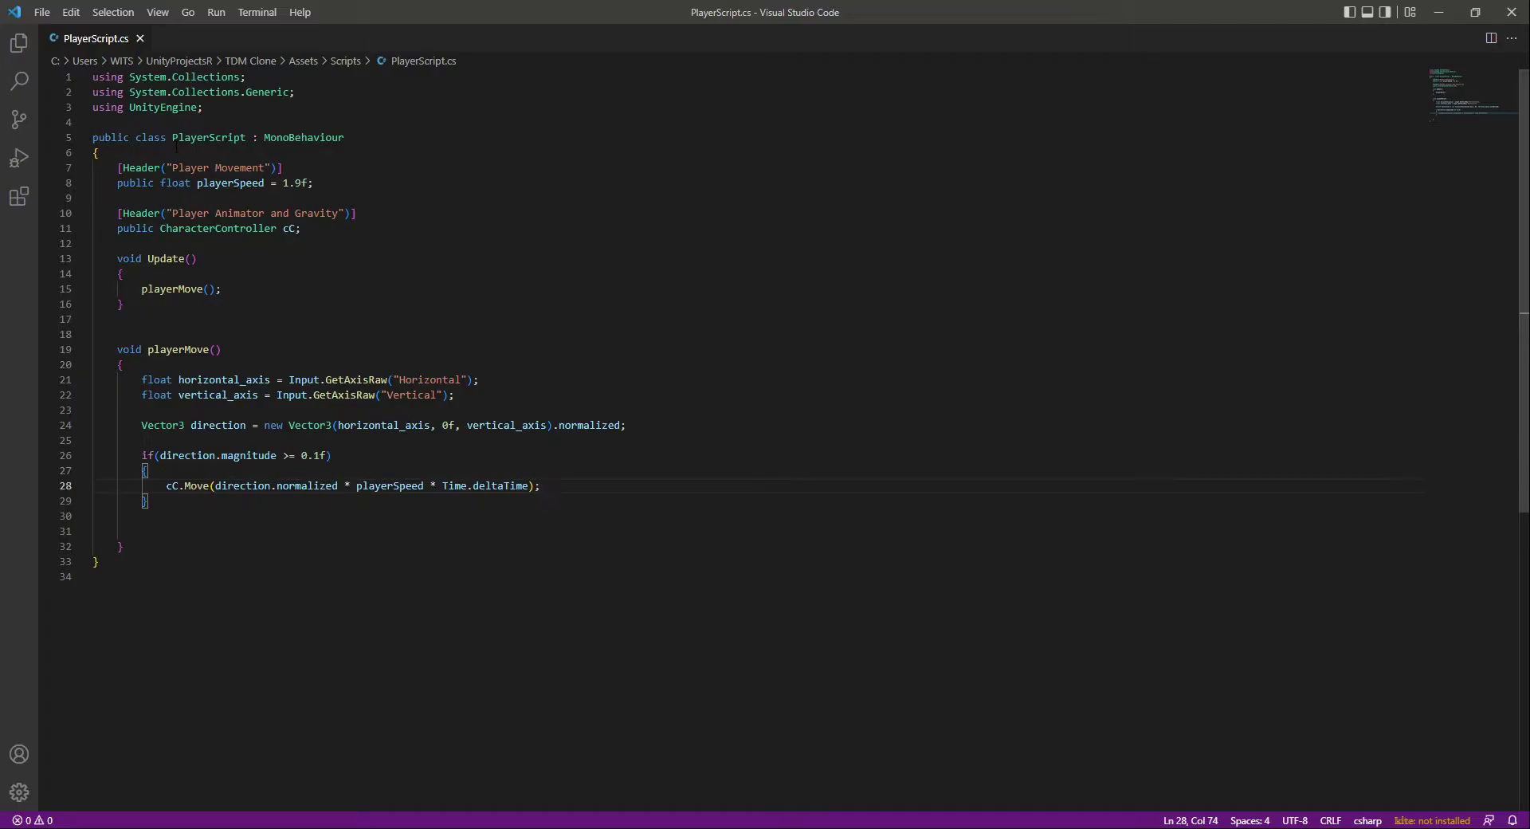
# Step: Start a 'float targetAngle = Mathf.Atan2' line inside the movement if block
pyautogui.click(147, 469)
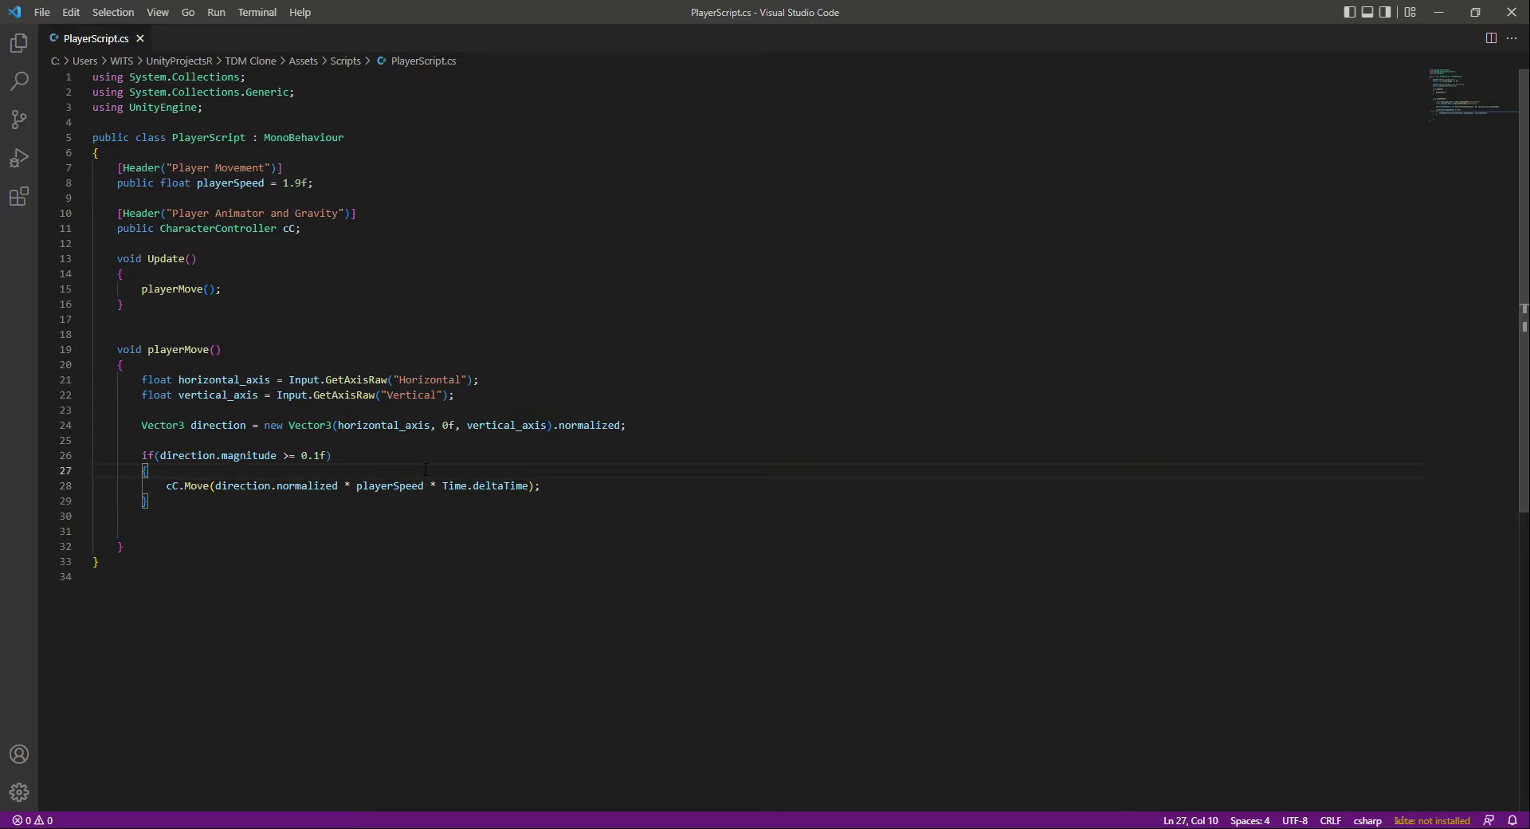
pyautogui.write('floa')
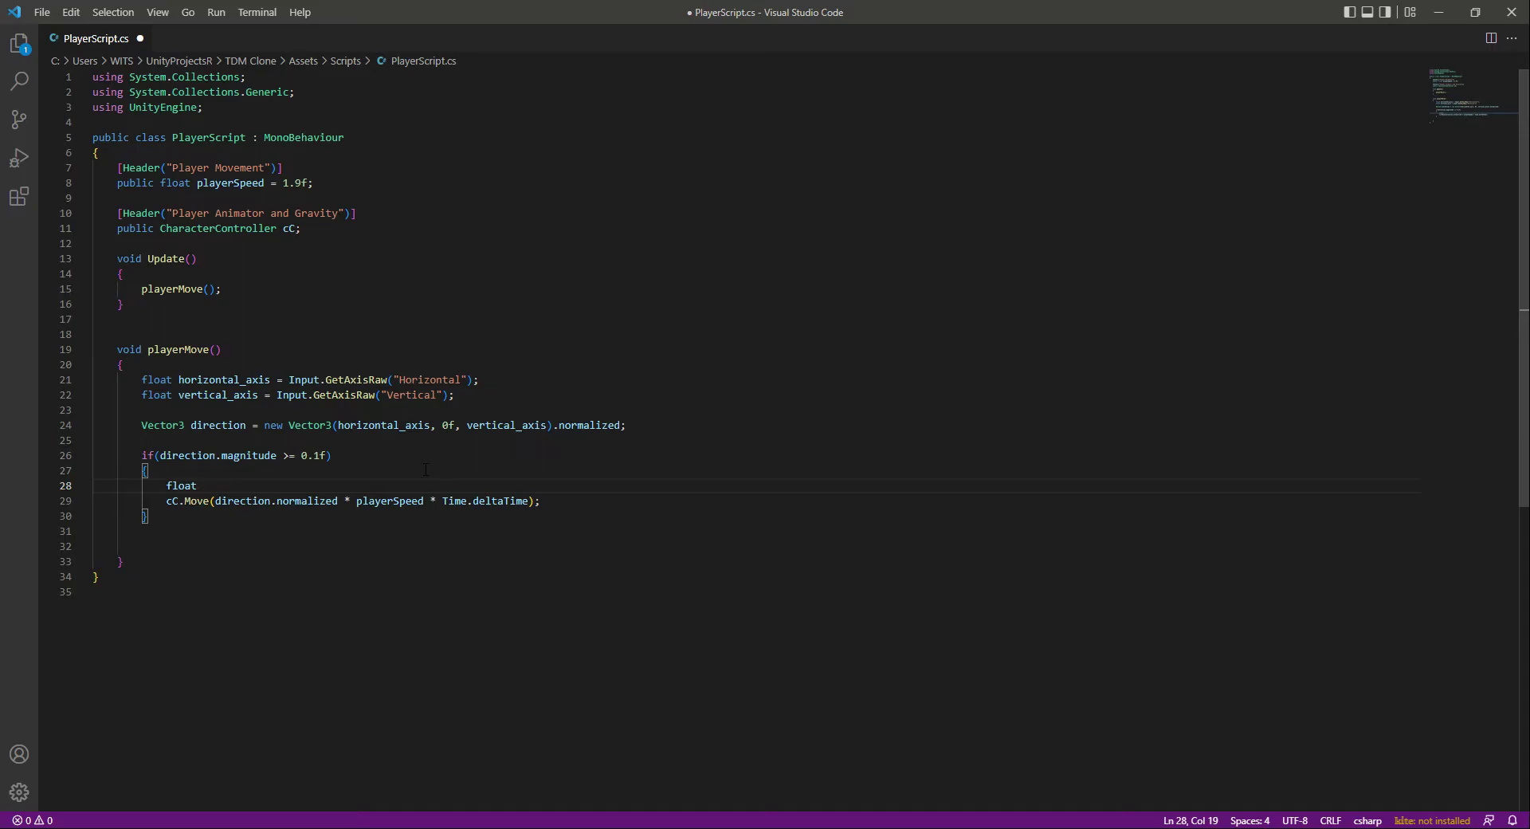
pyautogui.write('tag')
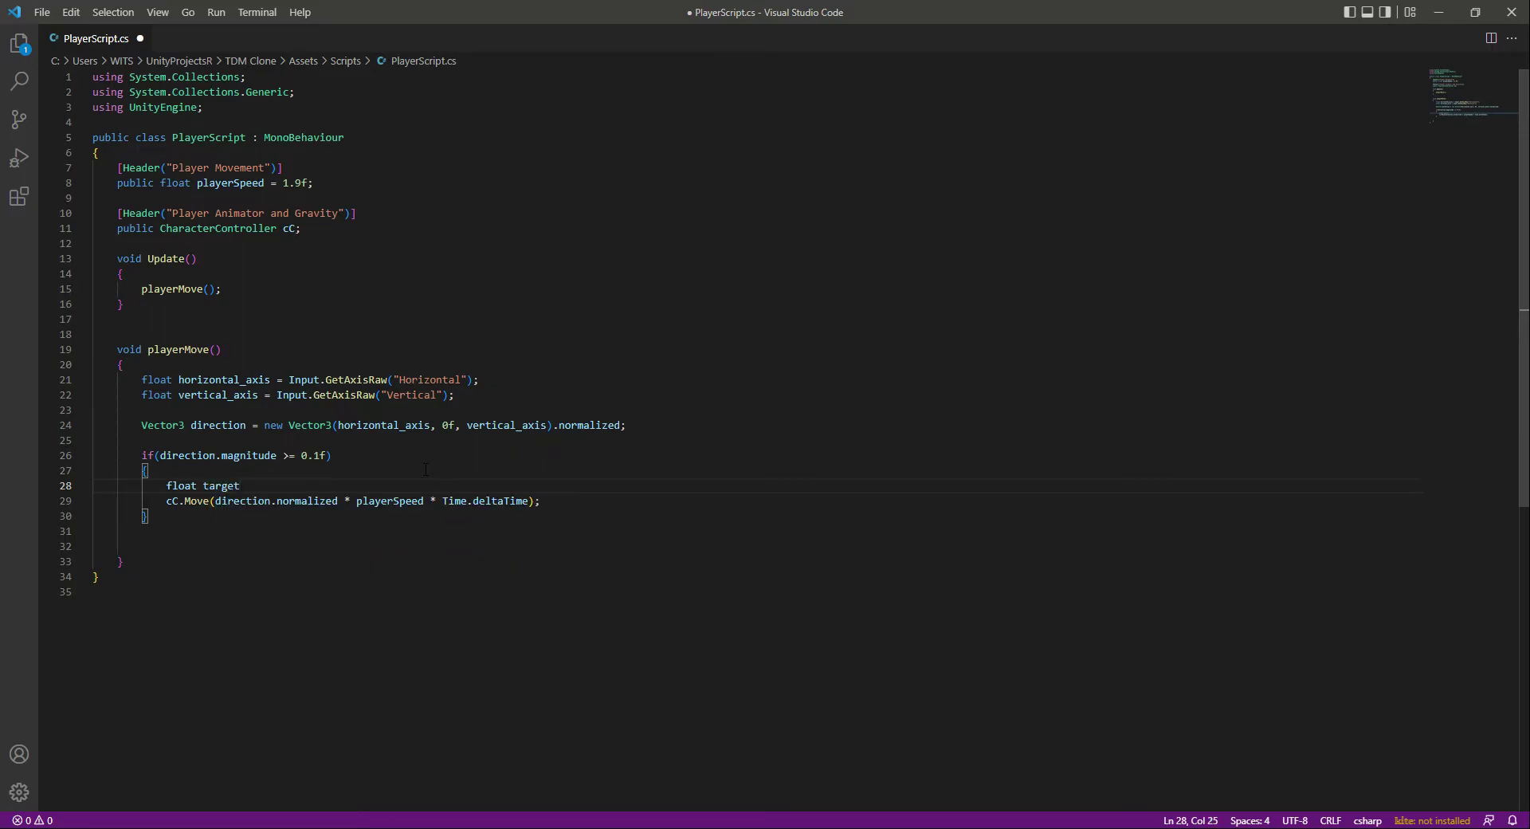
pyautogui.write('Angle =')
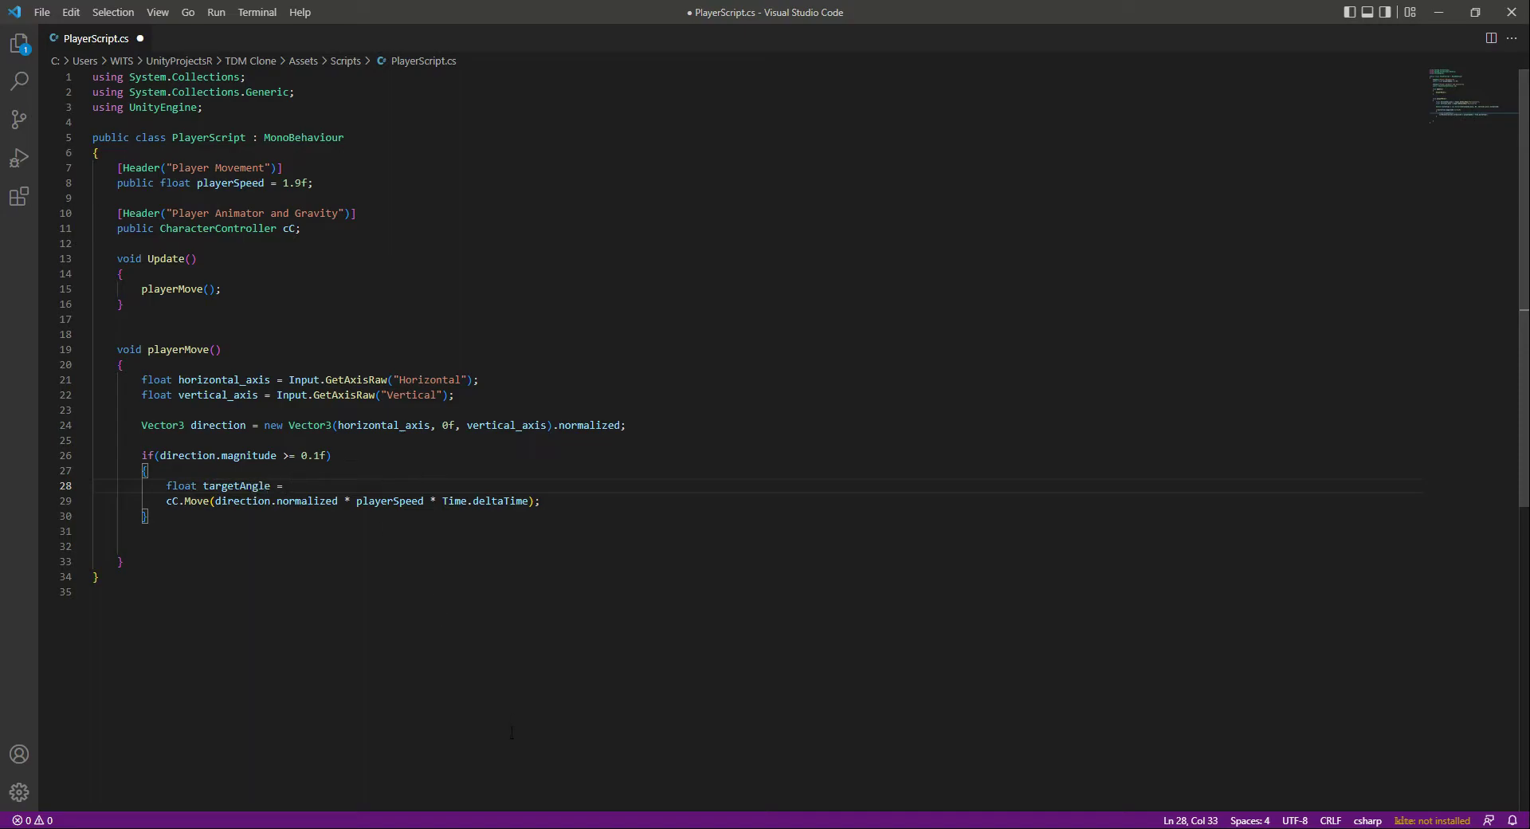
pyautogui.write('Mathf.')
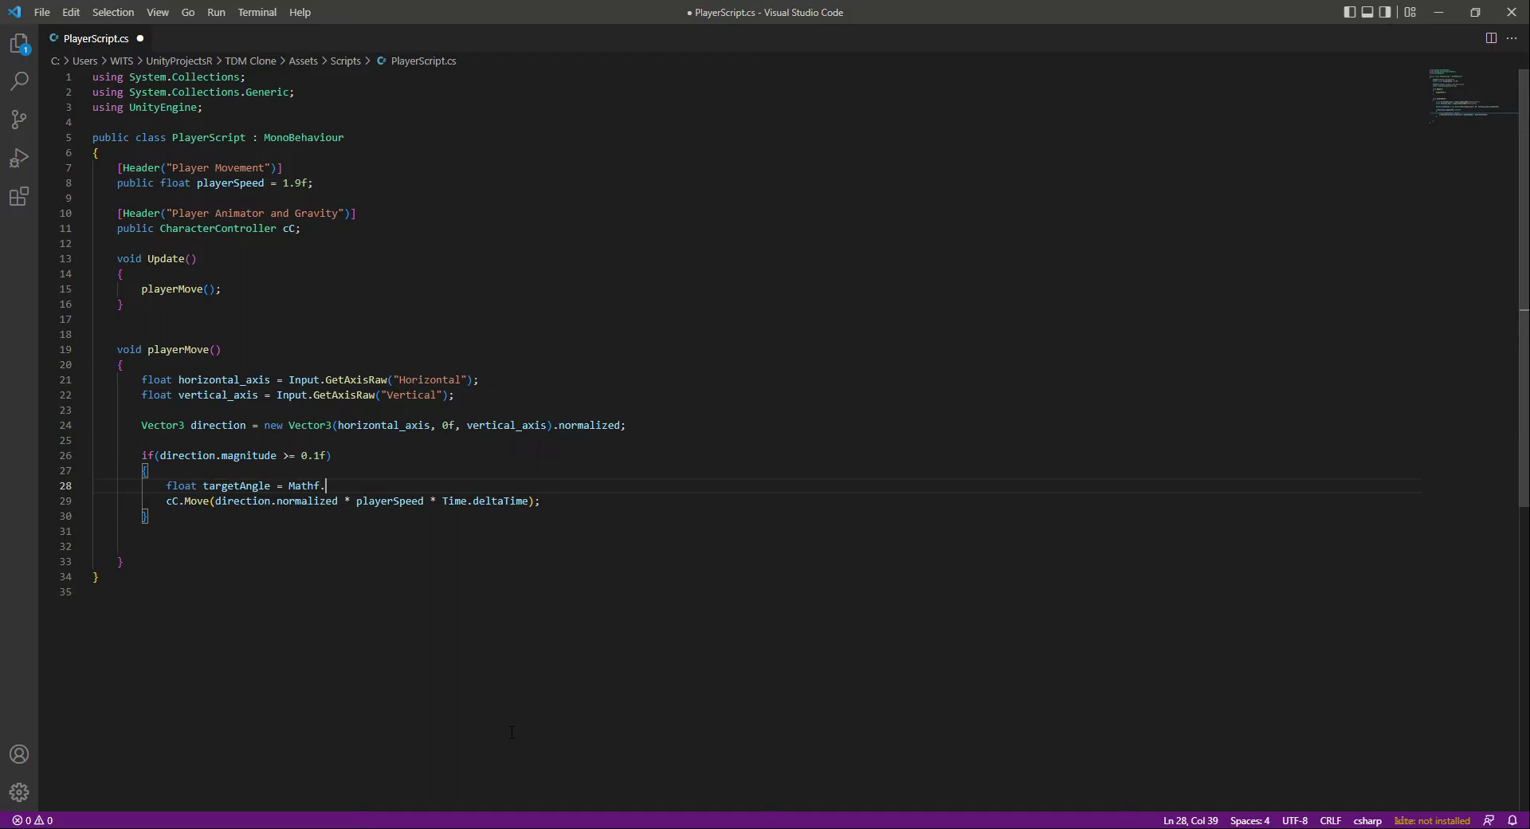
pyautogui.write('Atan2')
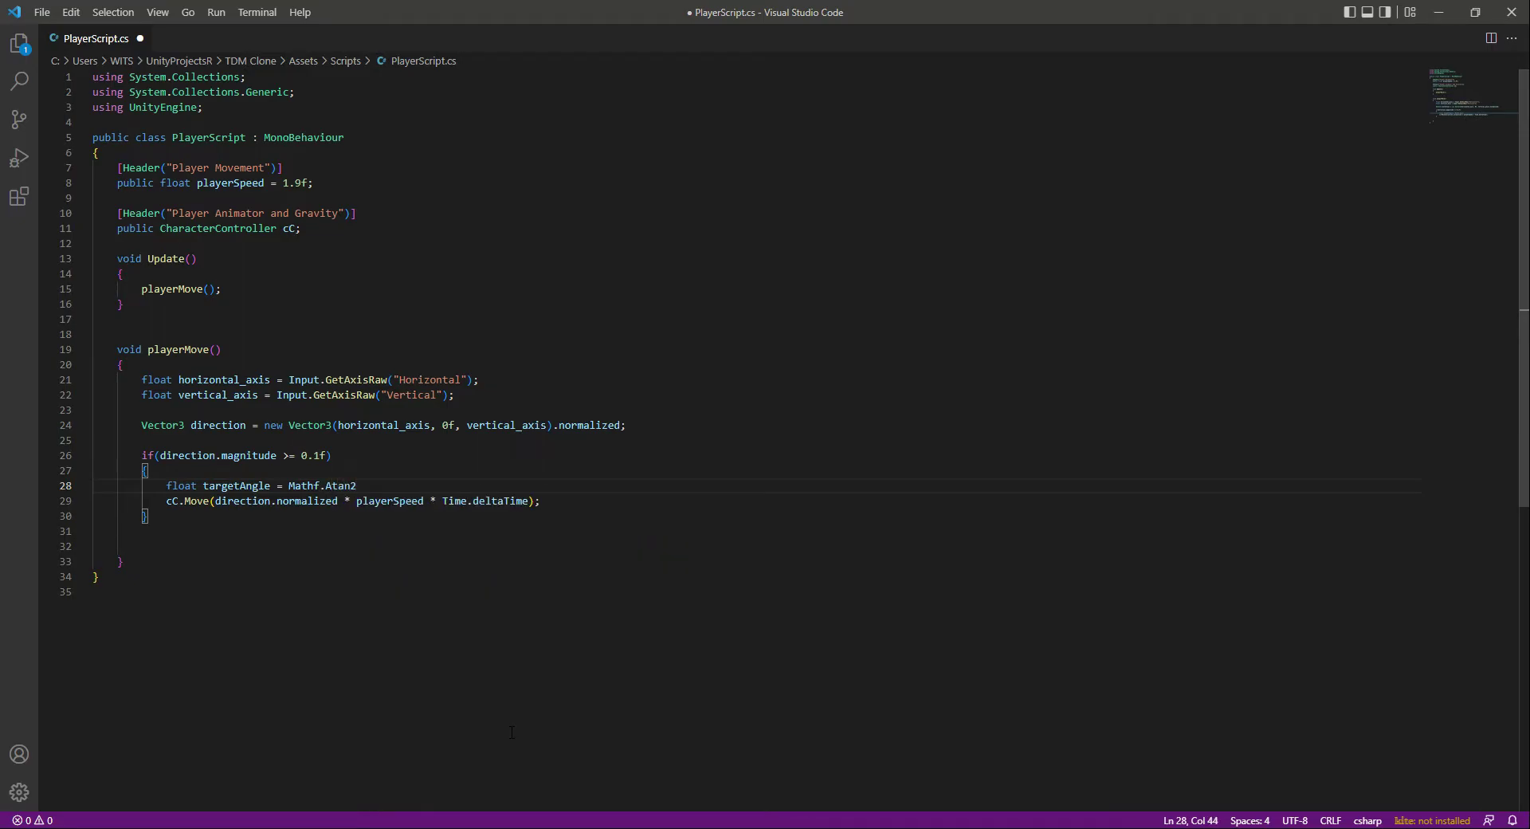
pyautogui.doubleClick(341, 485)
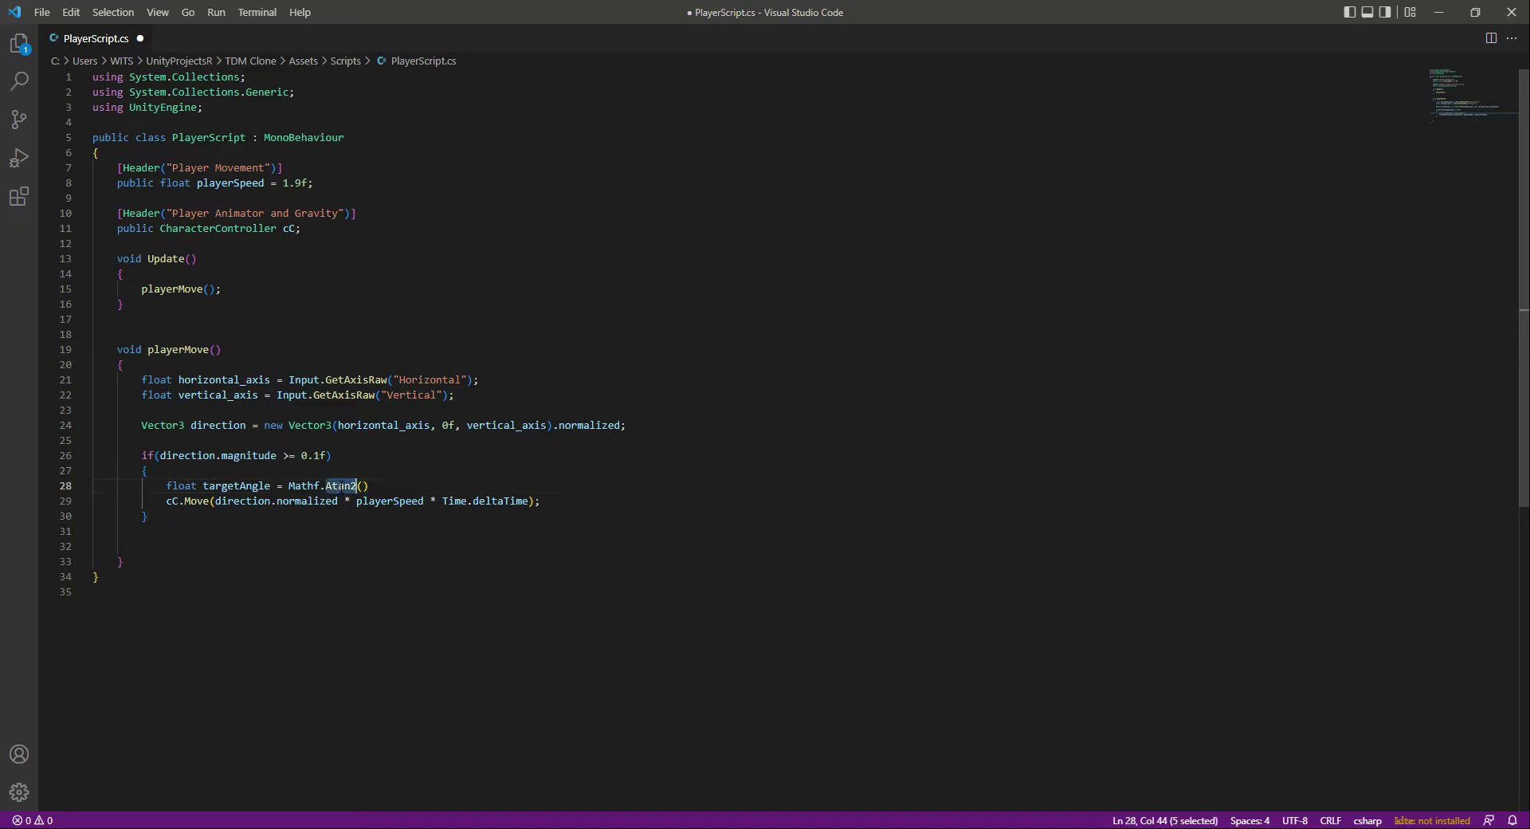
pyautogui.click(362, 485)
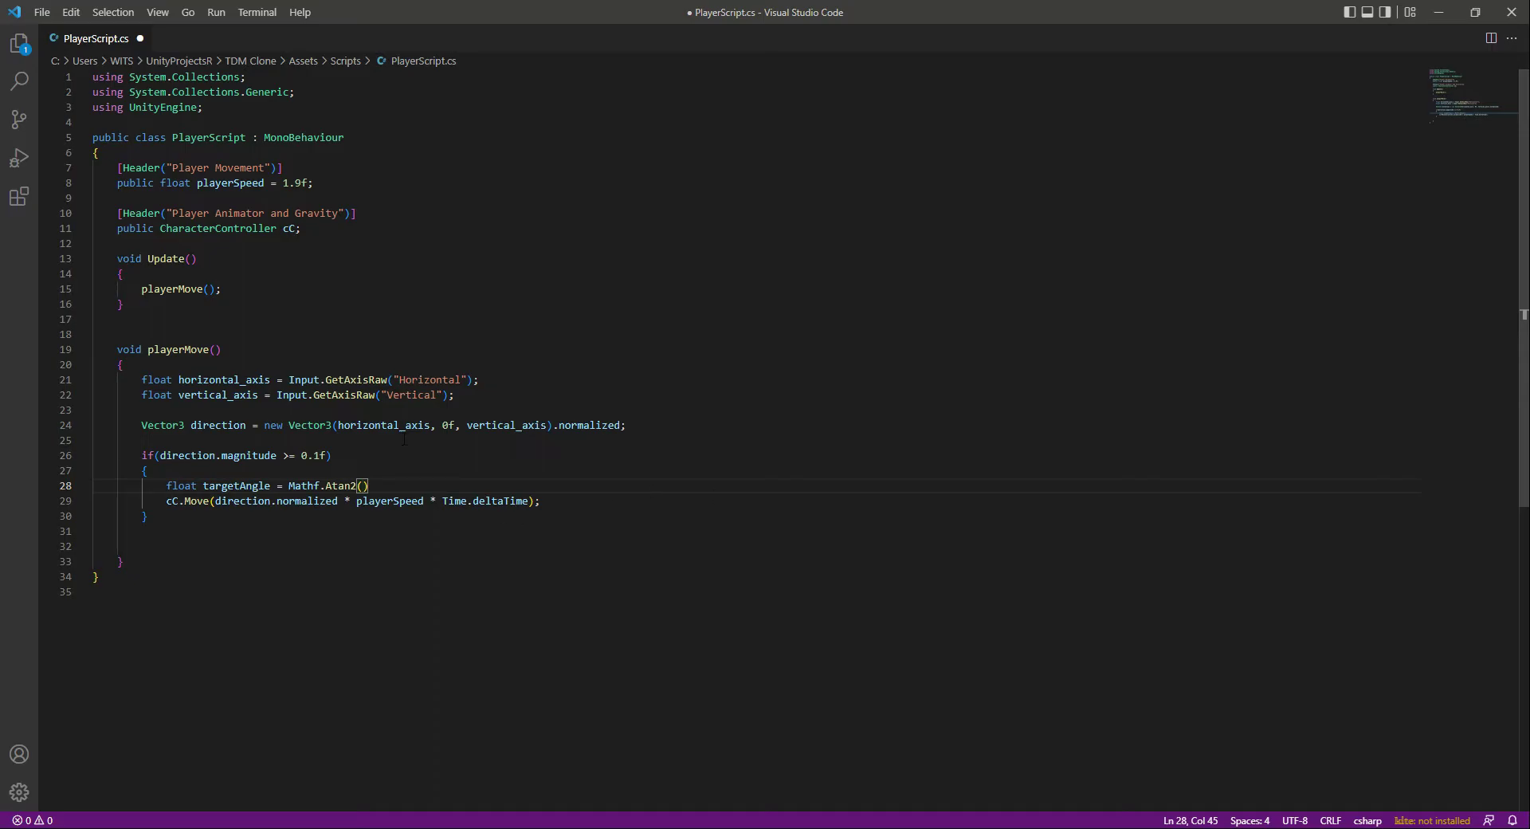
# Step: Complete it as Atan2(direction.x, direction.z) * Mathf.Rad2Deg and save PlayerScript
pyautogui.click(369, 485)
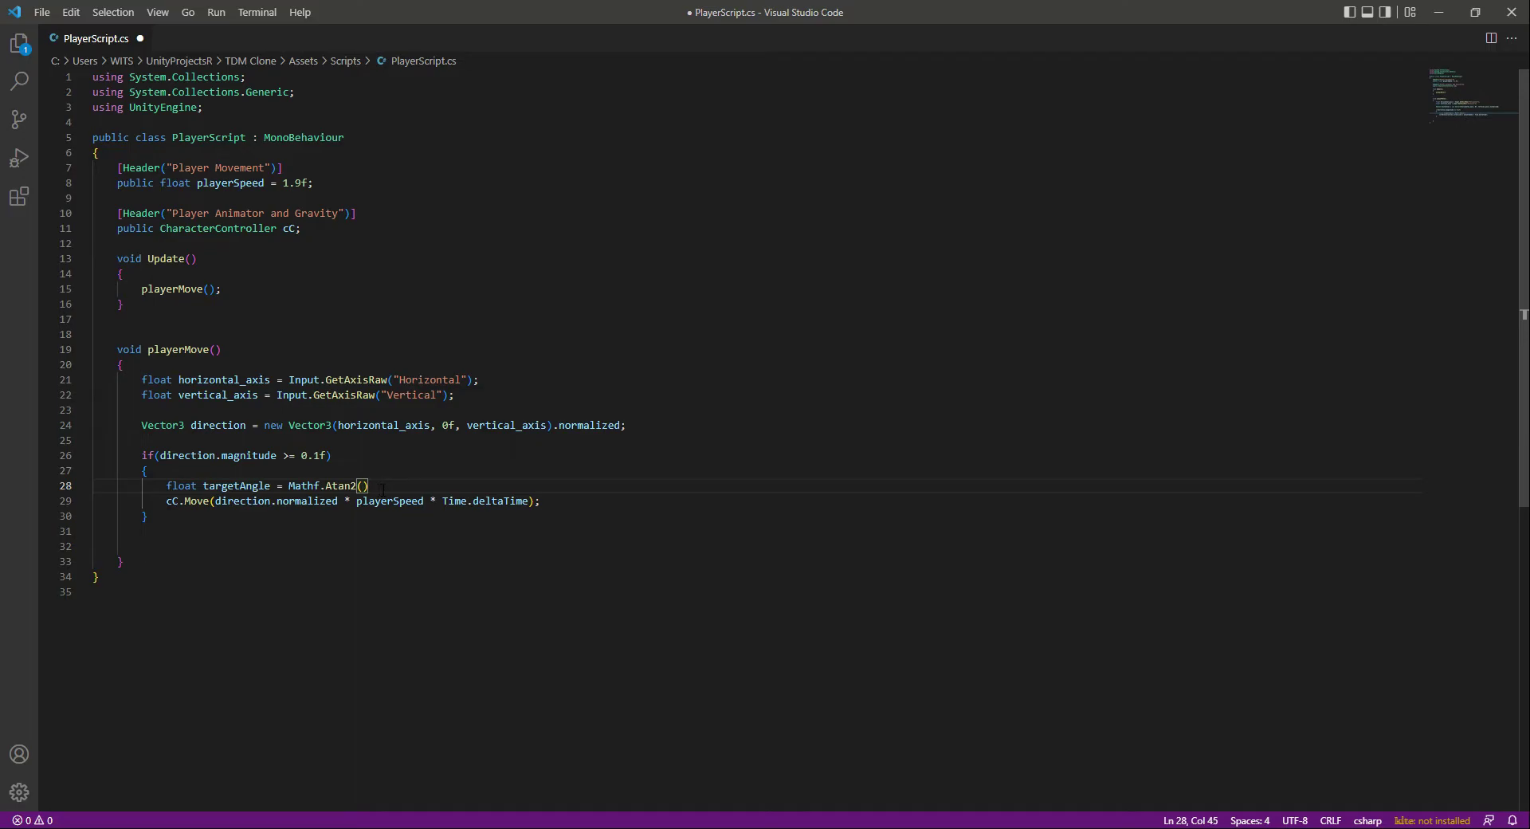
pyautogui.write('direction')
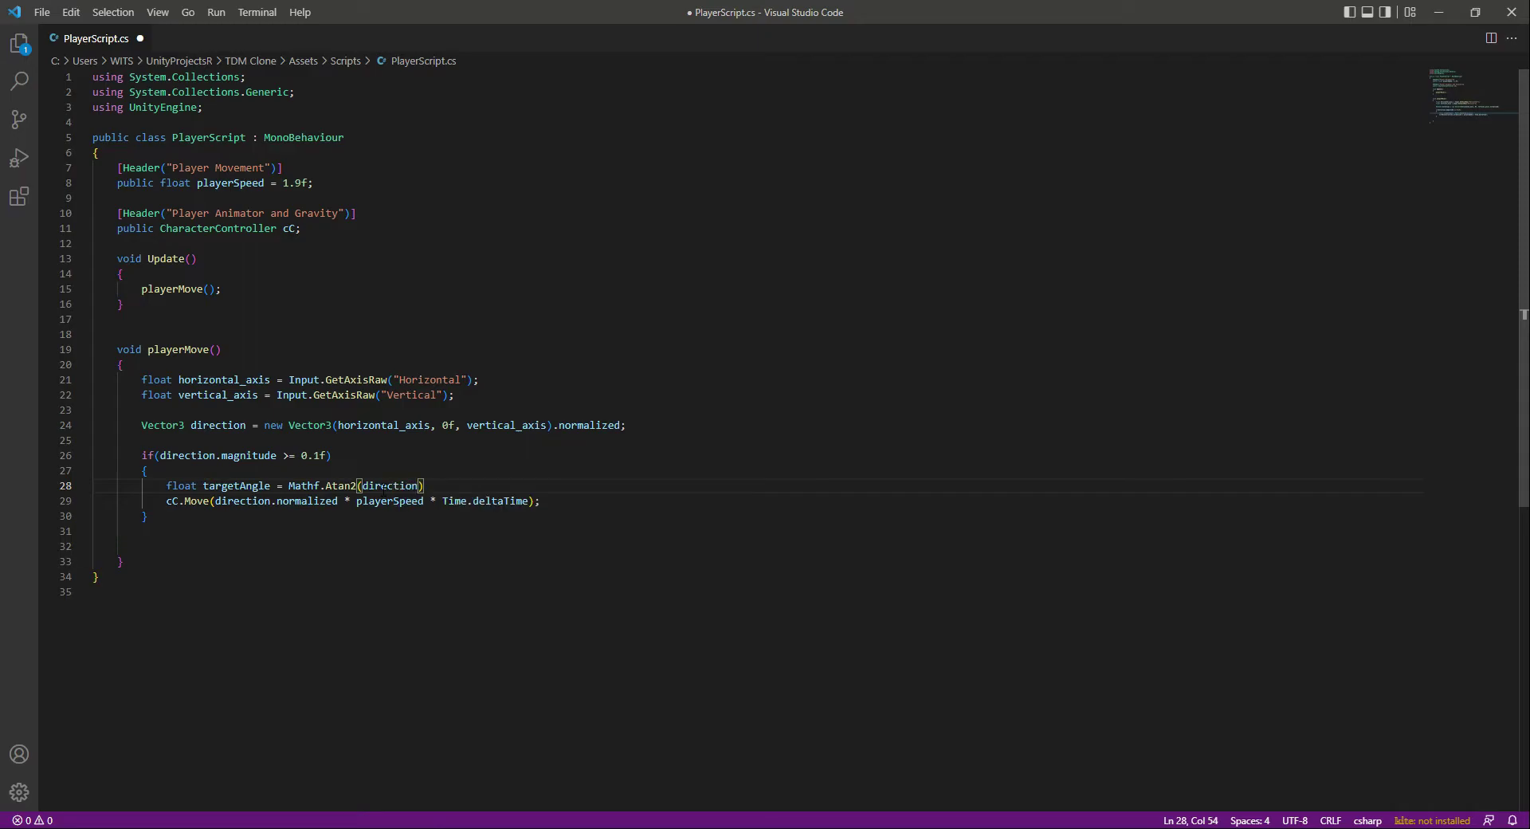
pyautogui.write('.x,')
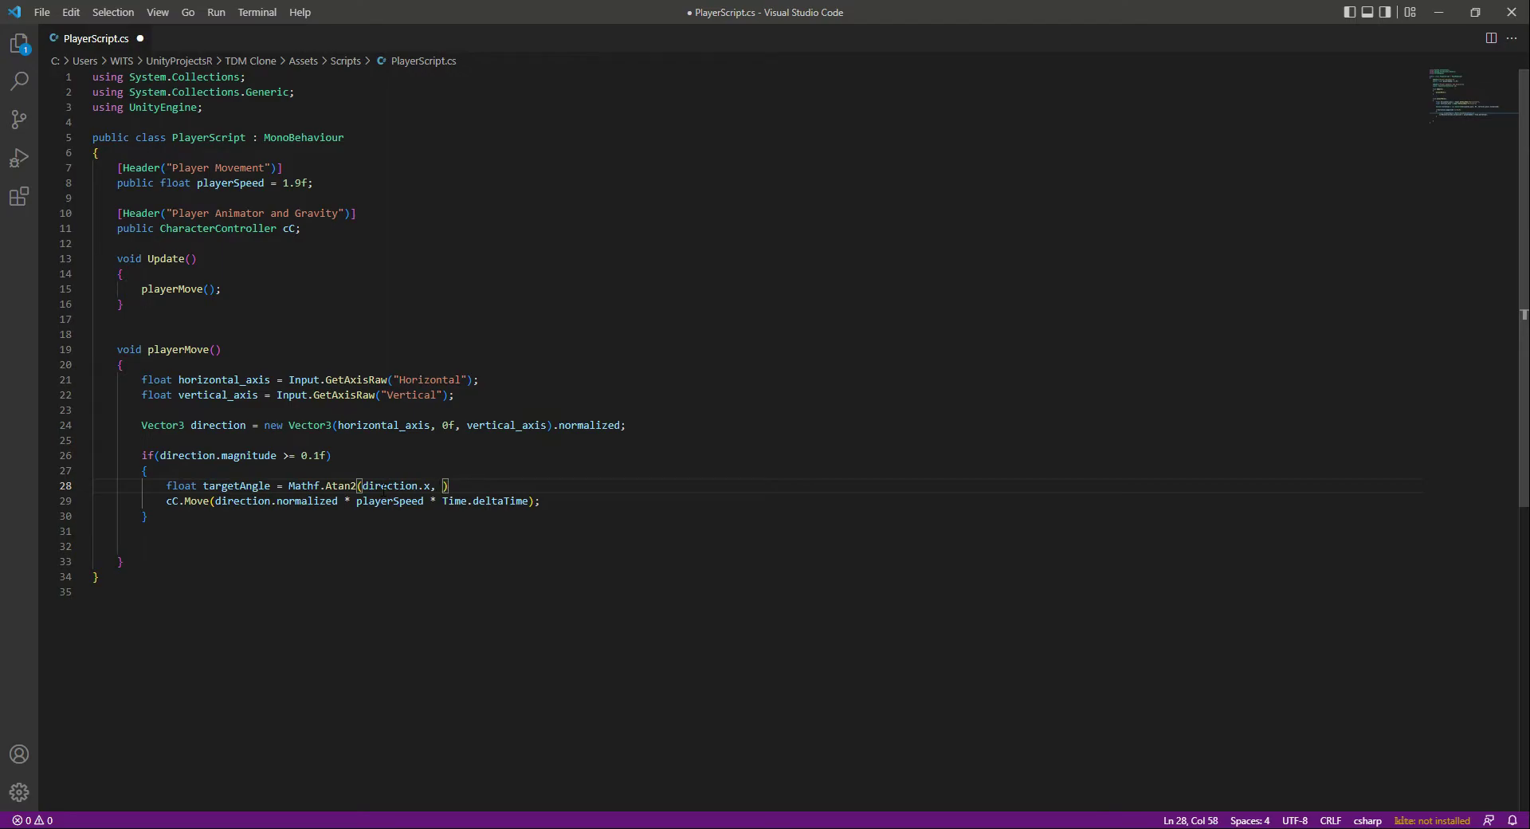
pyautogui.write('direction.z')
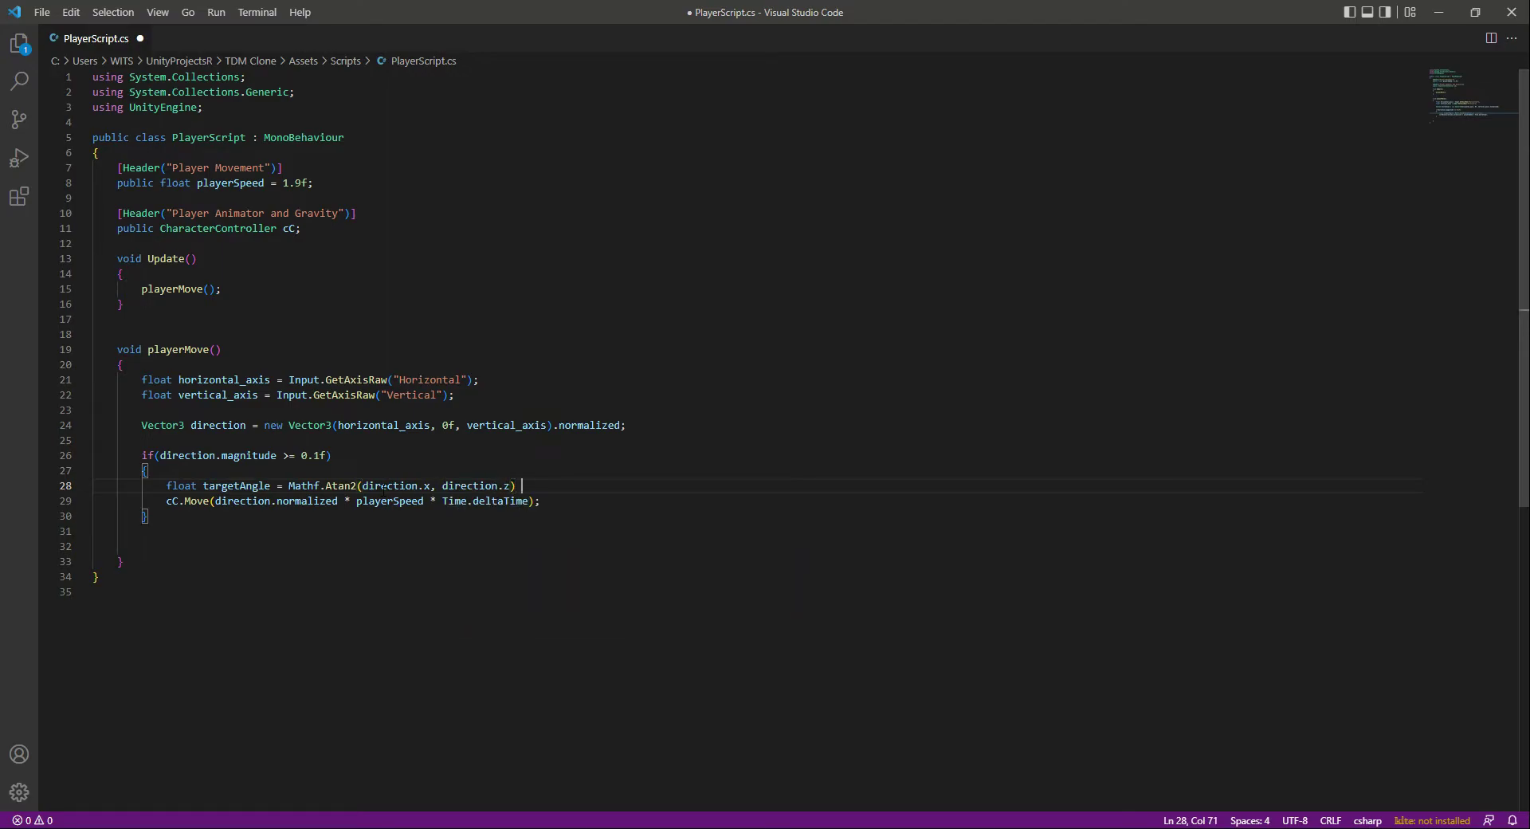
pyautogui.write('* Mat')
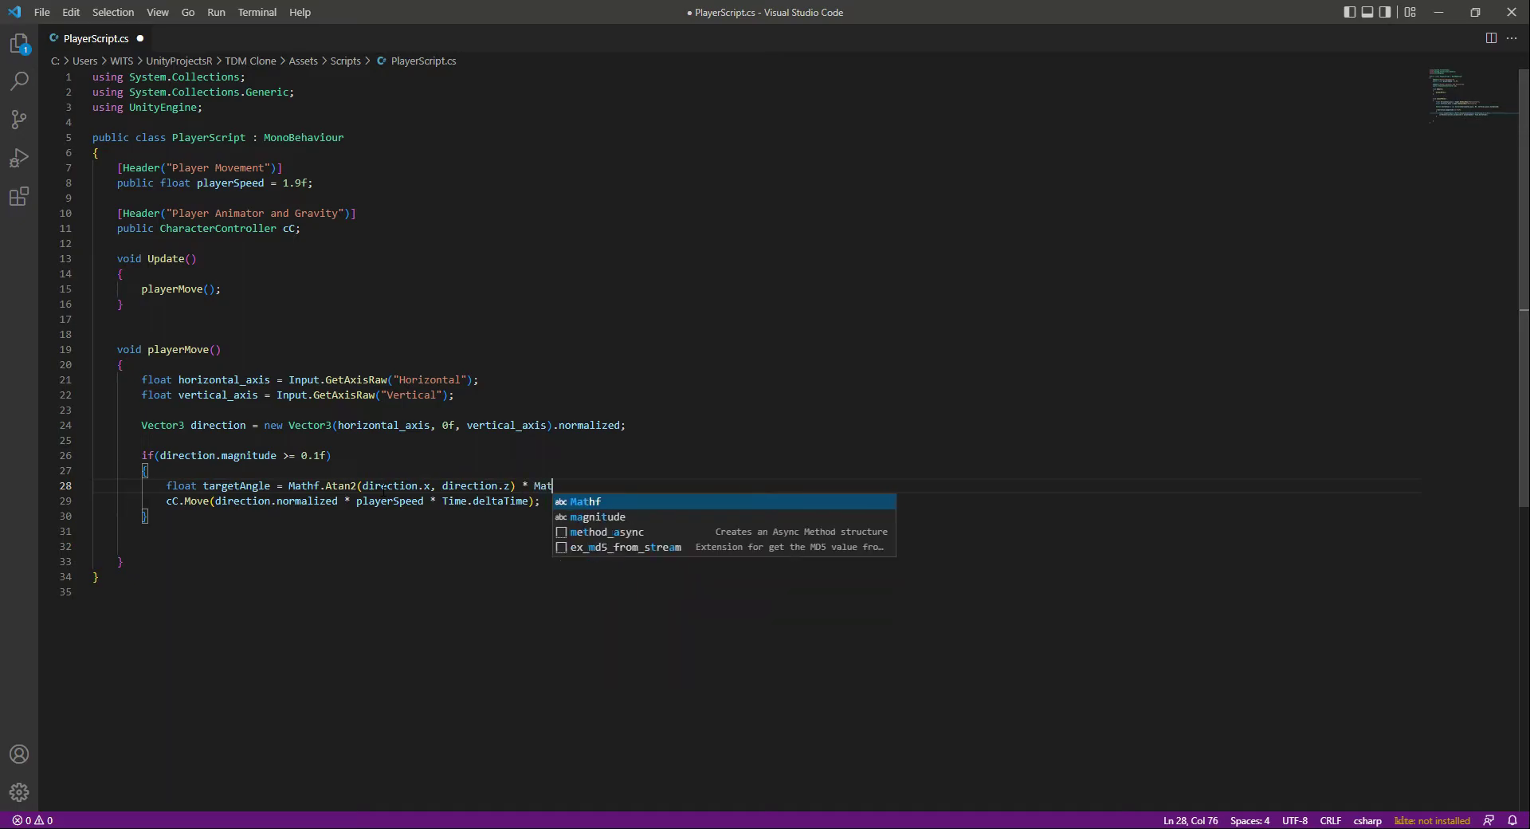
pyautogui.write('hf.')
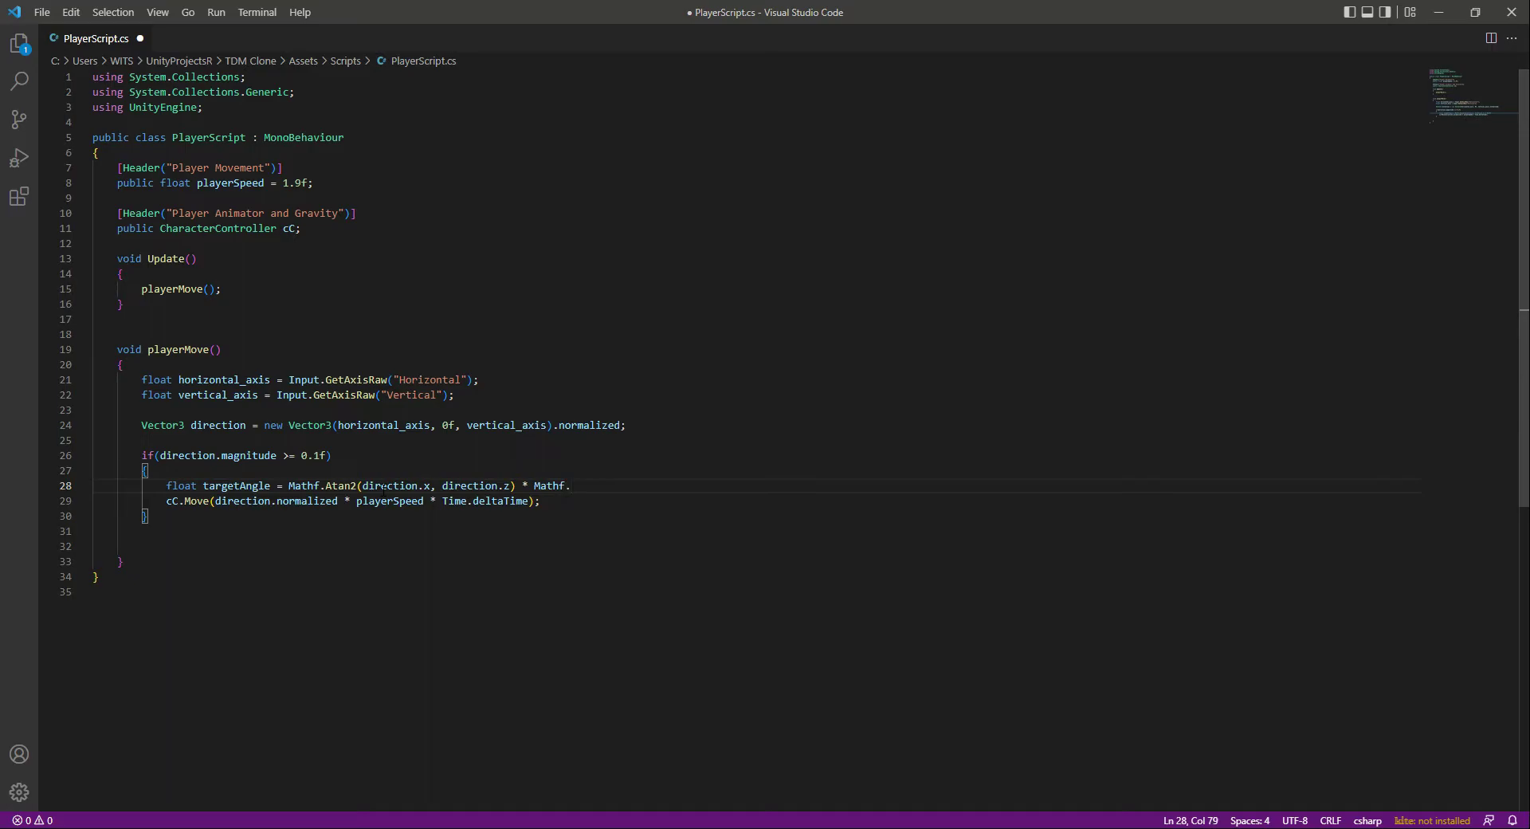
pyautogui.write('Rad2Deg')
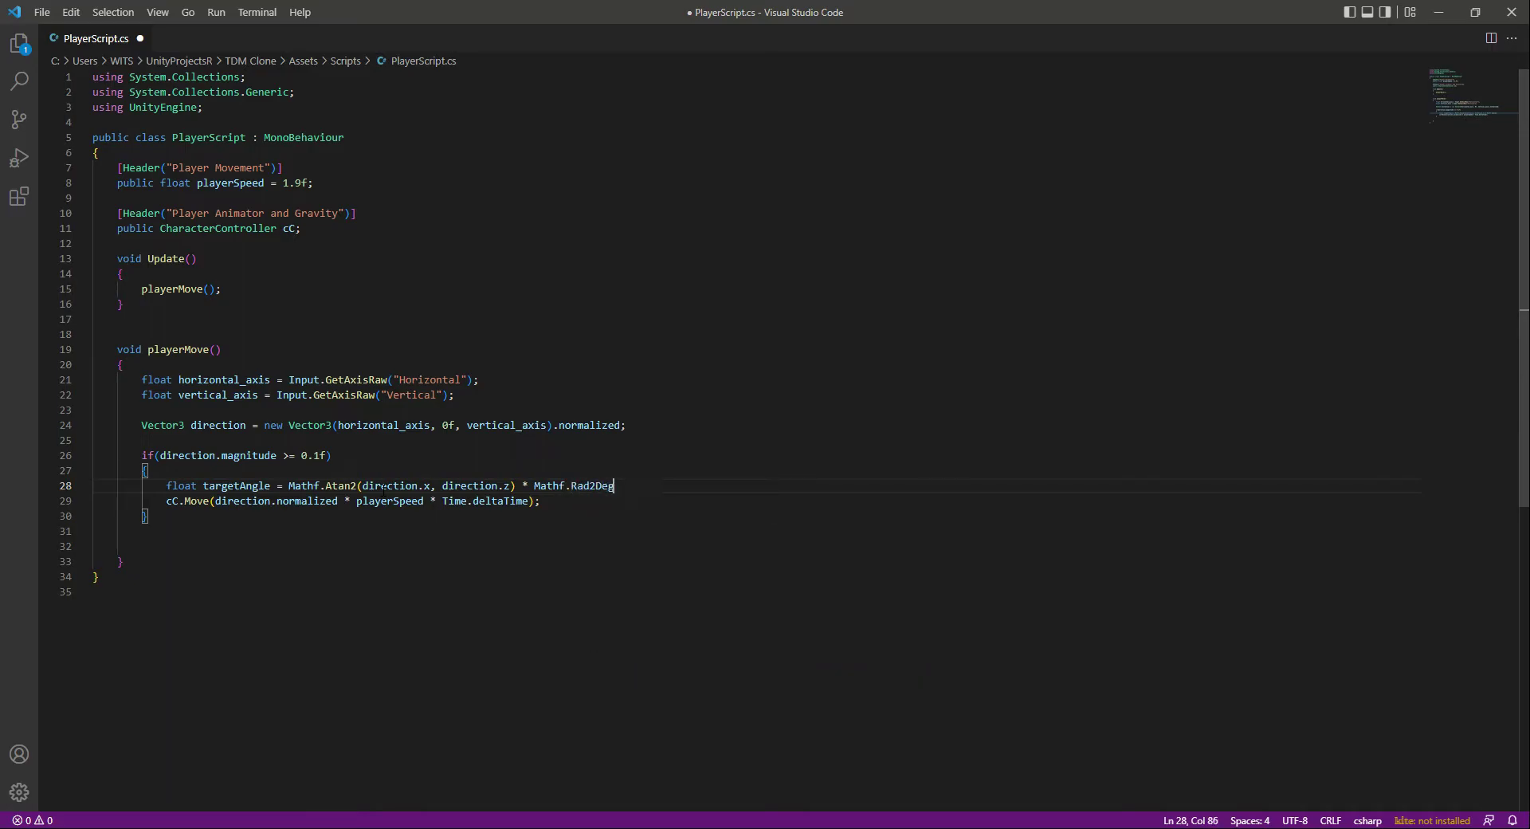
pyautogui.write(';')
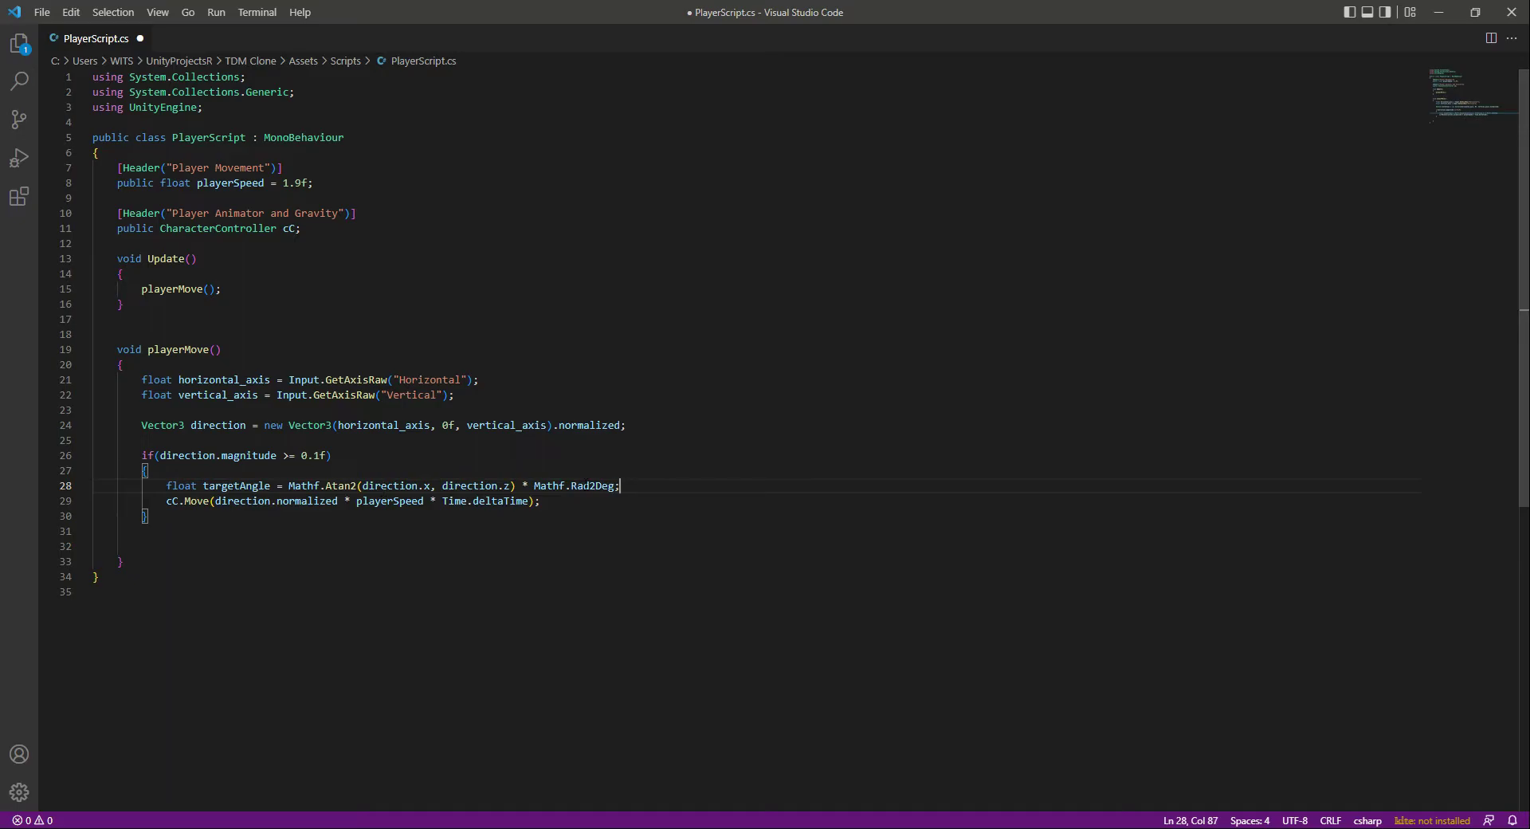
pyautogui.press('ctrl+s')
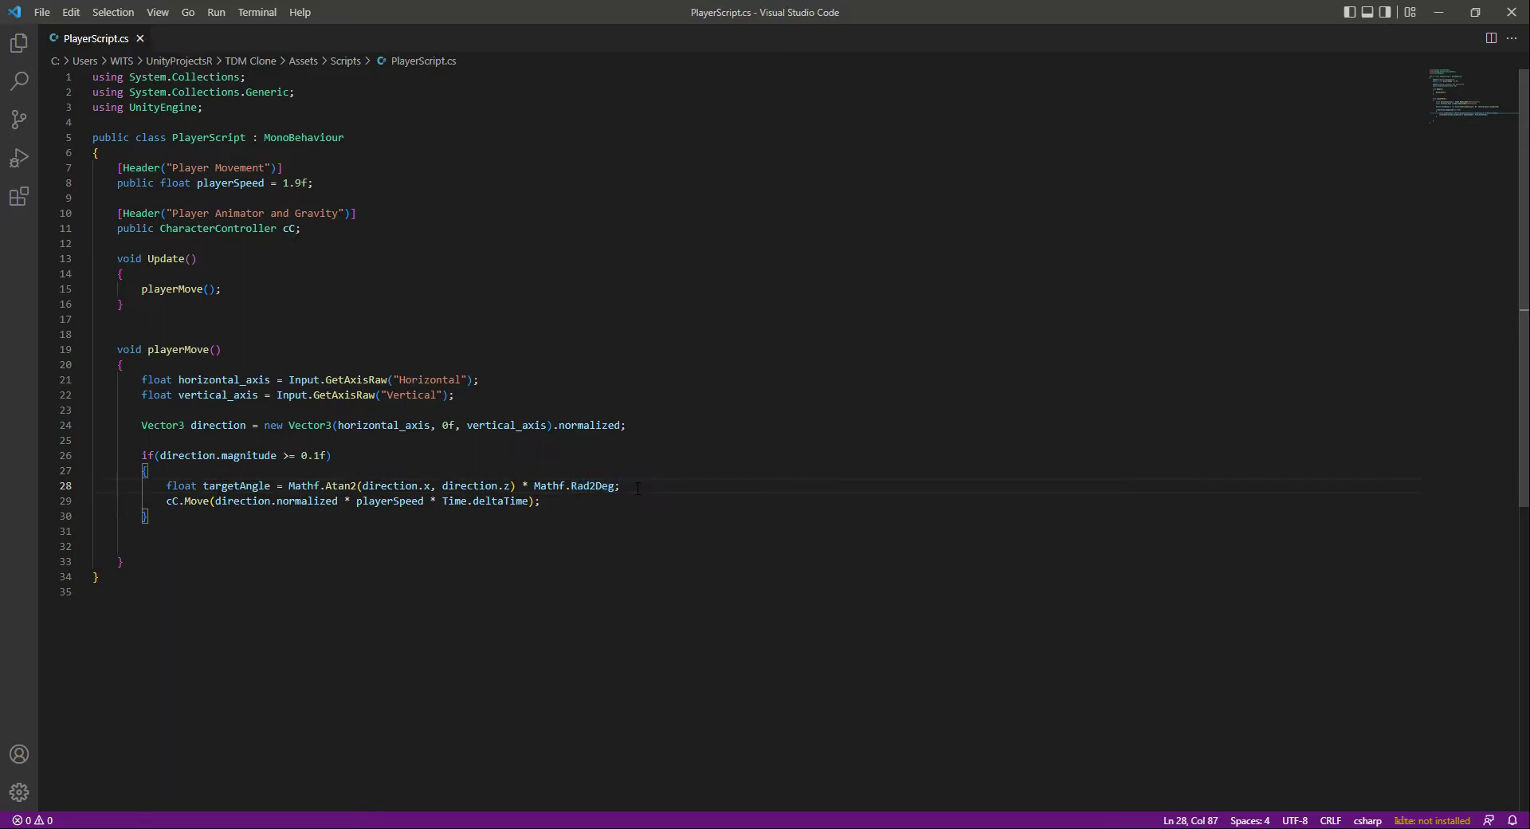
pyautogui.moveTo(620, 485); pyautogui.dragTo(165, 485)
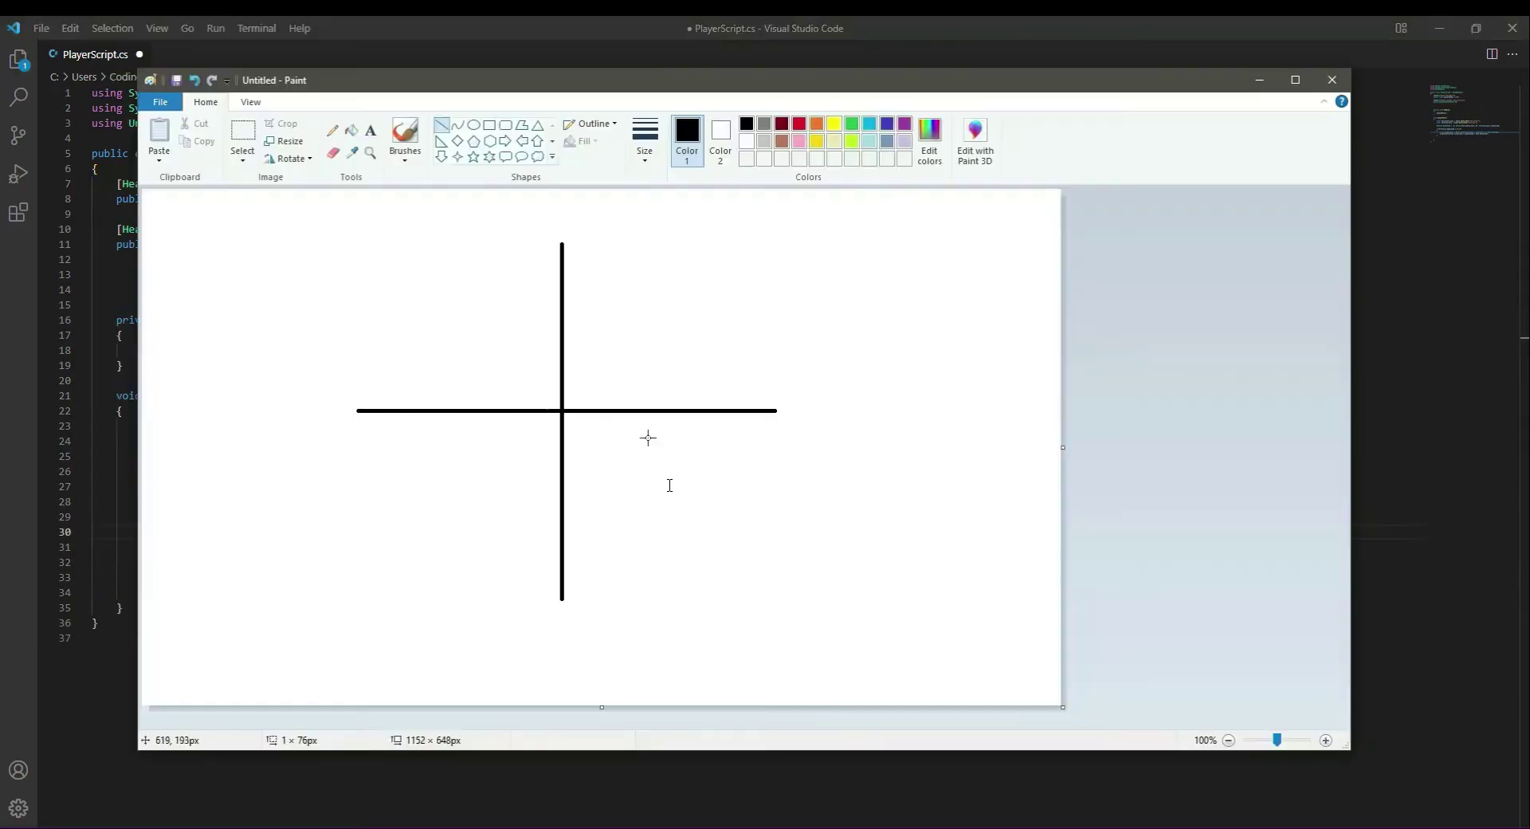
pyautogui.moveTo(607, 462)
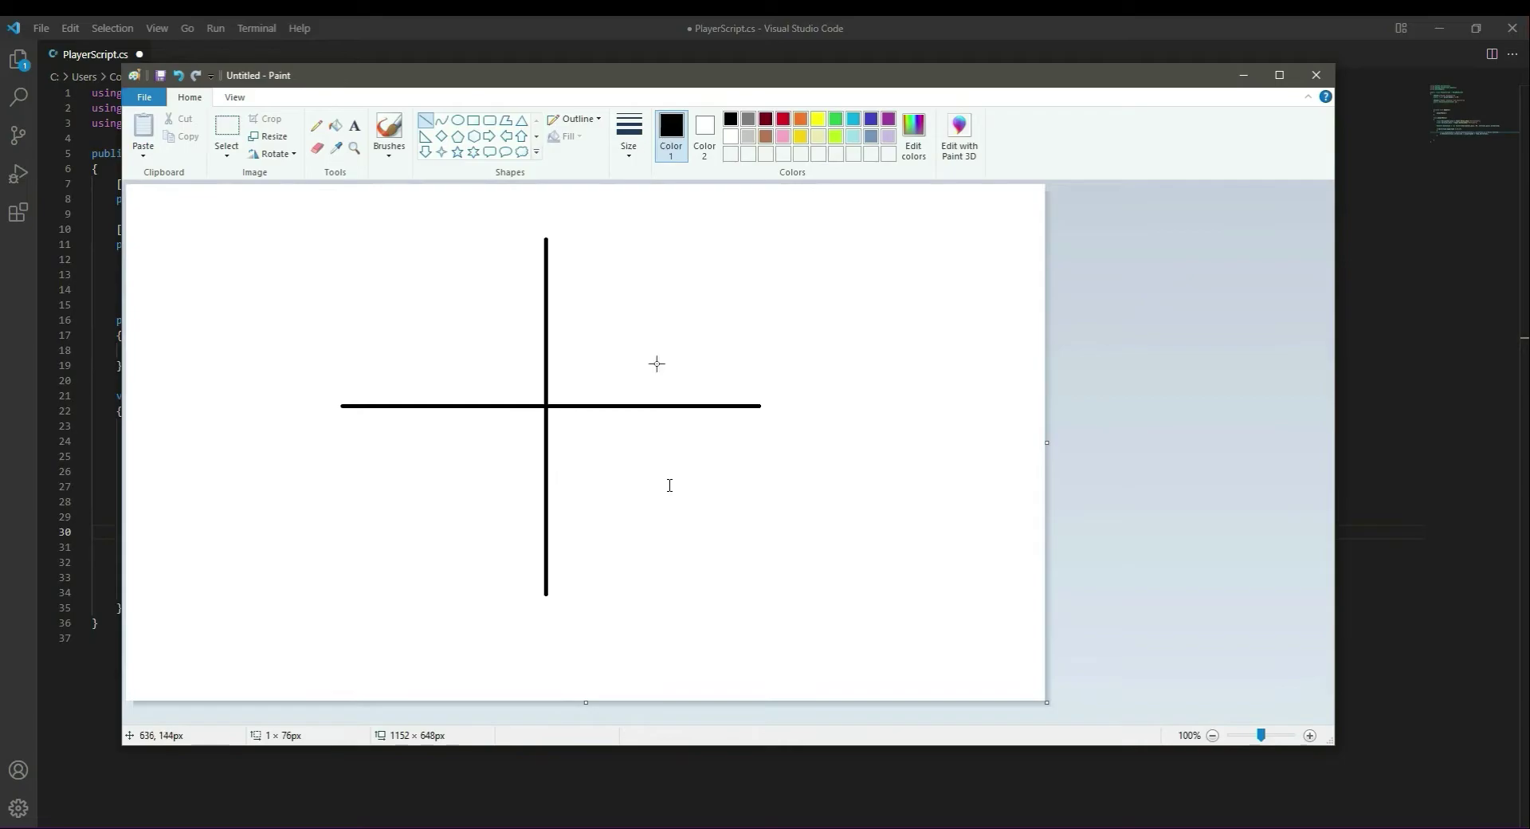
pyautogui.moveTo(544, 346)
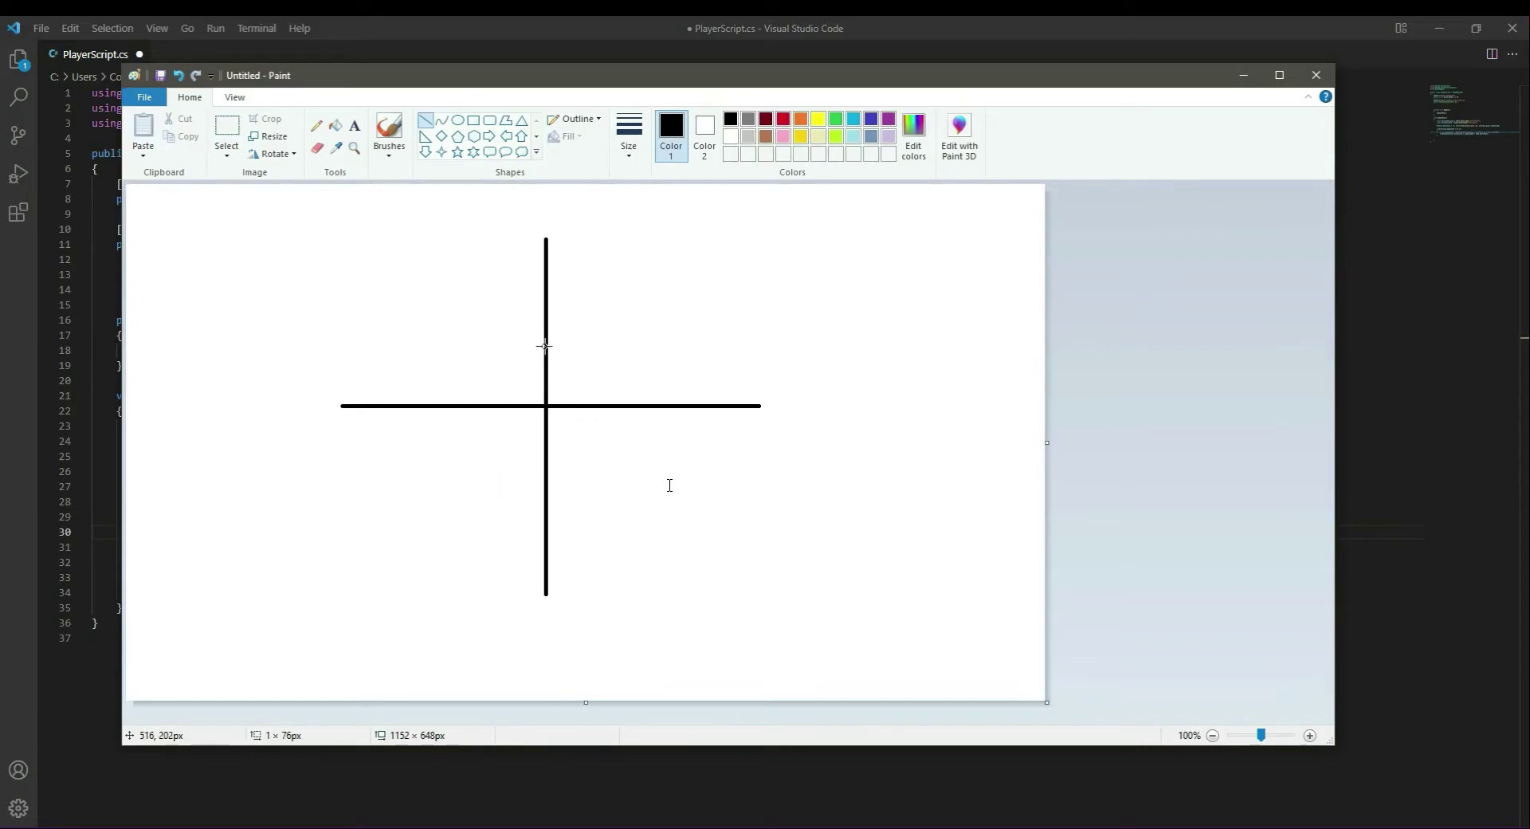
pyautogui.moveTo(540, 398)
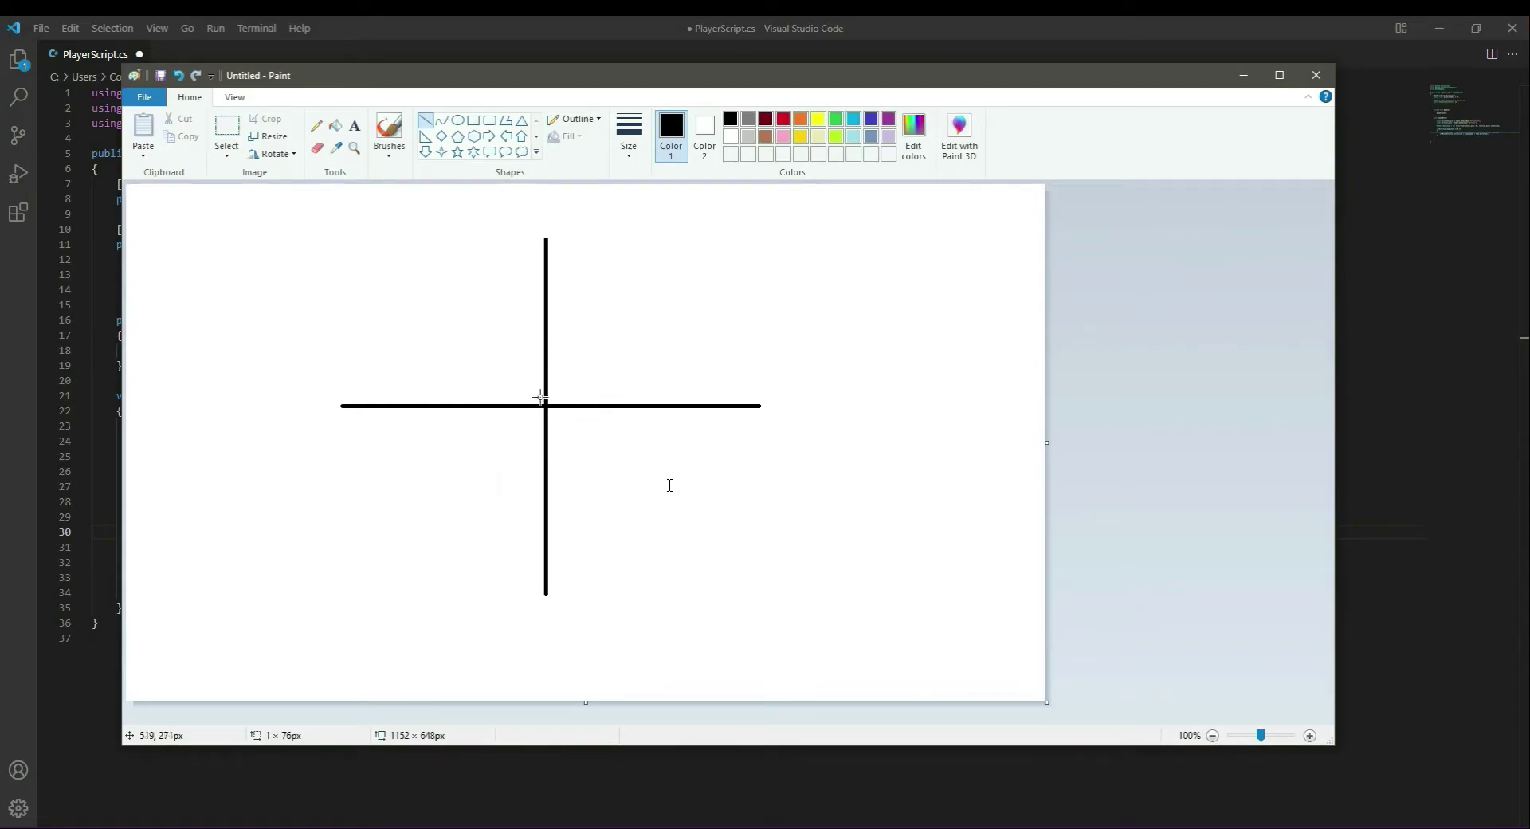
pyautogui.moveTo(541, 398)
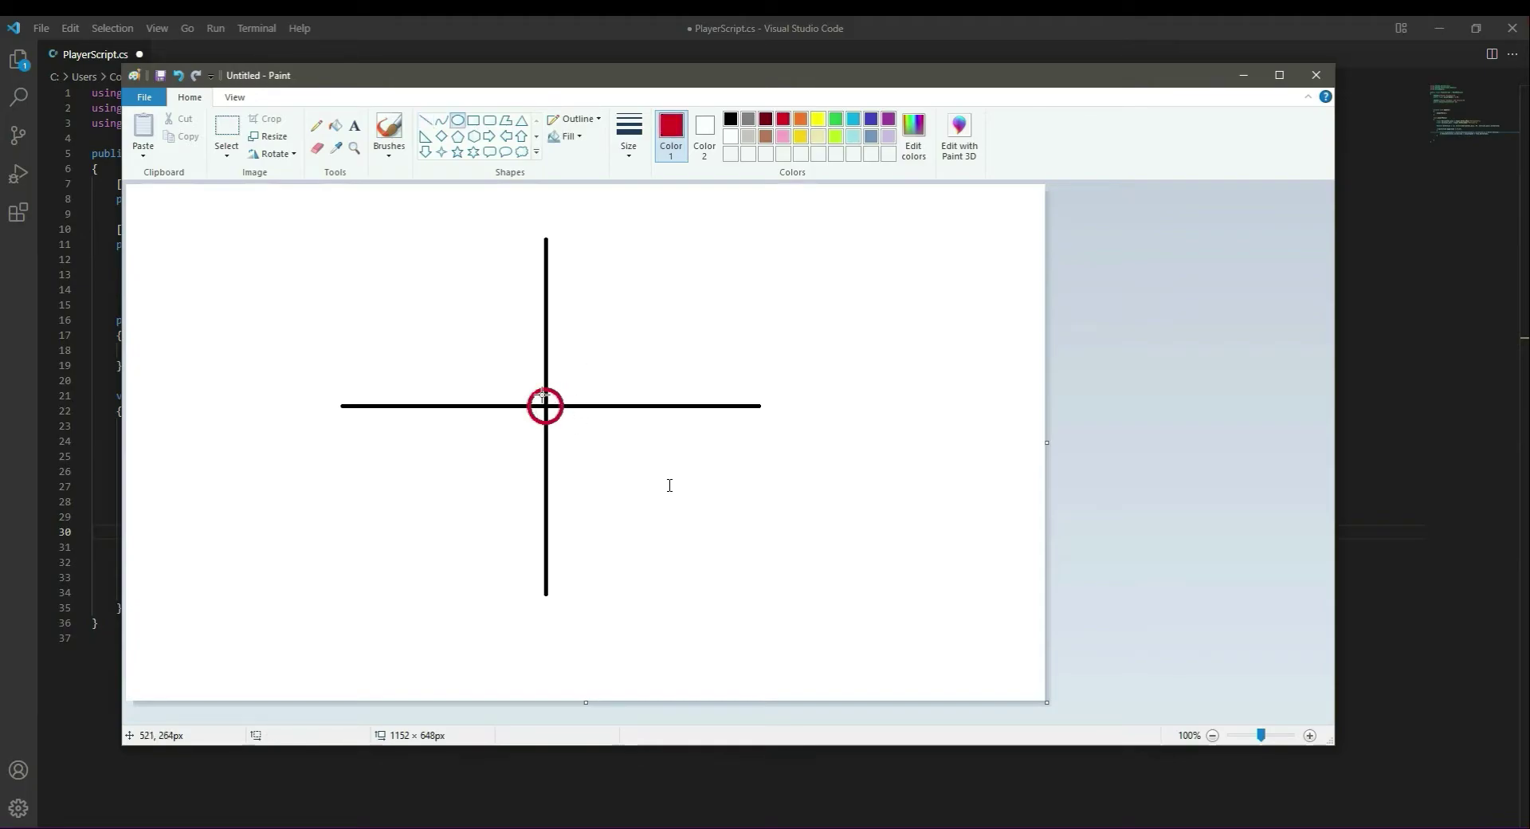
pyautogui.moveTo(547, 405)
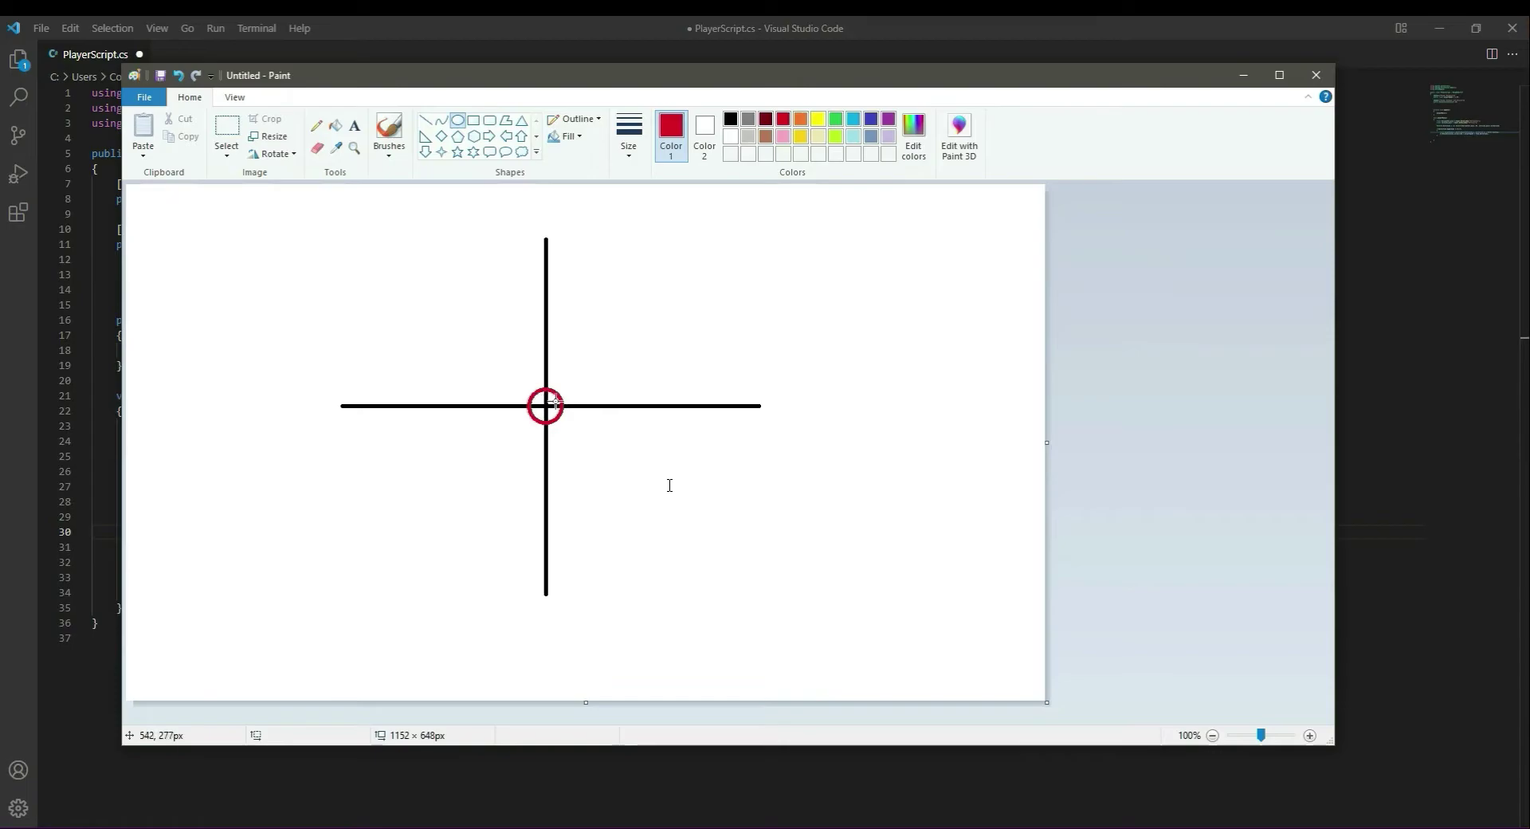
pyautogui.moveTo(544, 404)
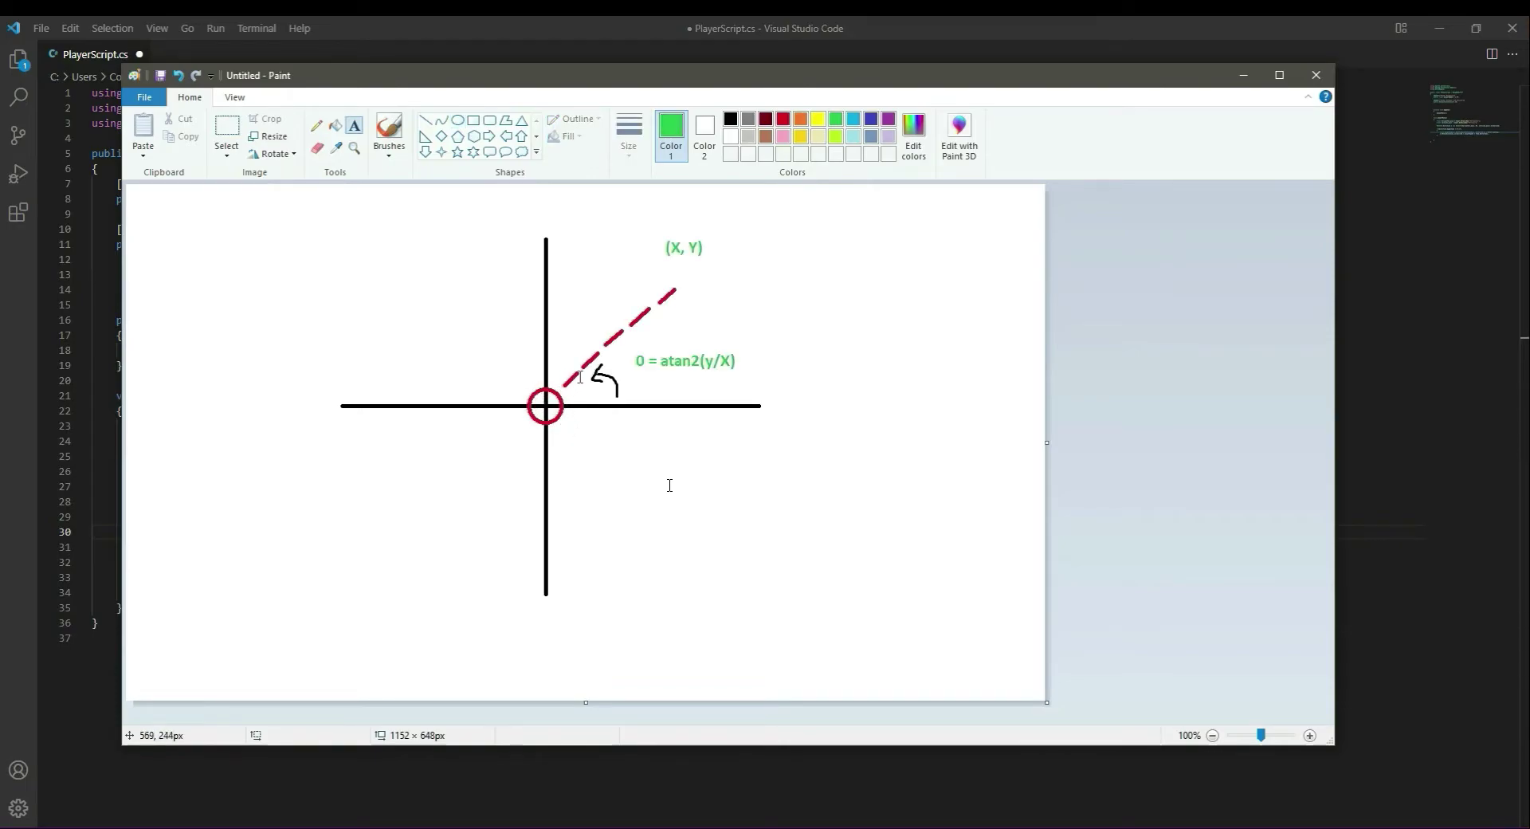
pyautogui.moveTo(701, 368)
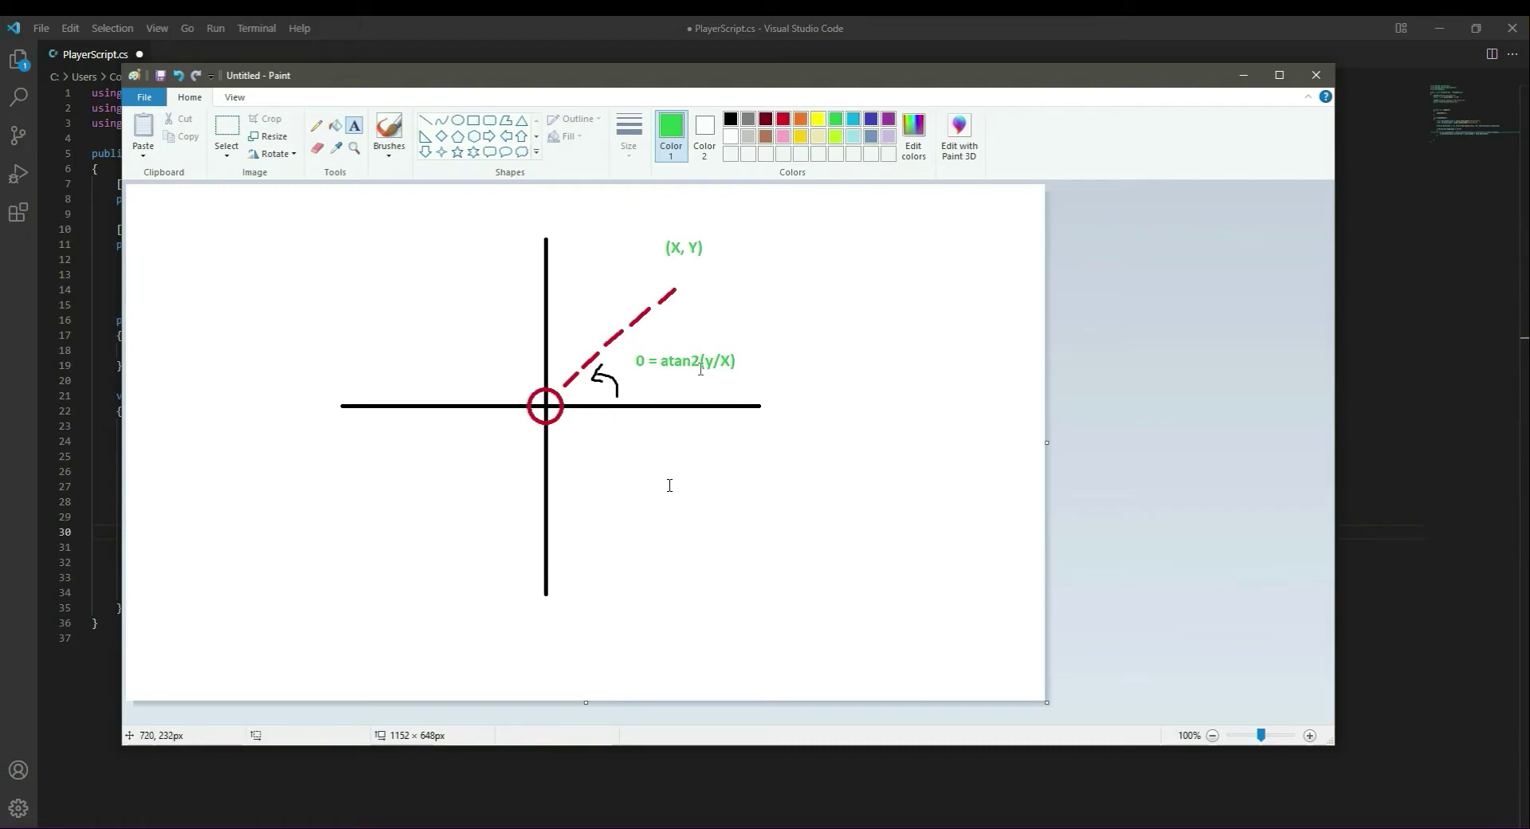
pyautogui.moveTo(701, 365)
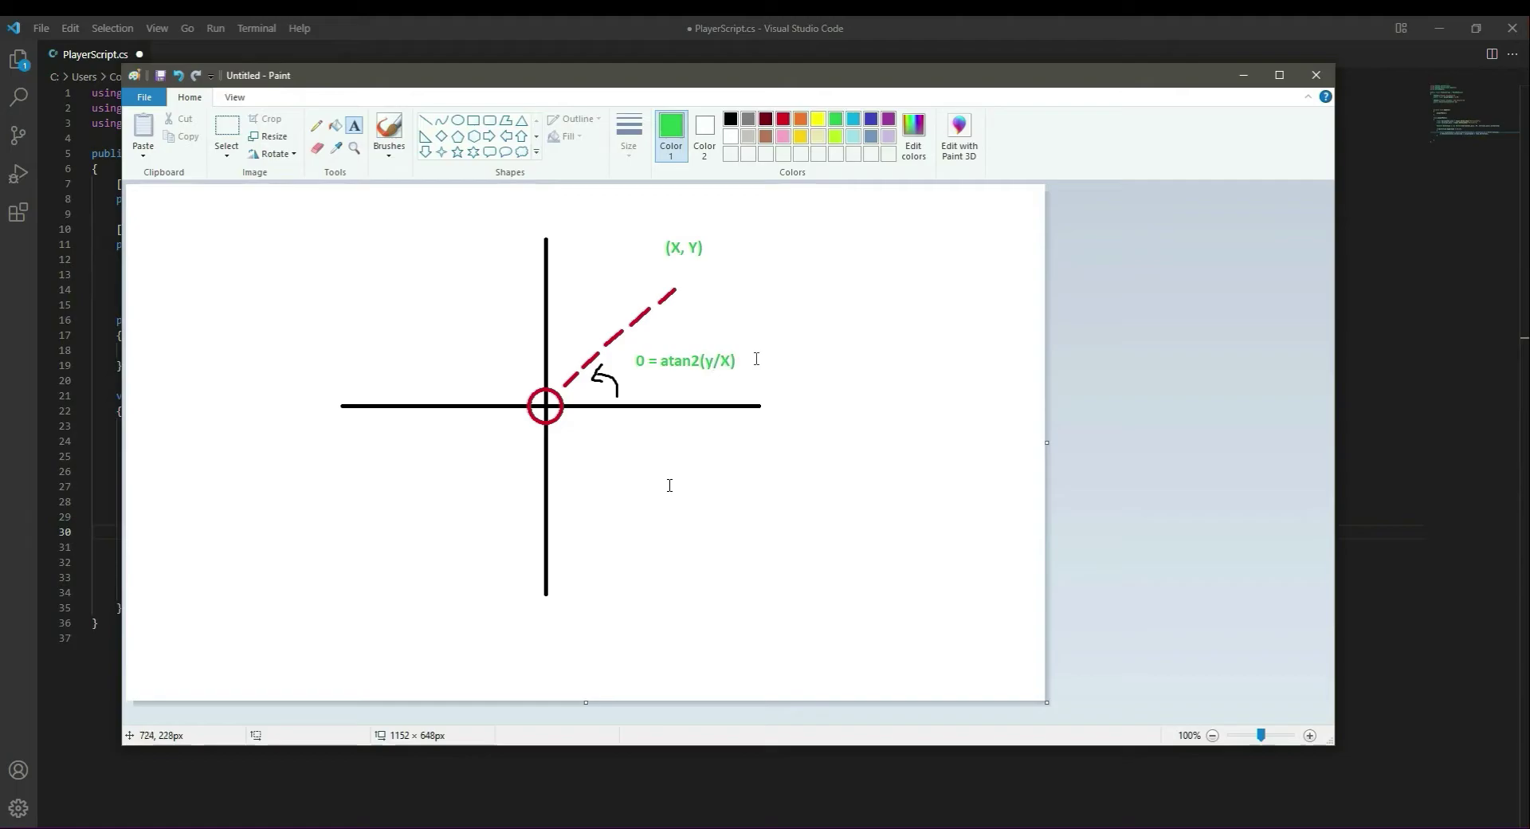
pyautogui.moveTo(708, 360)
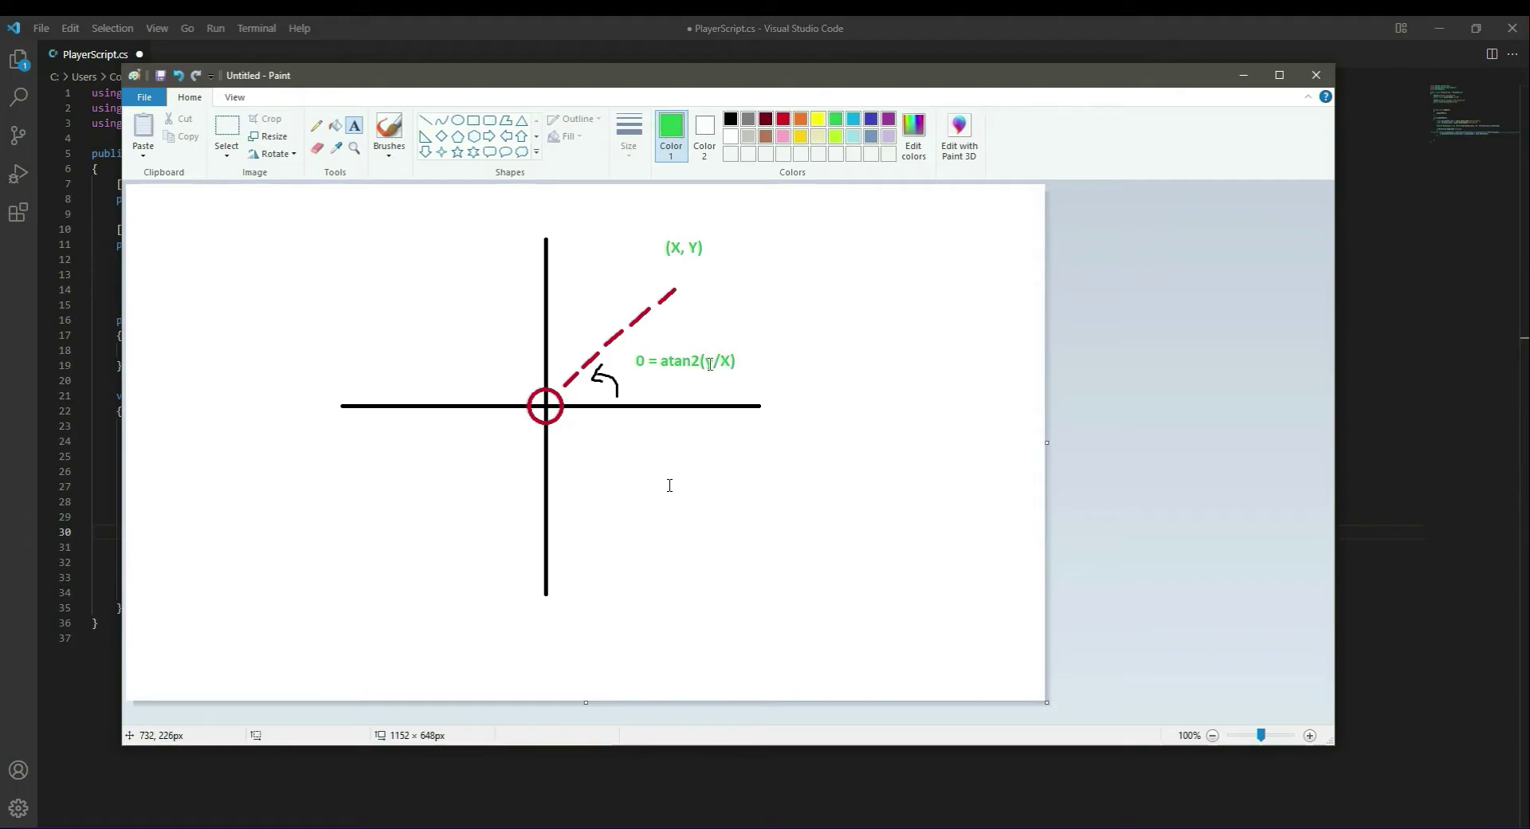
pyautogui.moveTo(668, 485)
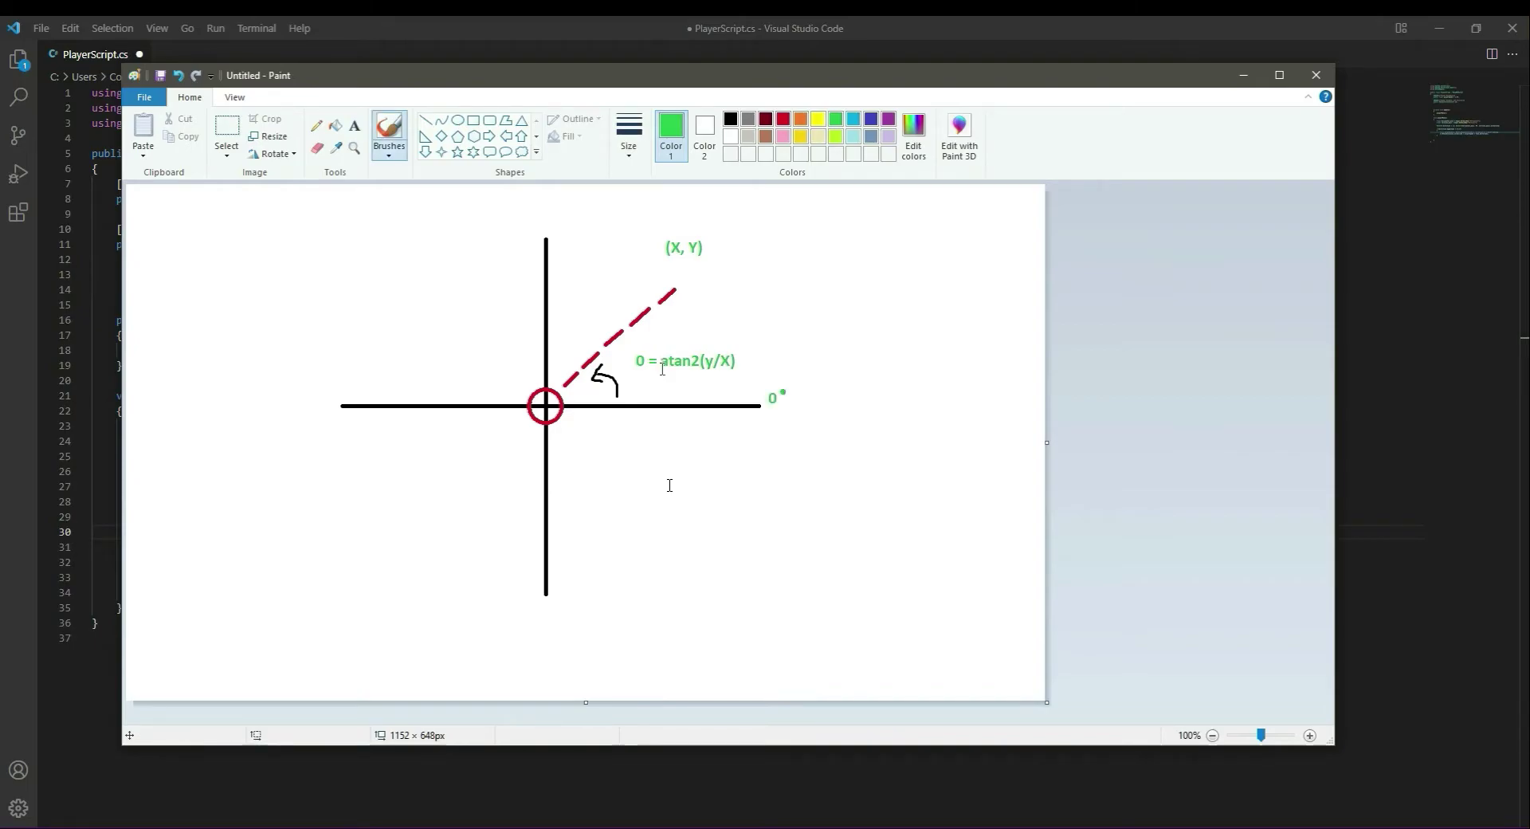
pyautogui.moveTo(761, 407)
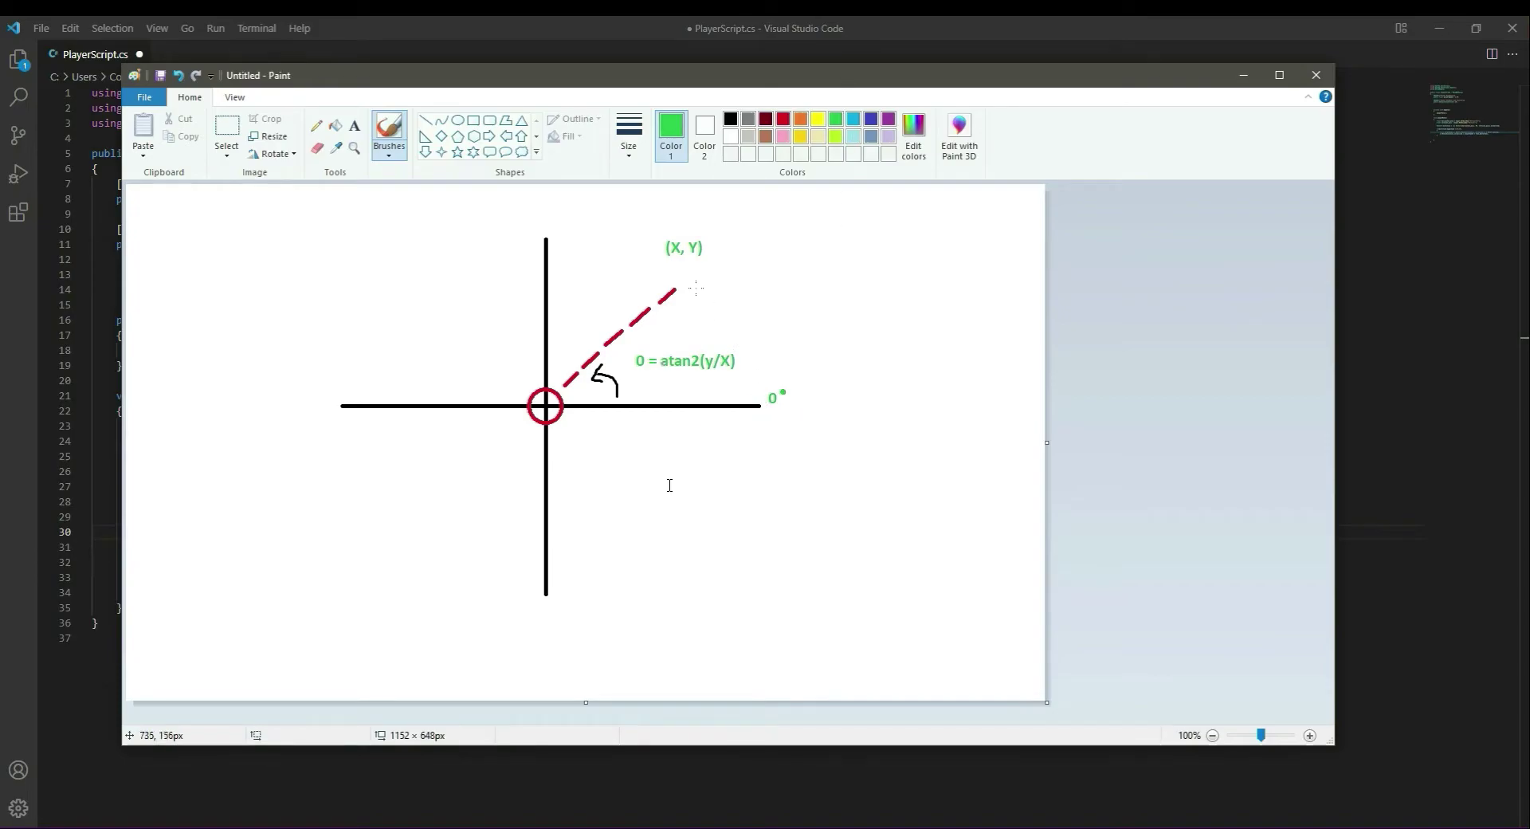
pyautogui.moveTo(848, 459)
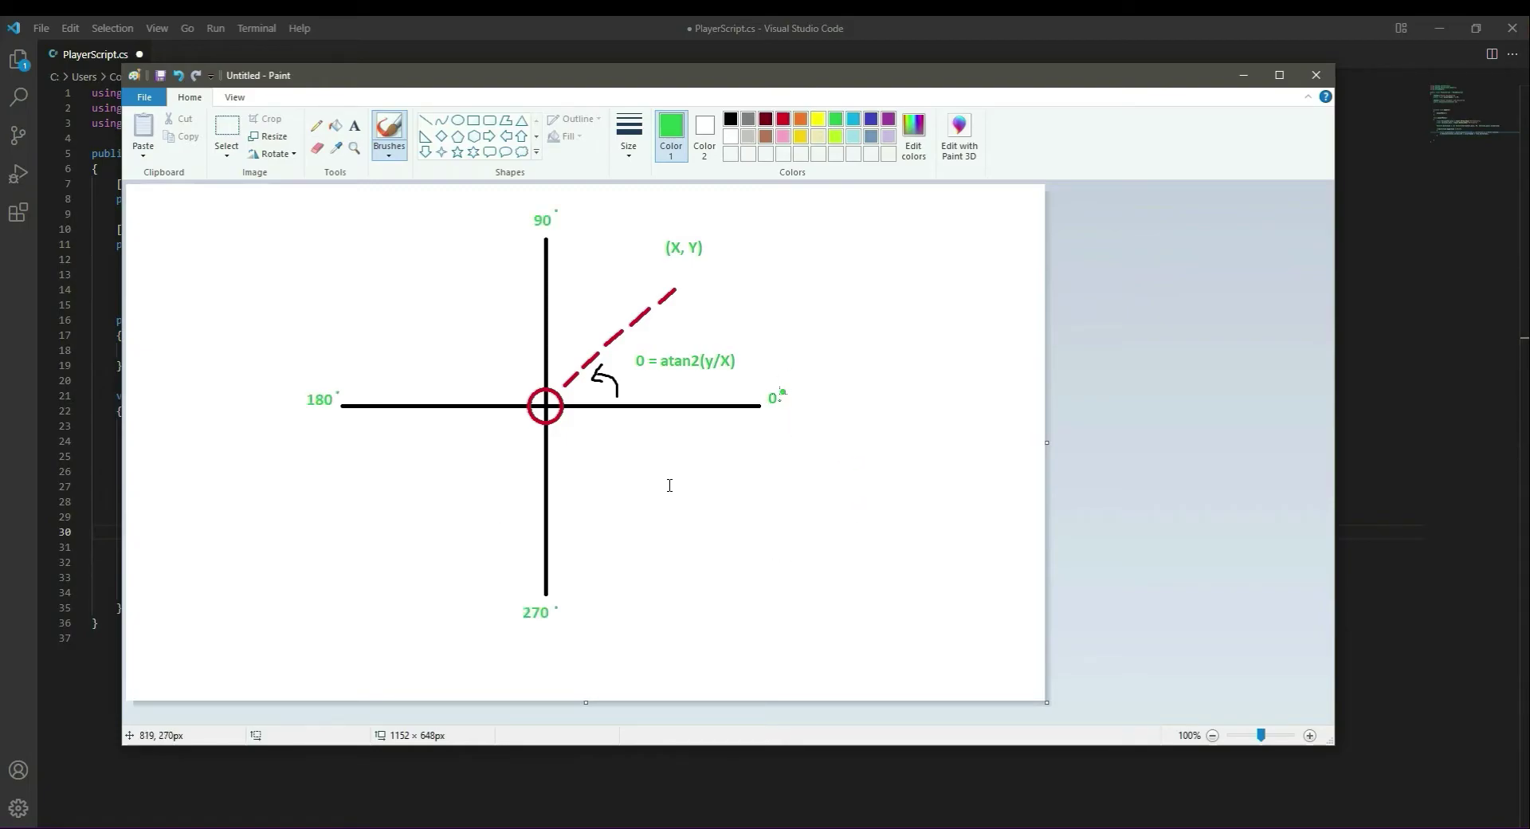
pyautogui.moveTo(551, 309)
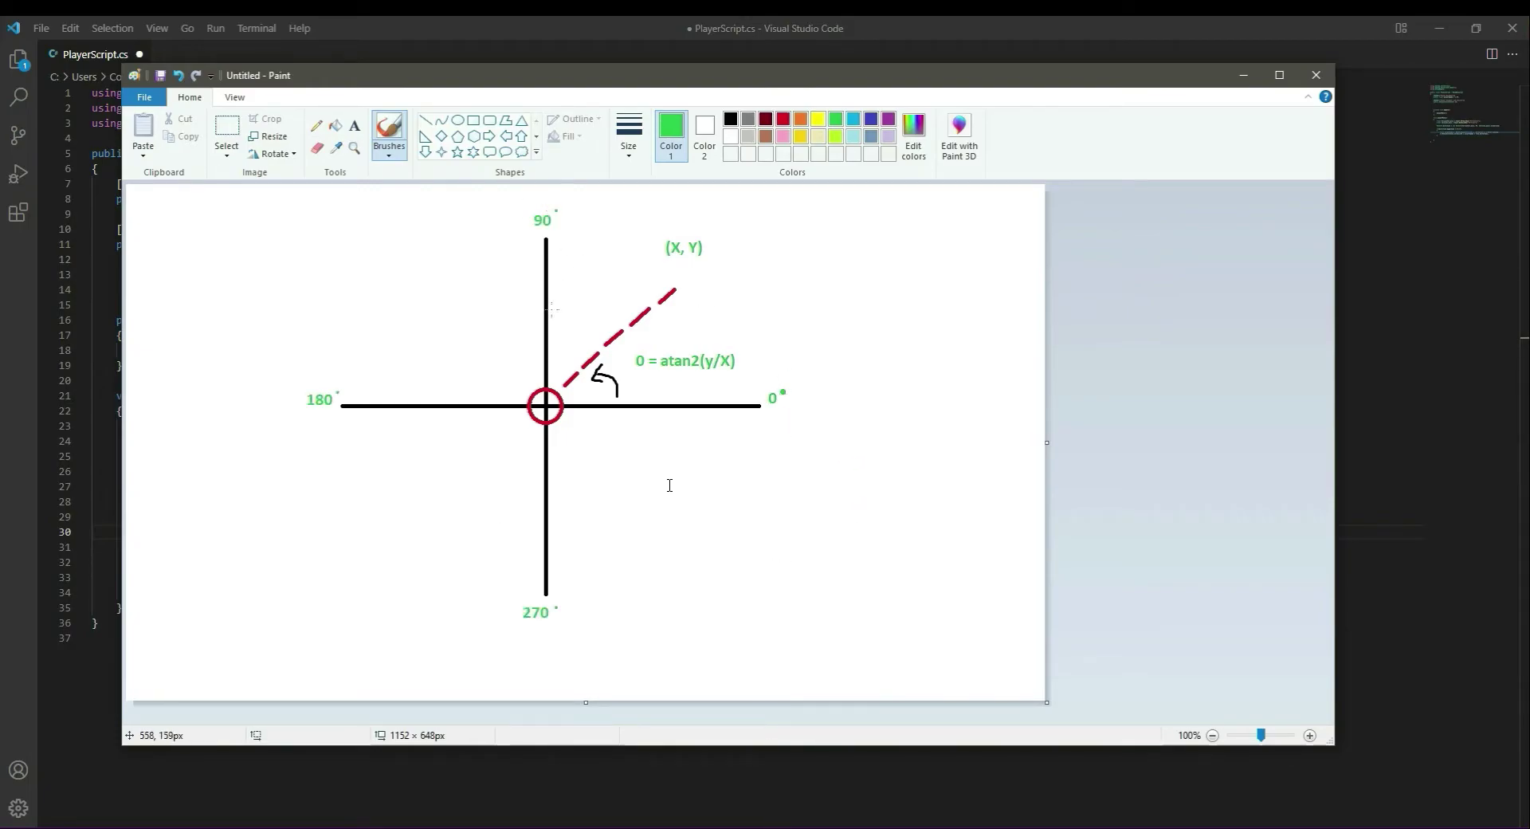
pyautogui.moveTo(348, 463)
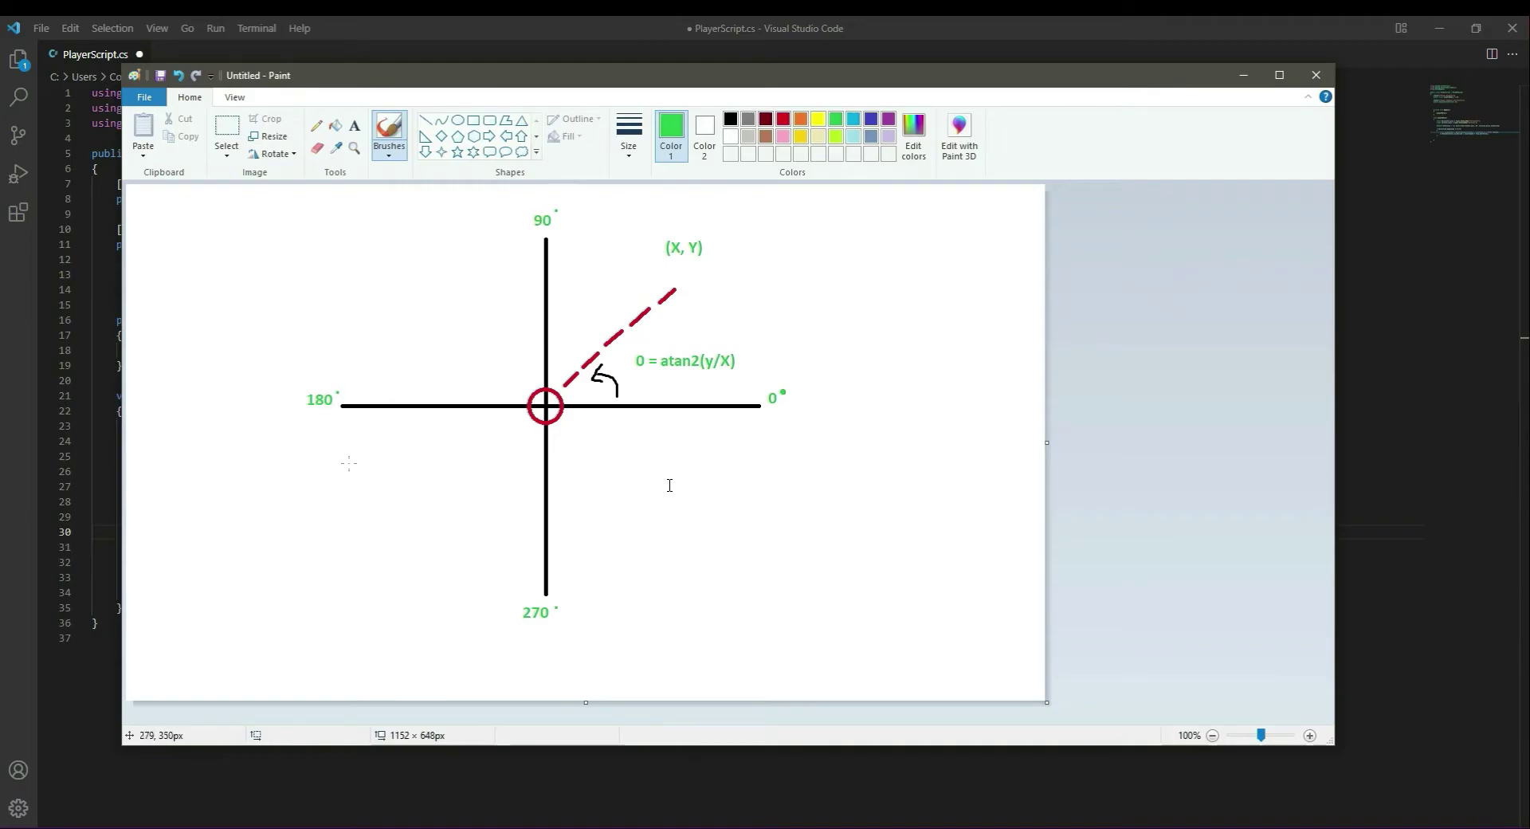
pyautogui.moveTo(575, 603)
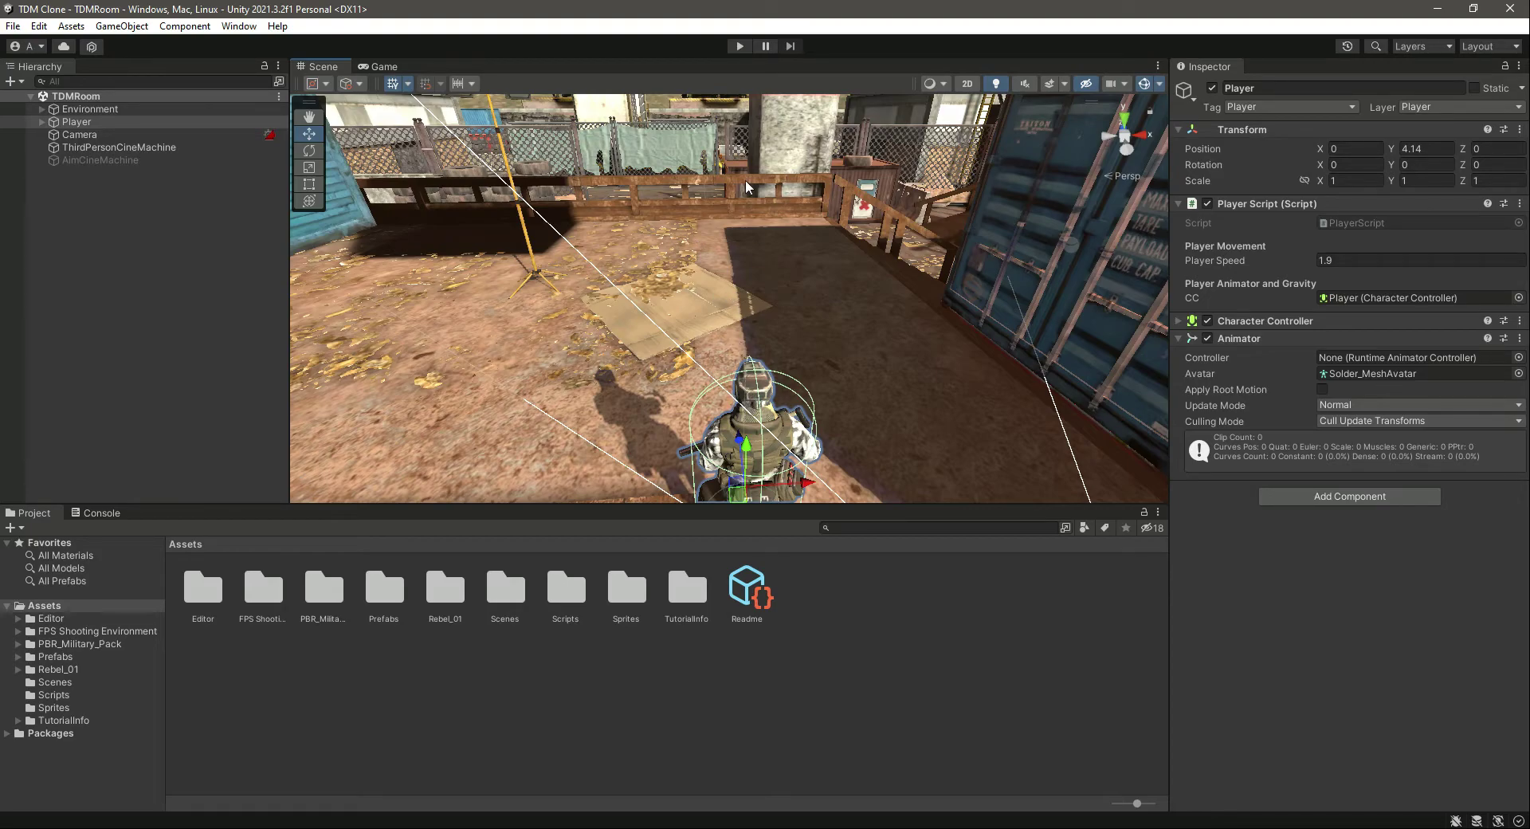
pyautogui.moveTo(722, 270)
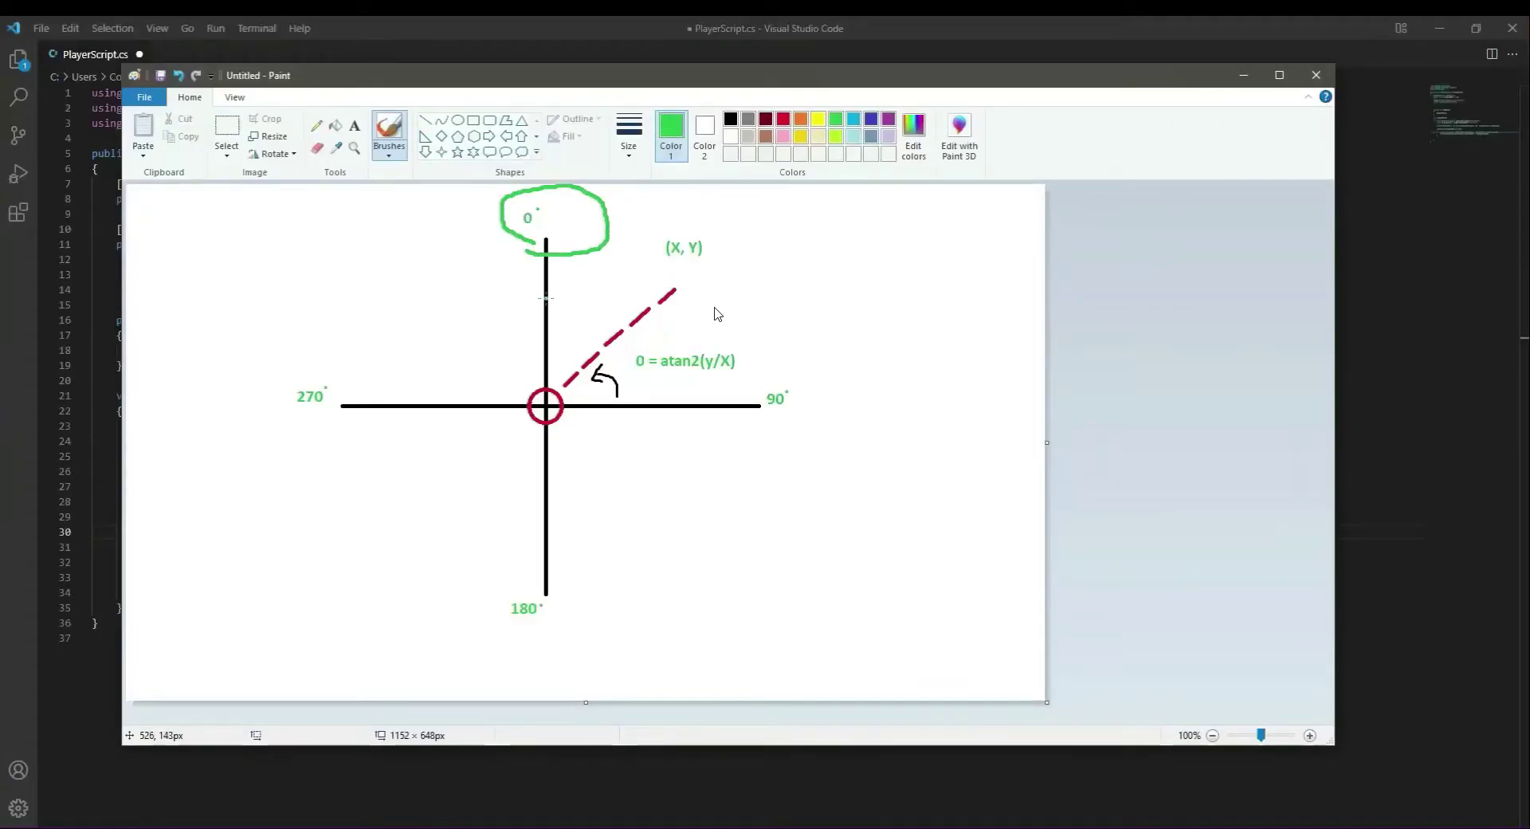
# Step: Strike through the old formula and write 'θ = atan2(x/y)' above it
pyautogui.moveTo(634, 369); pyautogui.dragTo(736, 366)
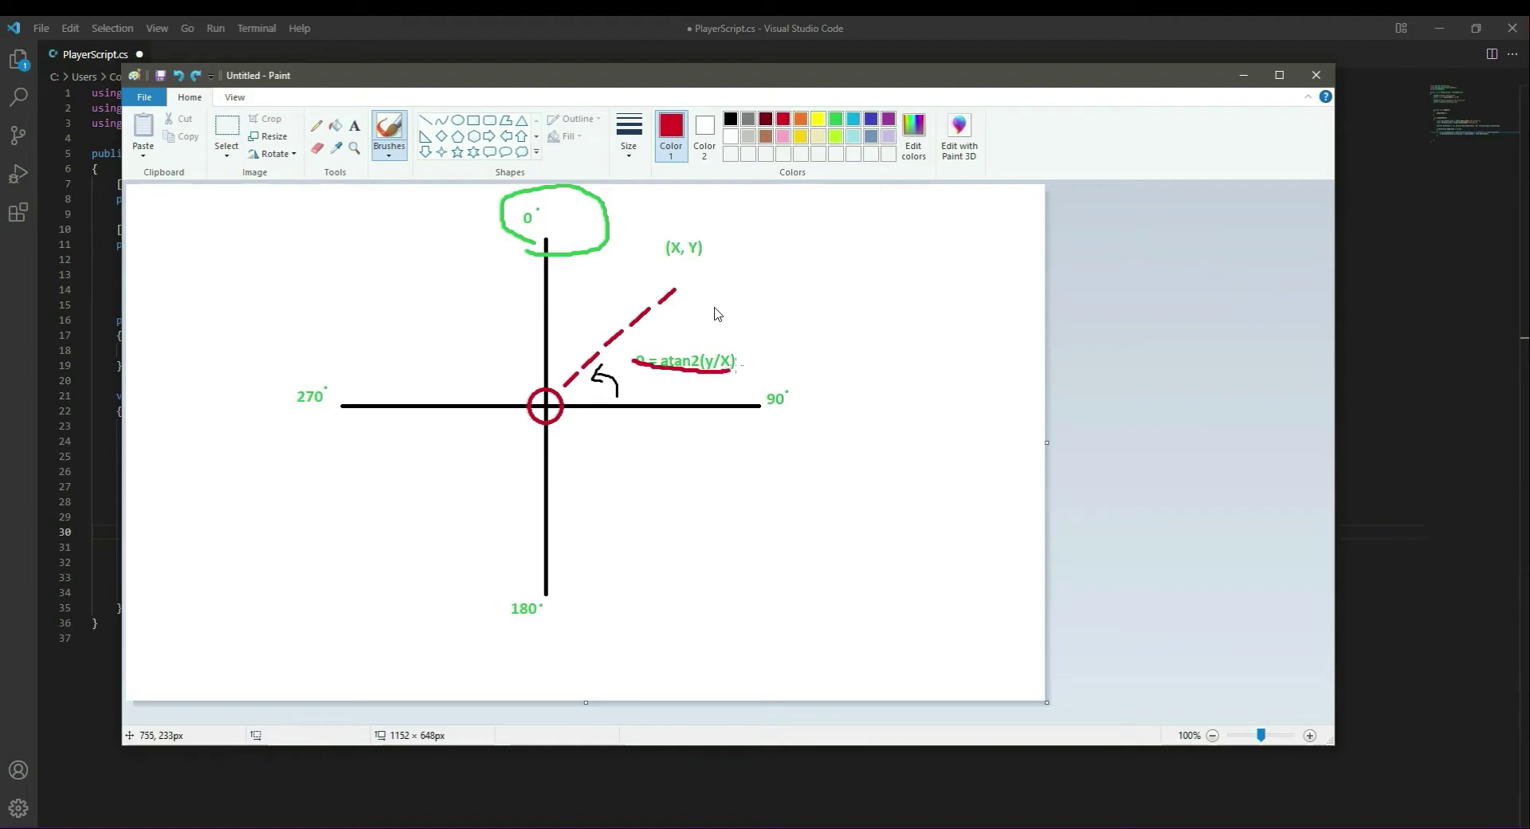
pyautogui.write('0 = atan2(x/y)')
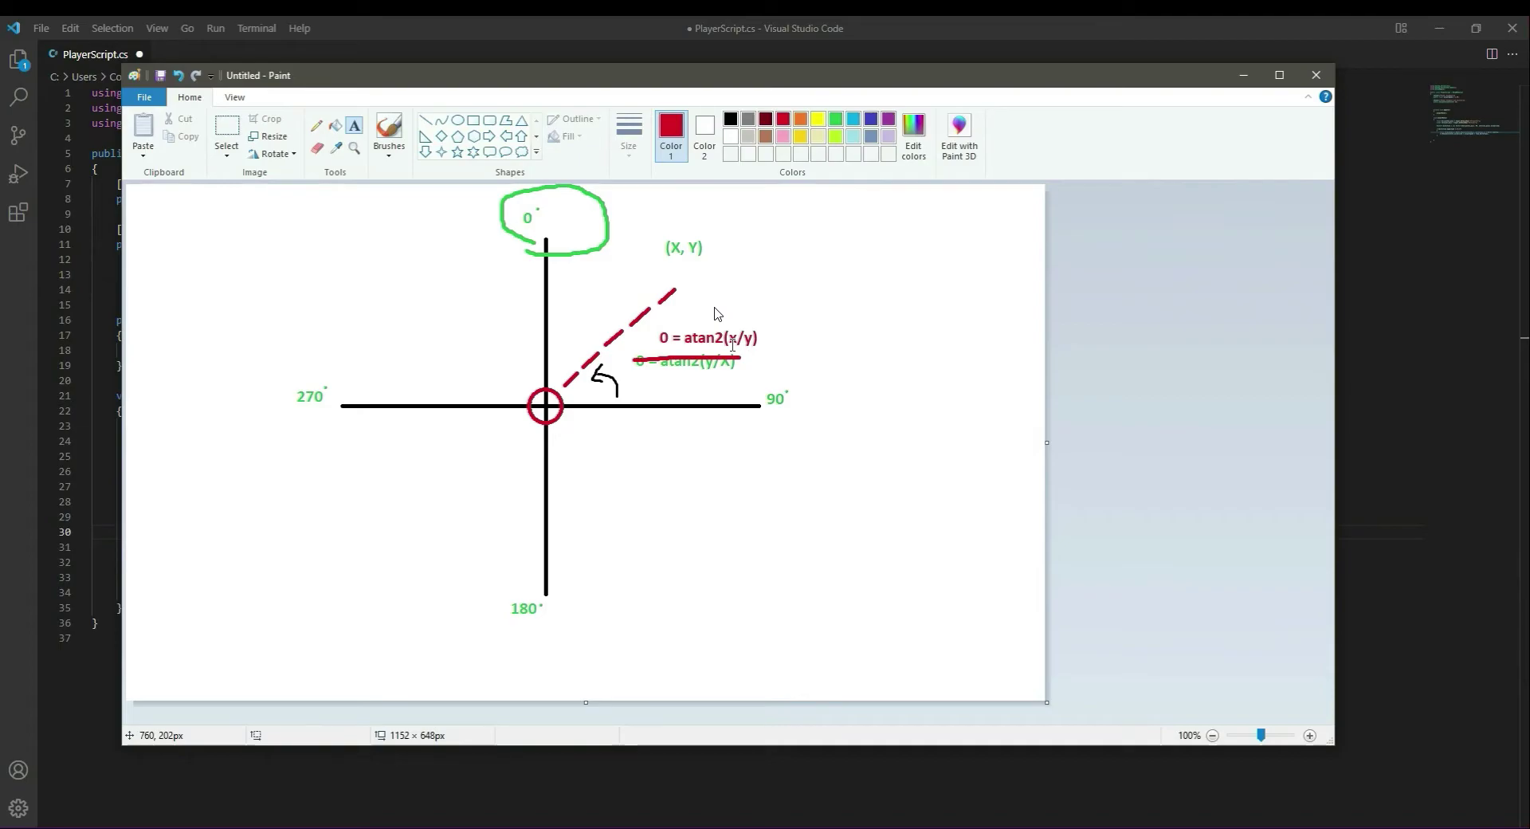
pyautogui.moveTo(713, 314)
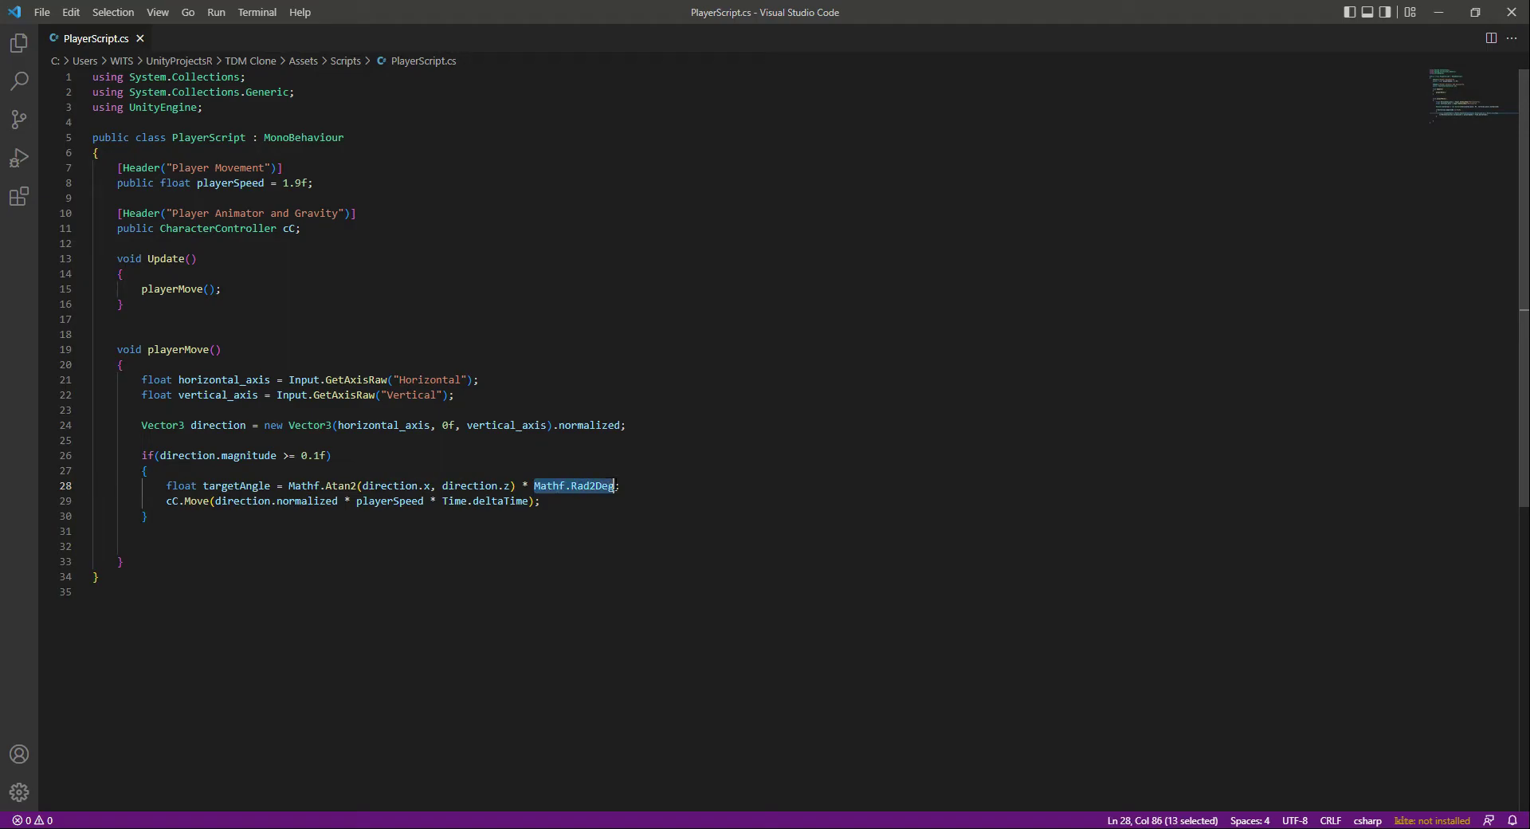
# Step: Point out the Rad2Deg and Atan2 parts, then add a blank line below targetAngle
pyautogui.click(630, 485)
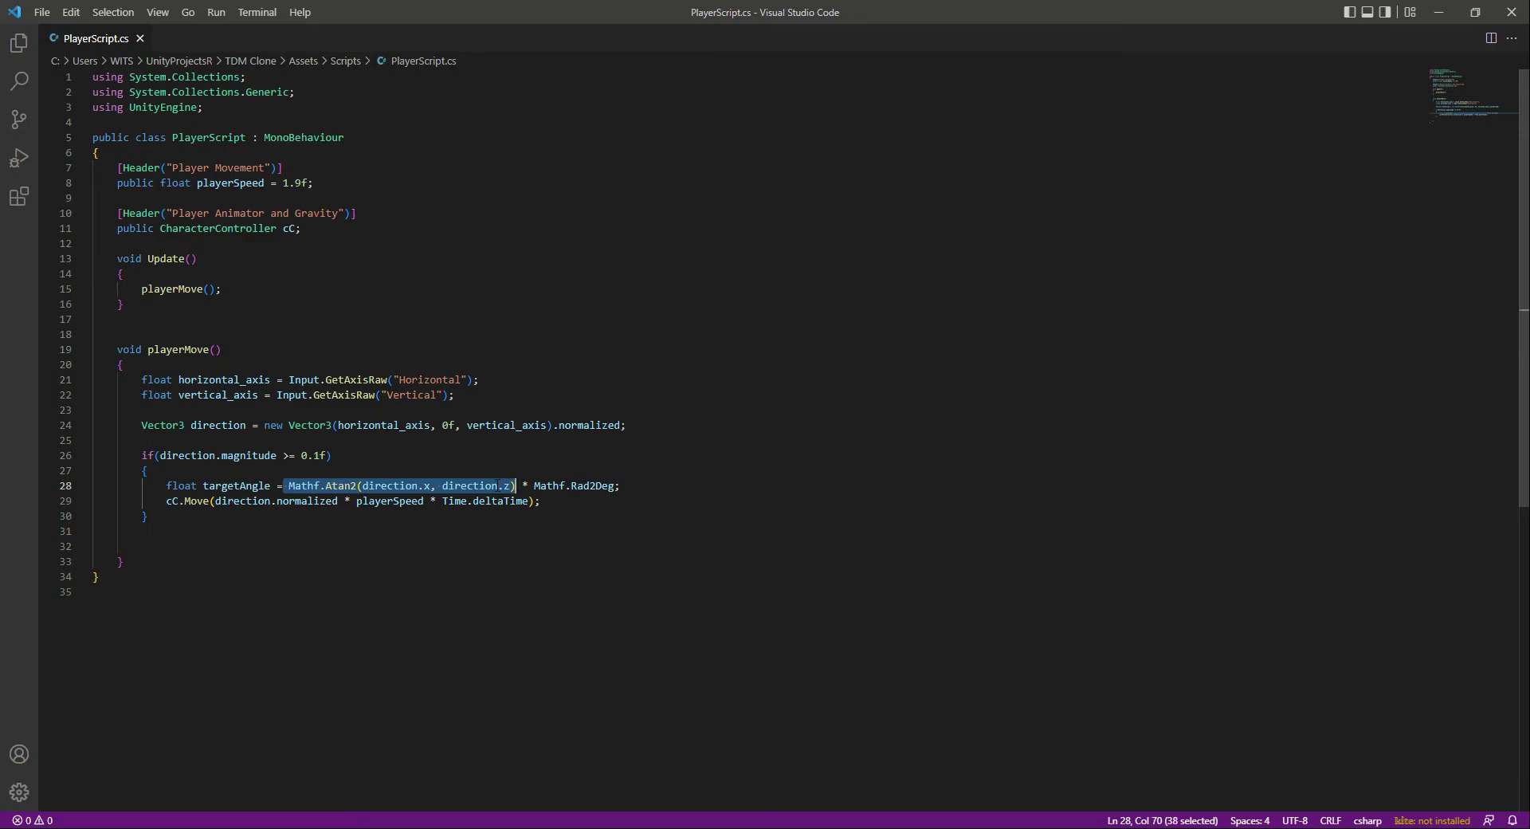
pyautogui.click(569, 485)
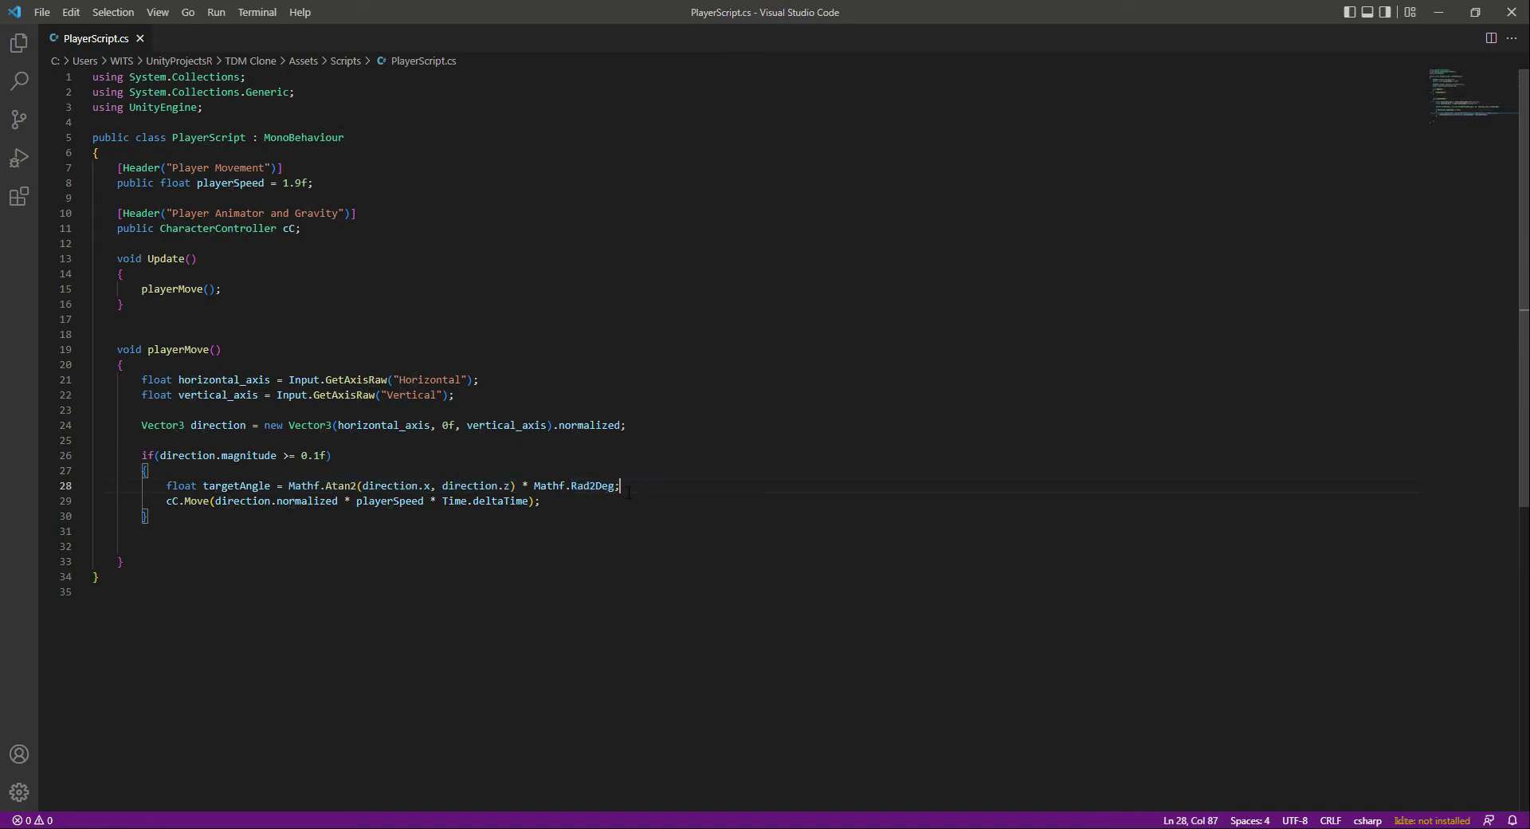
pyautogui.press('enter')
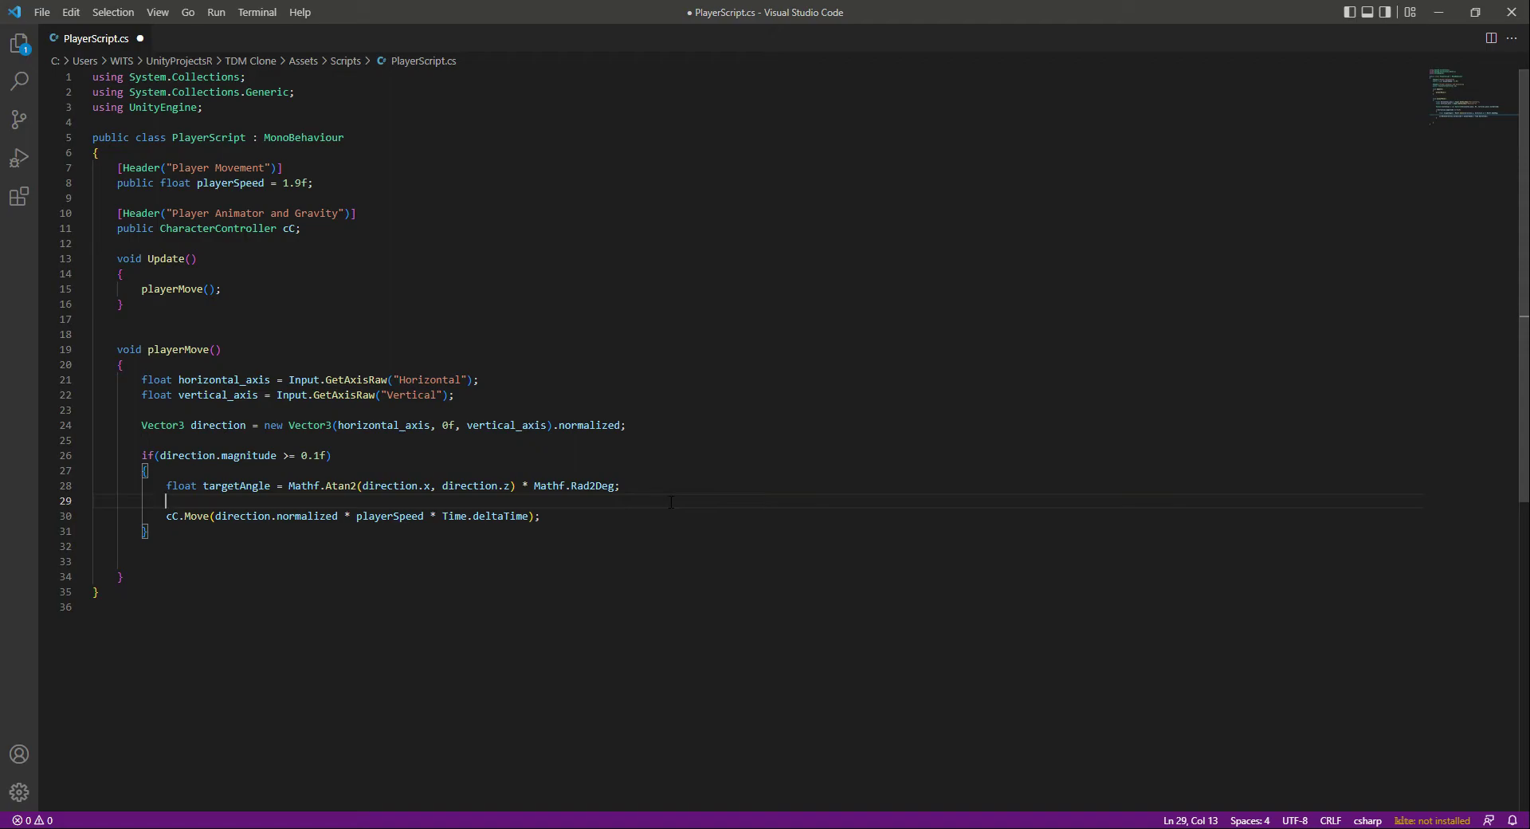
# Step: Write transform.rotation = Quaternion.Euler(0f, targetAngle, 0f); on line 29
pyautogui.write('transfor')
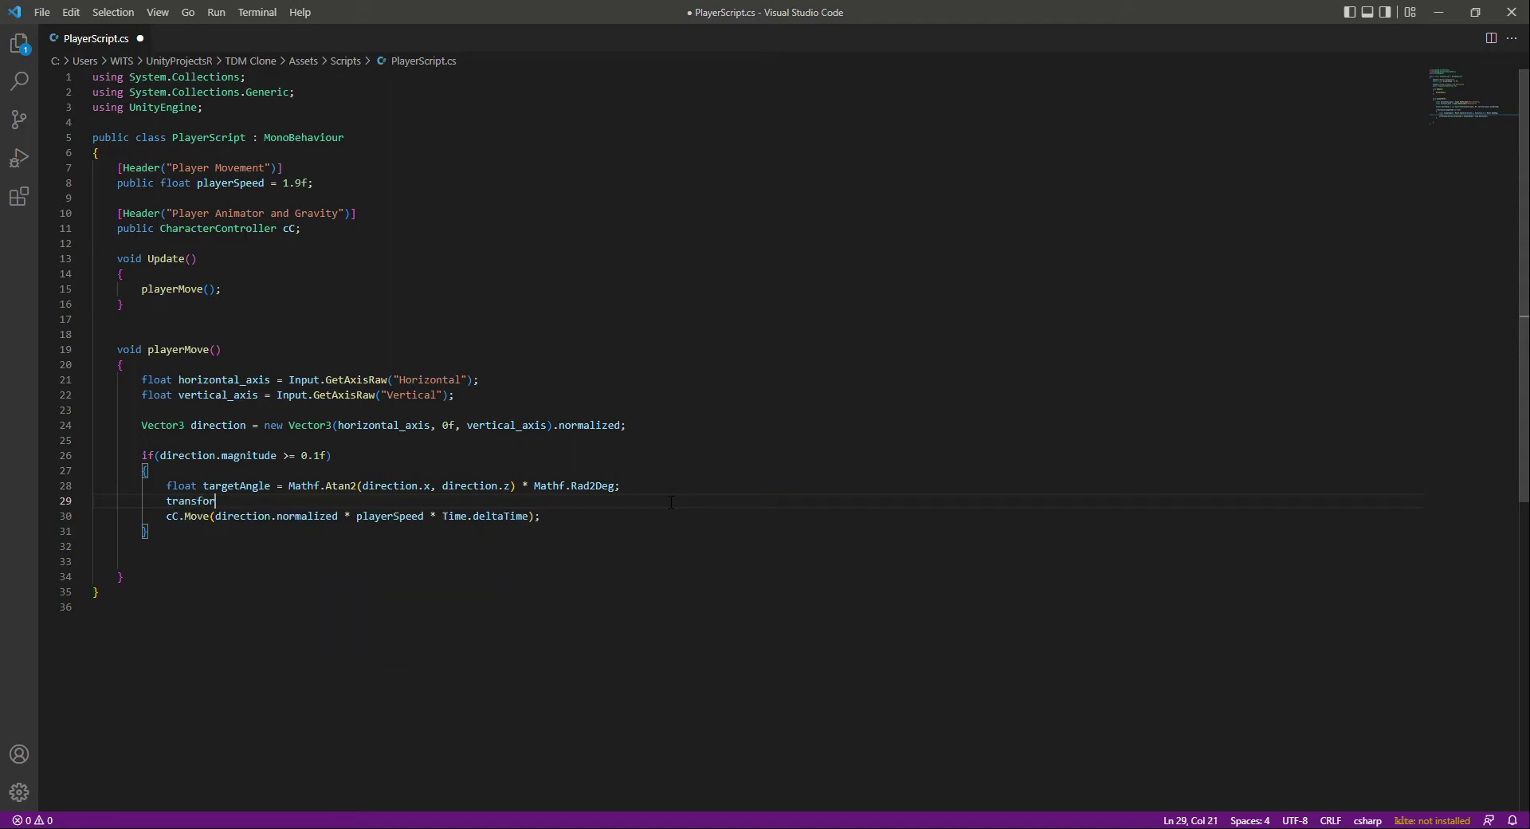
pyautogui.write('m')
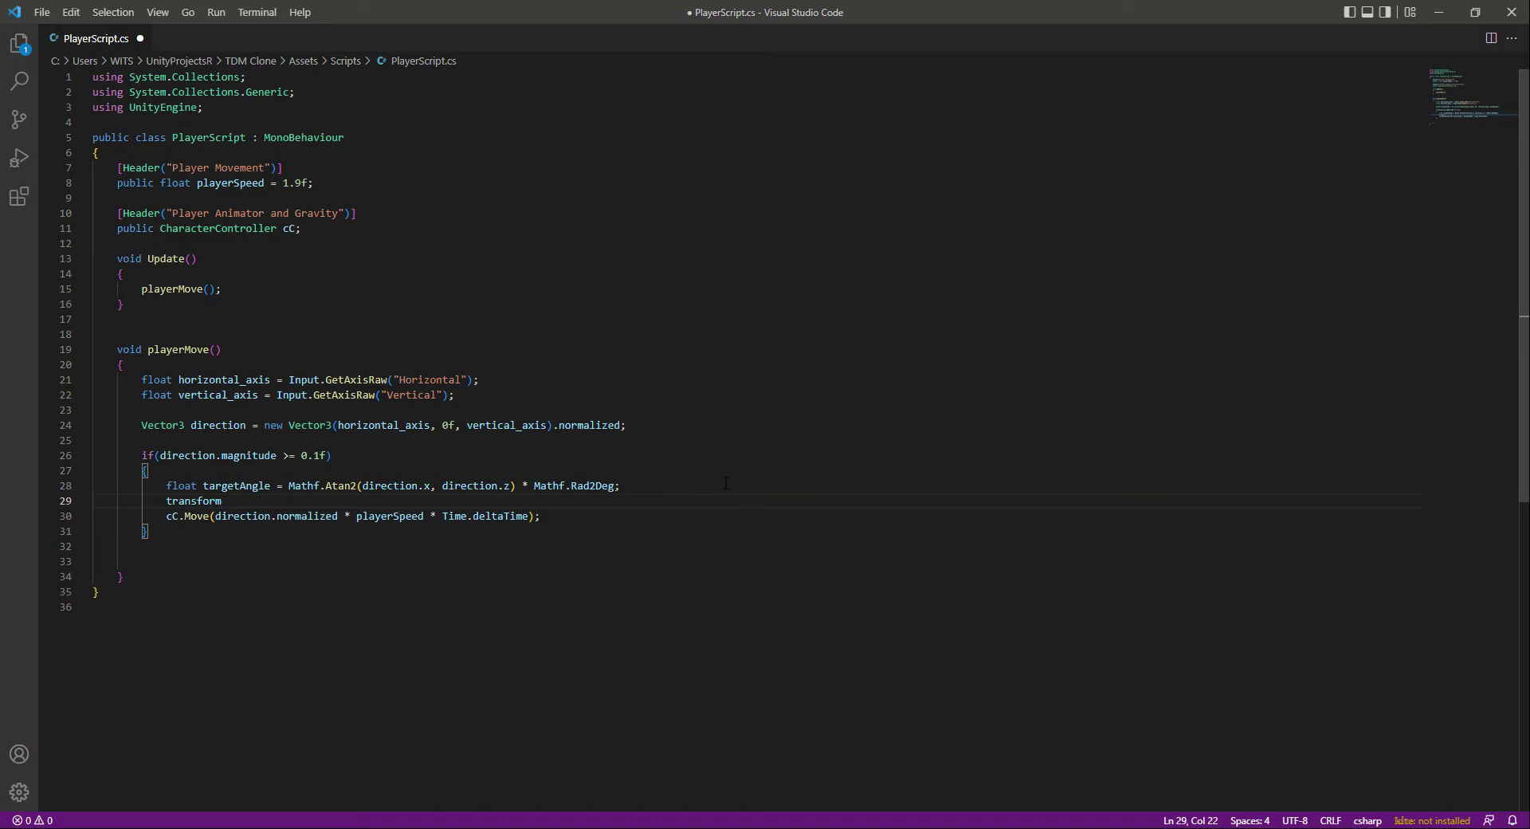
pyautogui.write('.rotat')
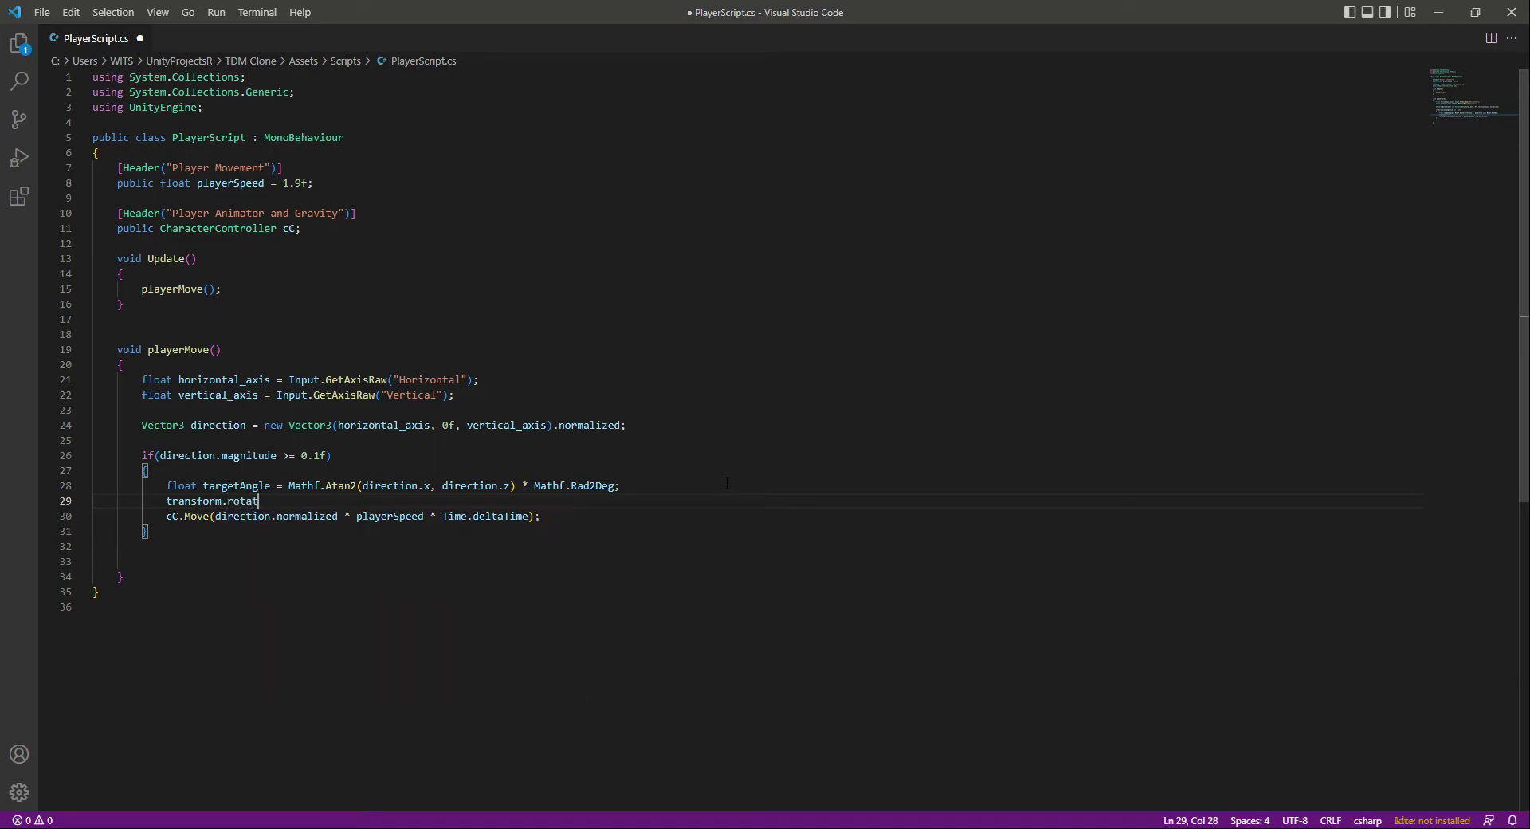
pyautogui.write('ion =')
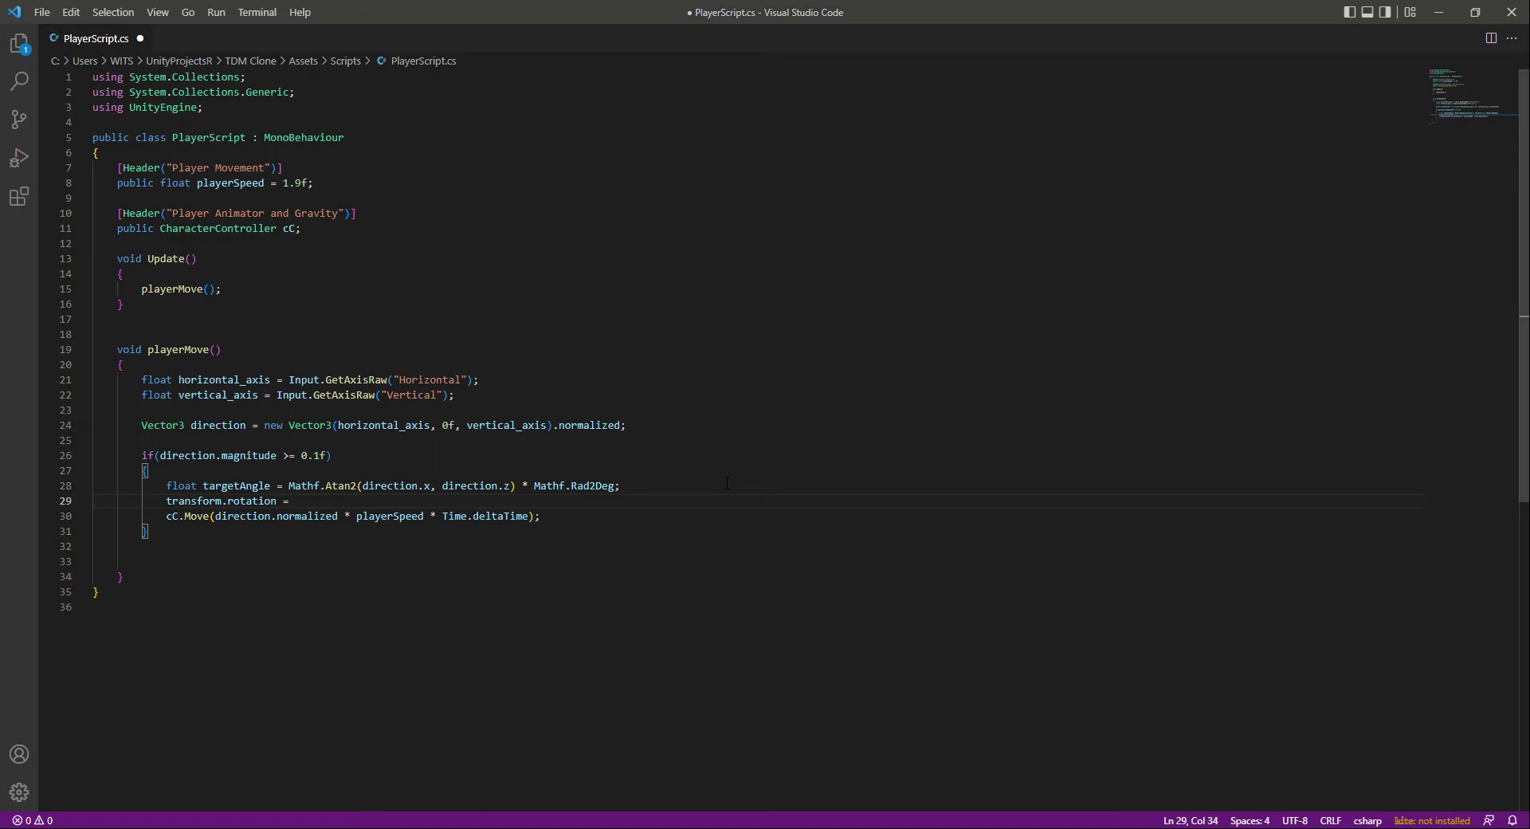
pyautogui.write('Qua')
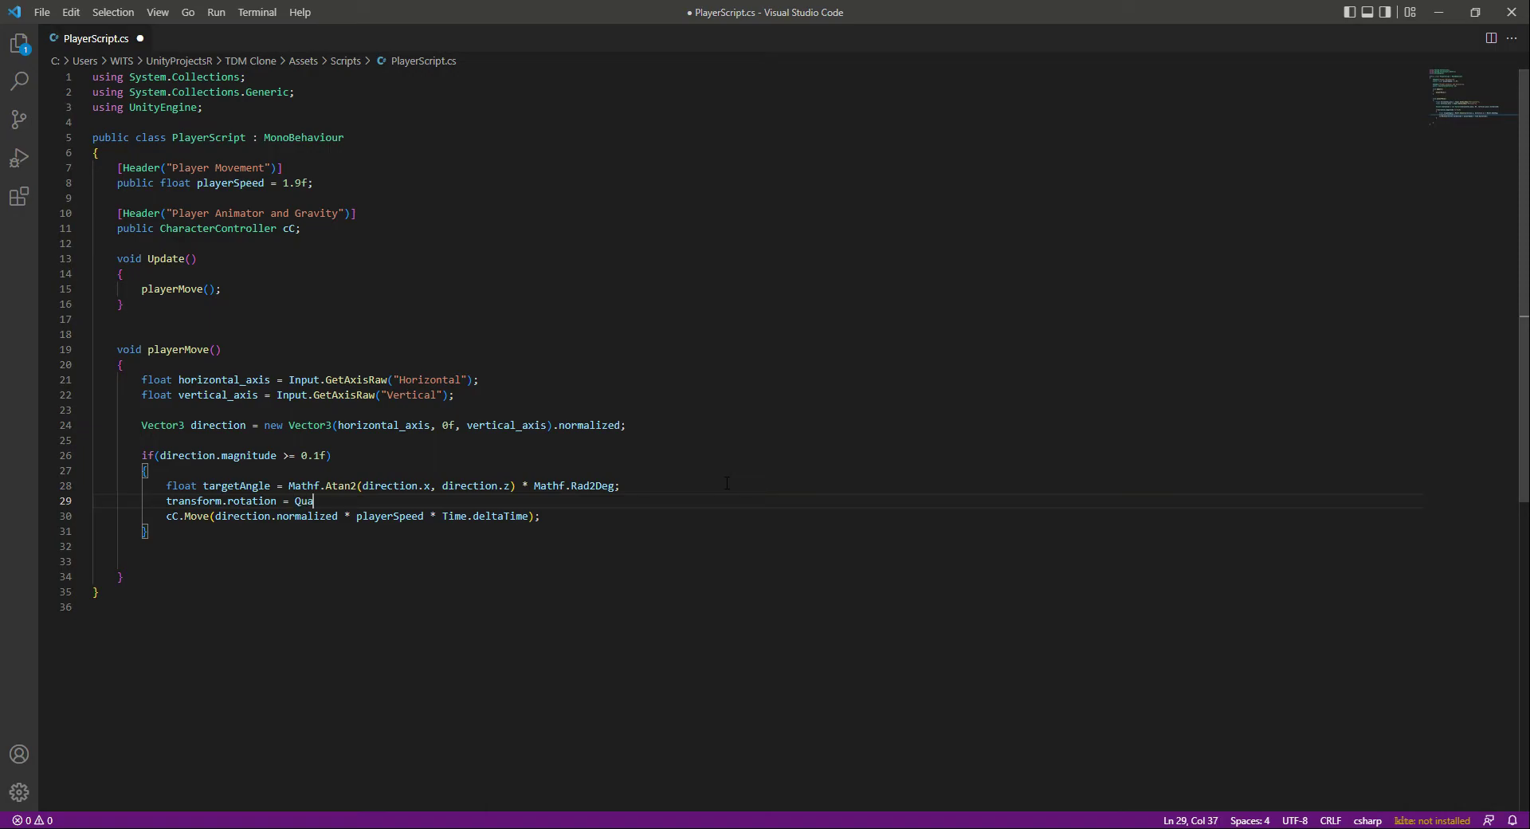
pyautogui.write('ternion')
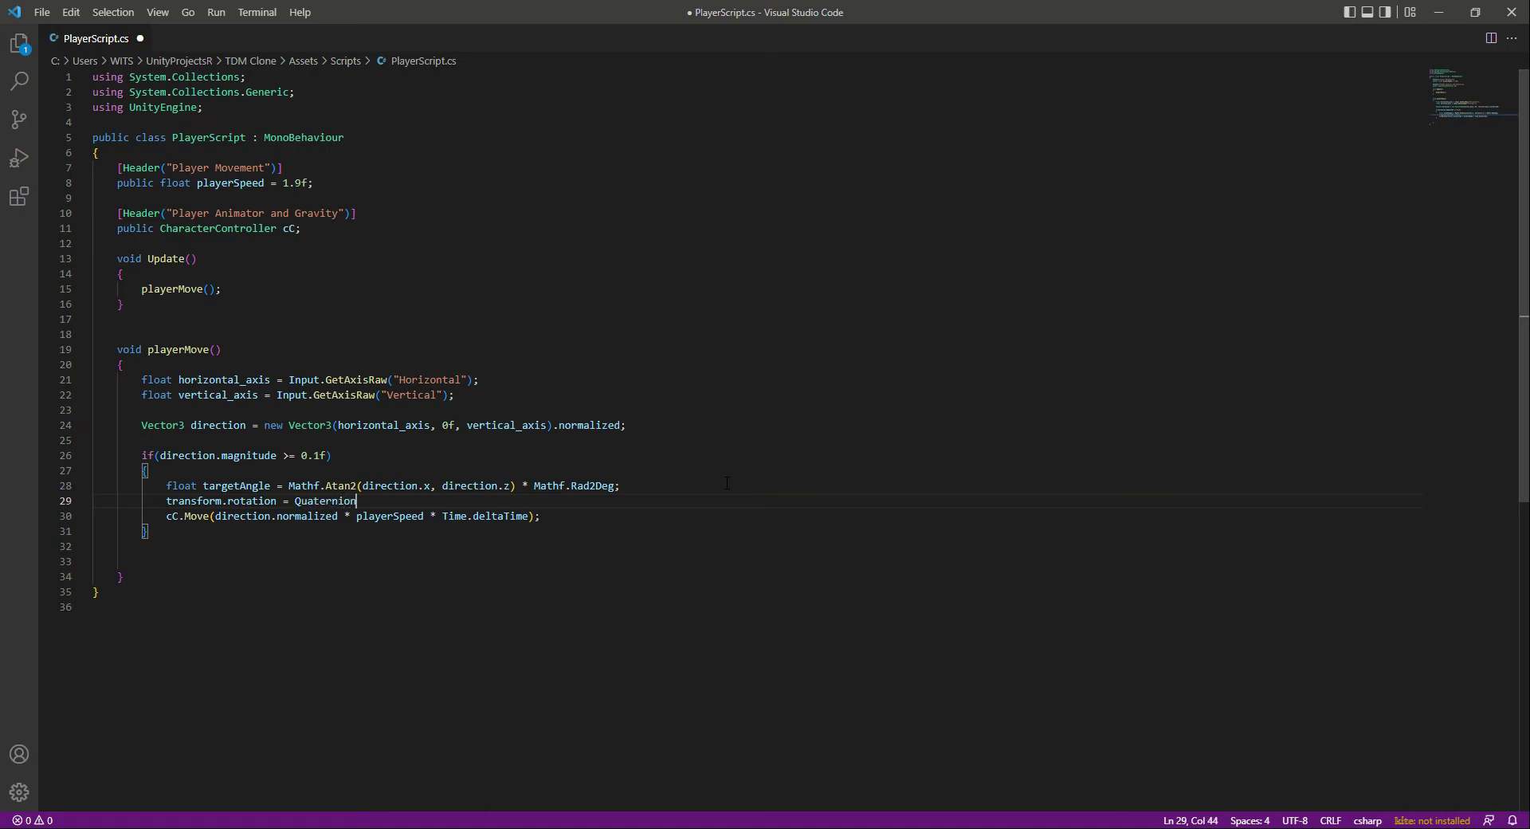
pyautogui.write('.EUler')
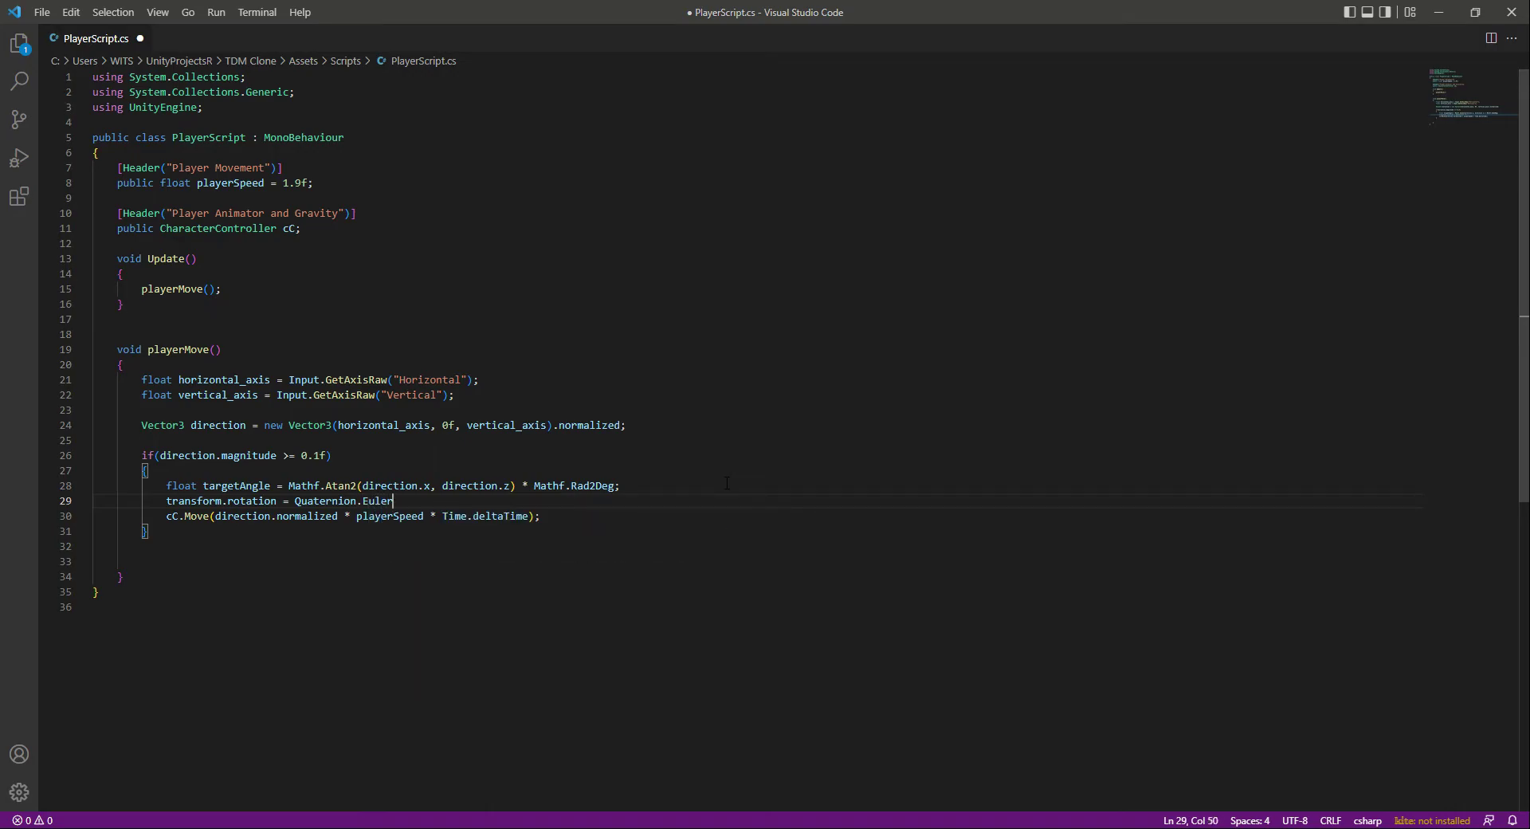
pyautogui.write('(')
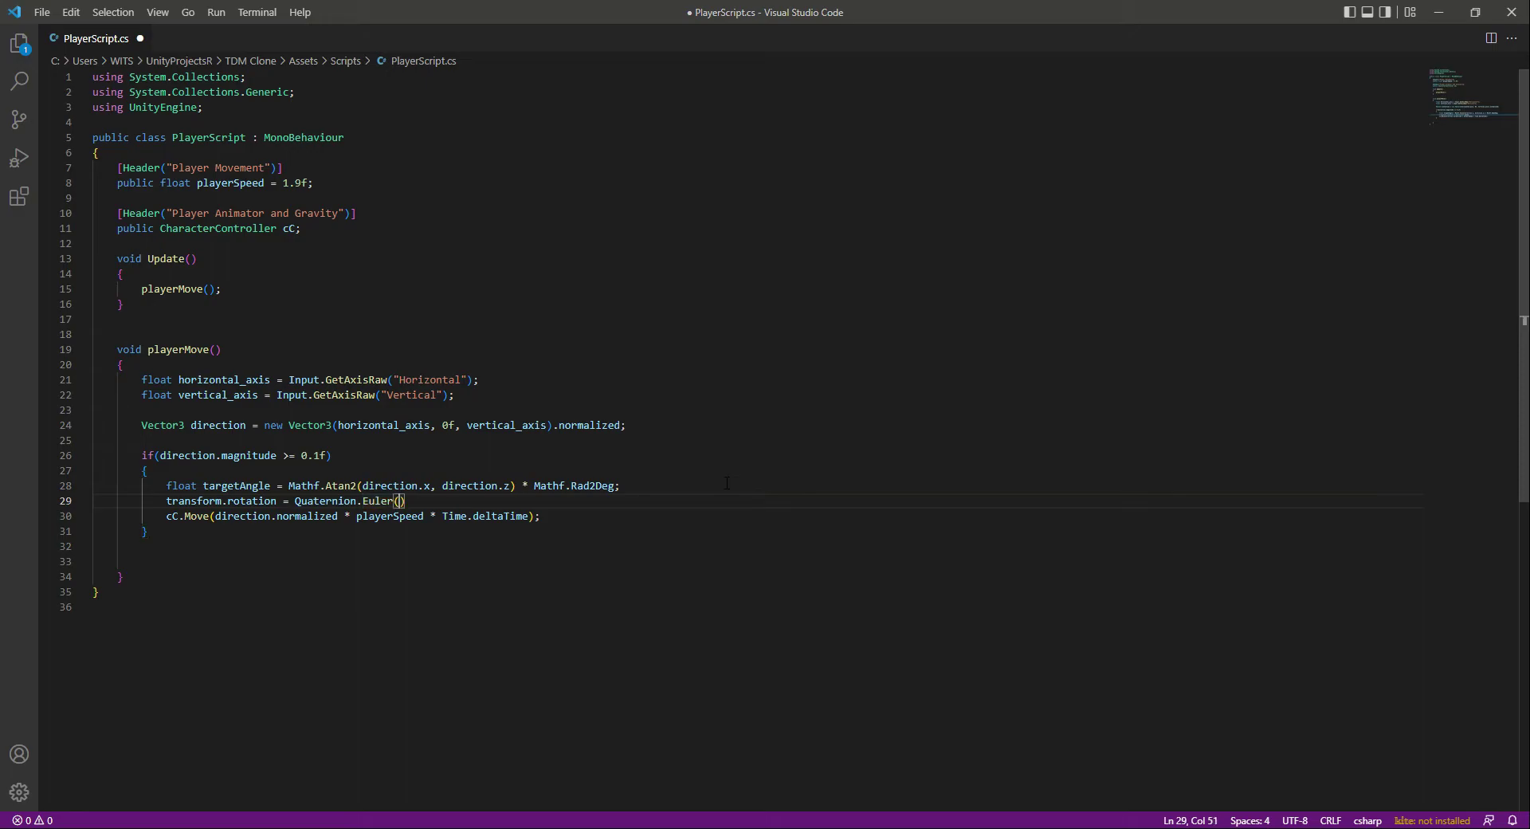
pyautogui.write('0f,')
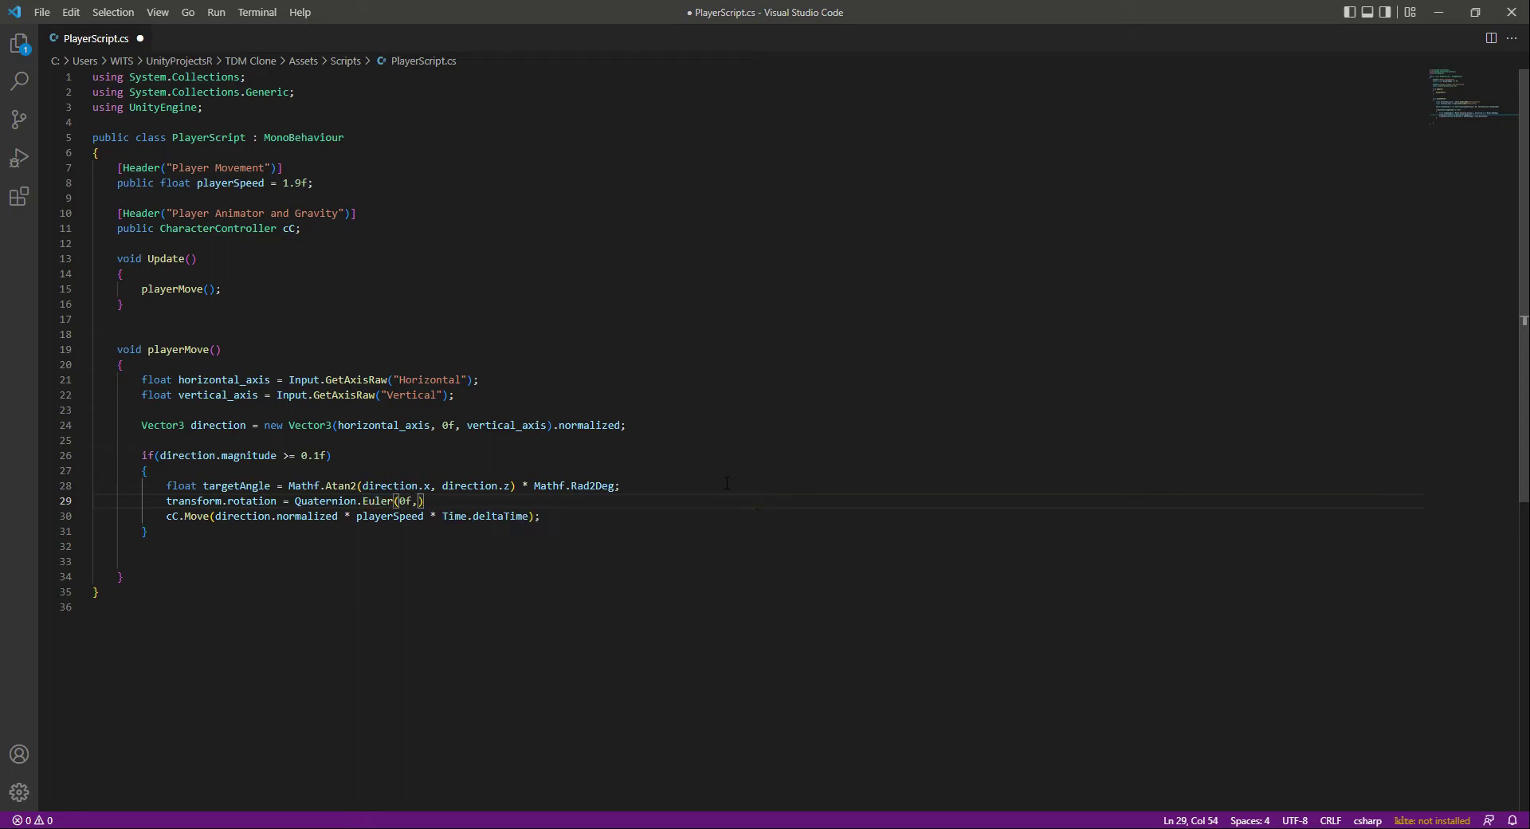
pyautogui.write('targetAngle, 0f')
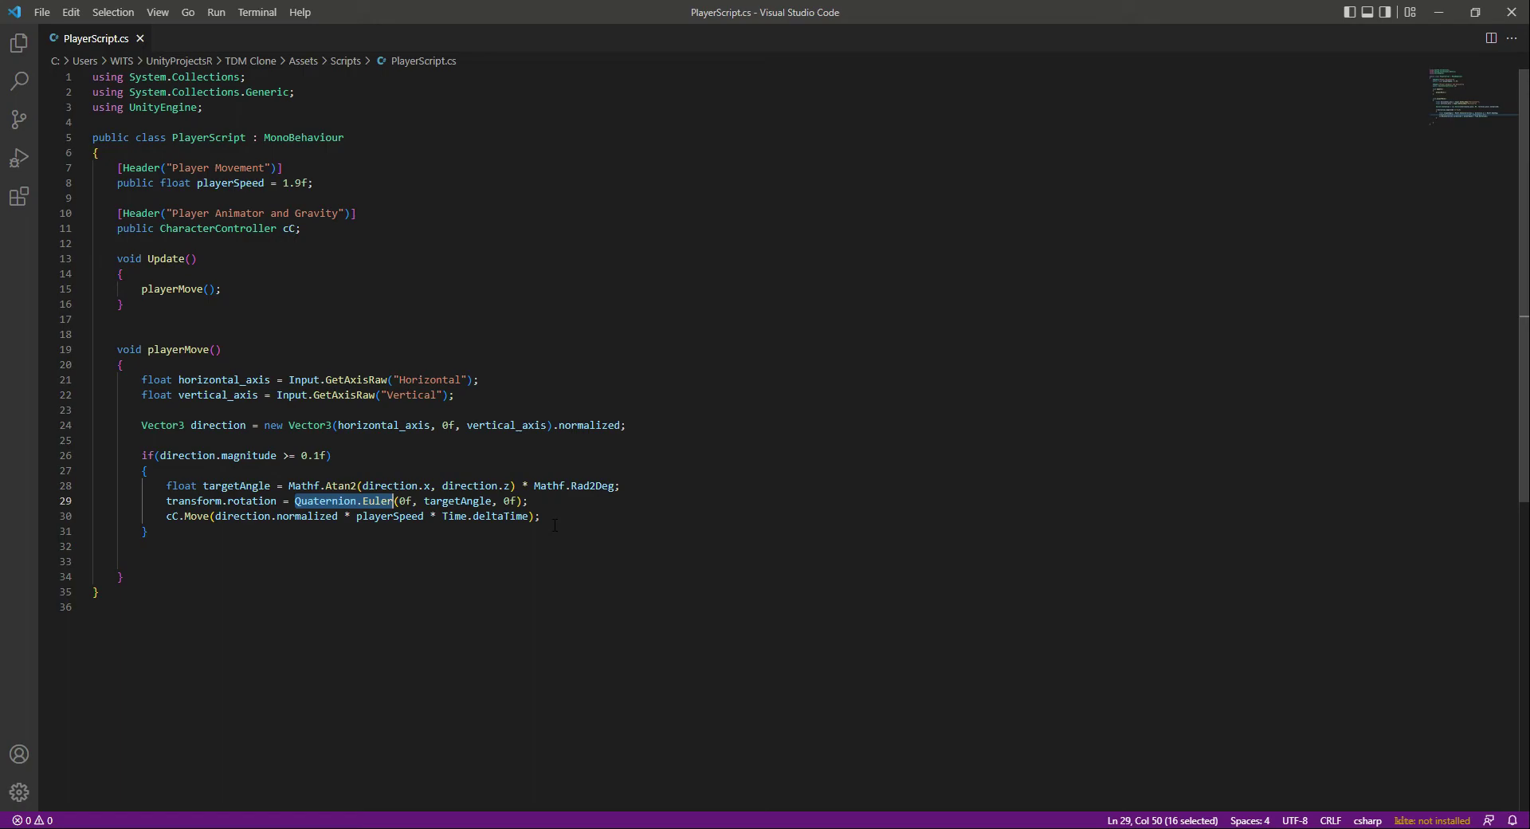
pyautogui.click(529, 500)
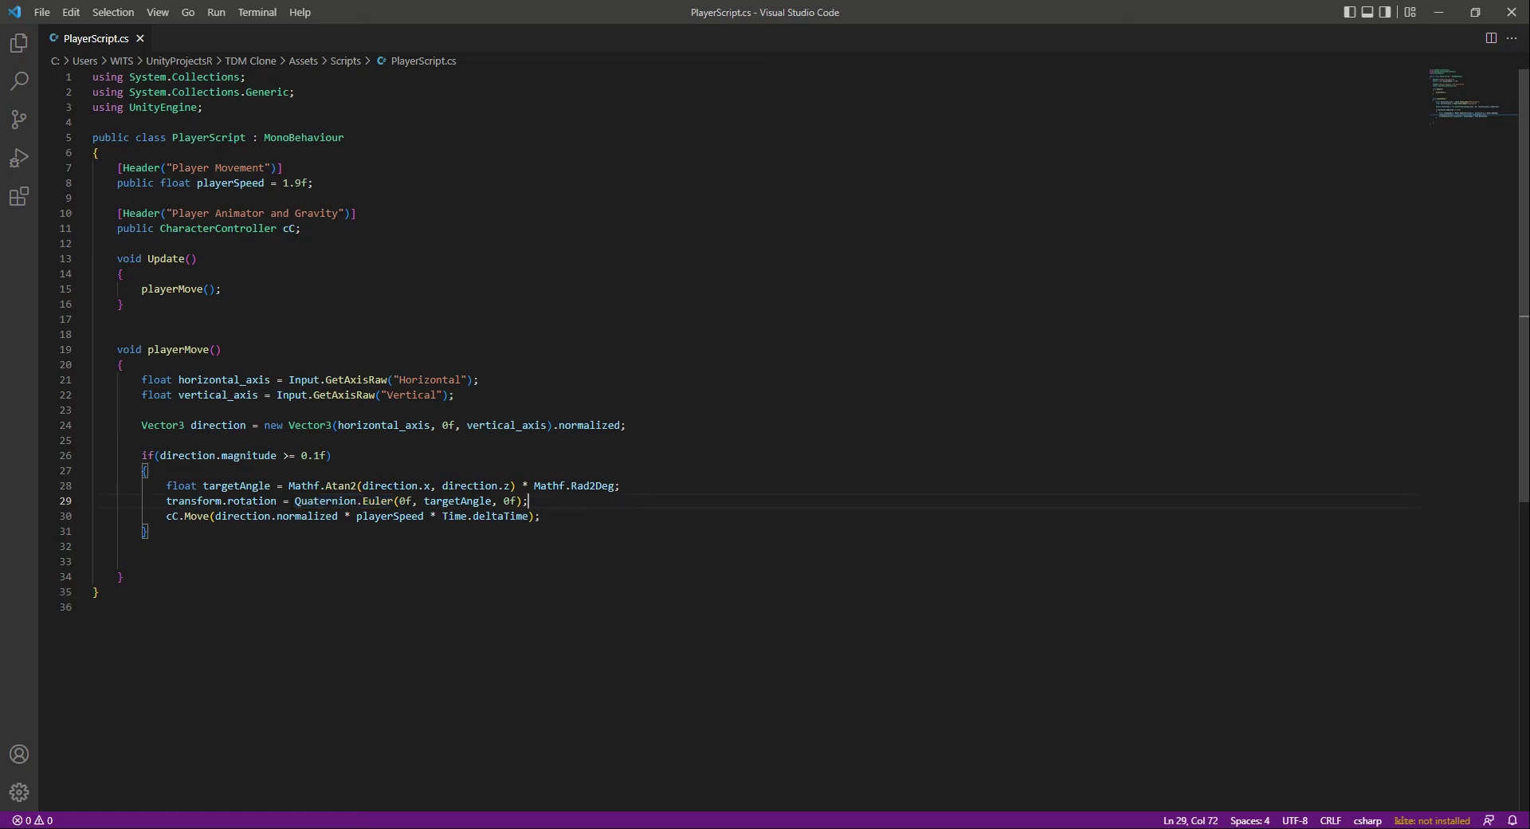
pyautogui.doubleClick(342, 500)
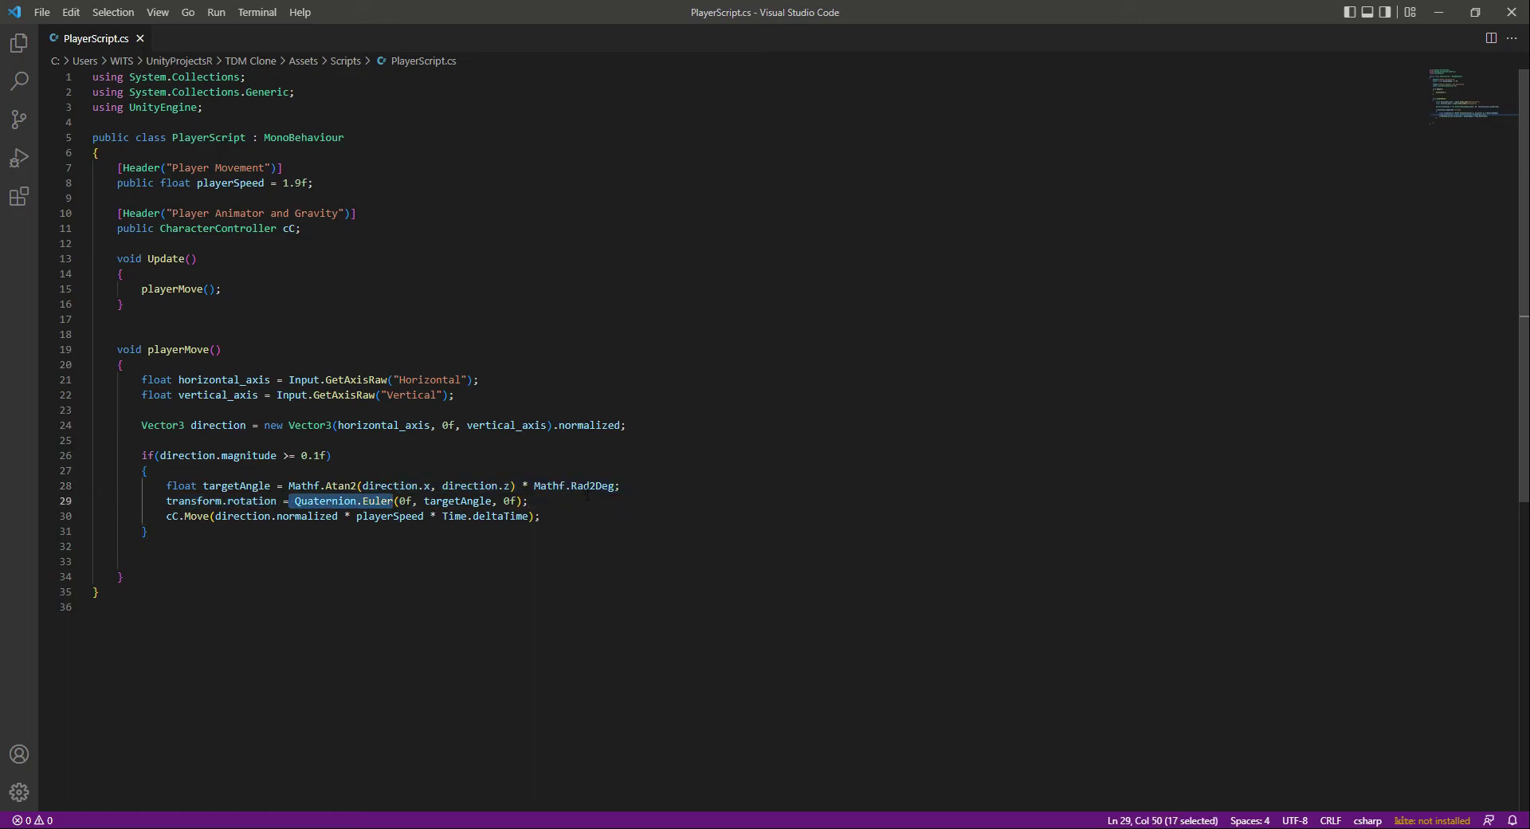
pyautogui.click(604, 500)
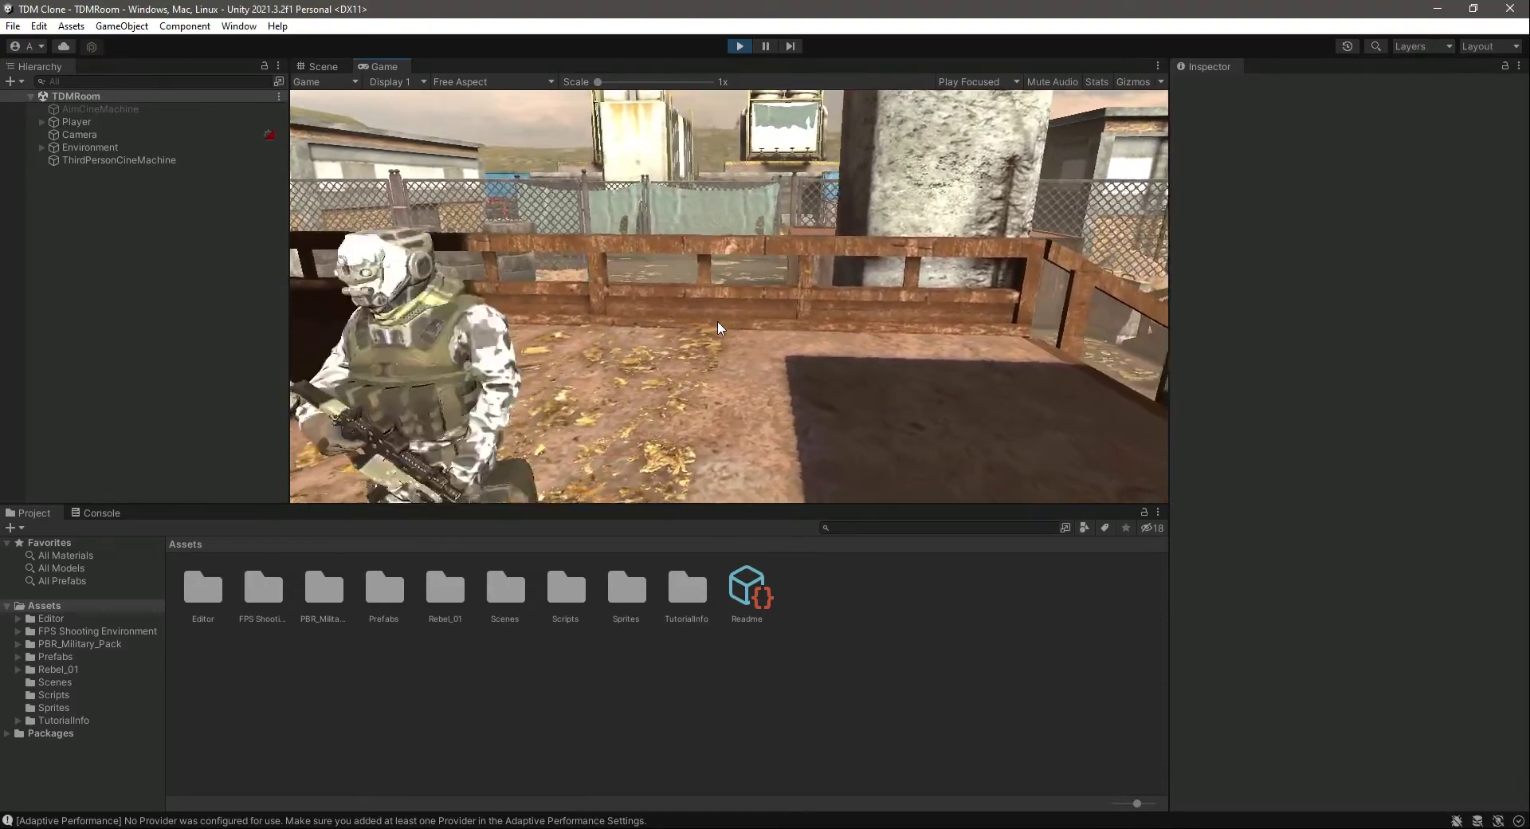
# Step: Stop the Play mode test of the rotating soldier
pyautogui.click(321, 65)
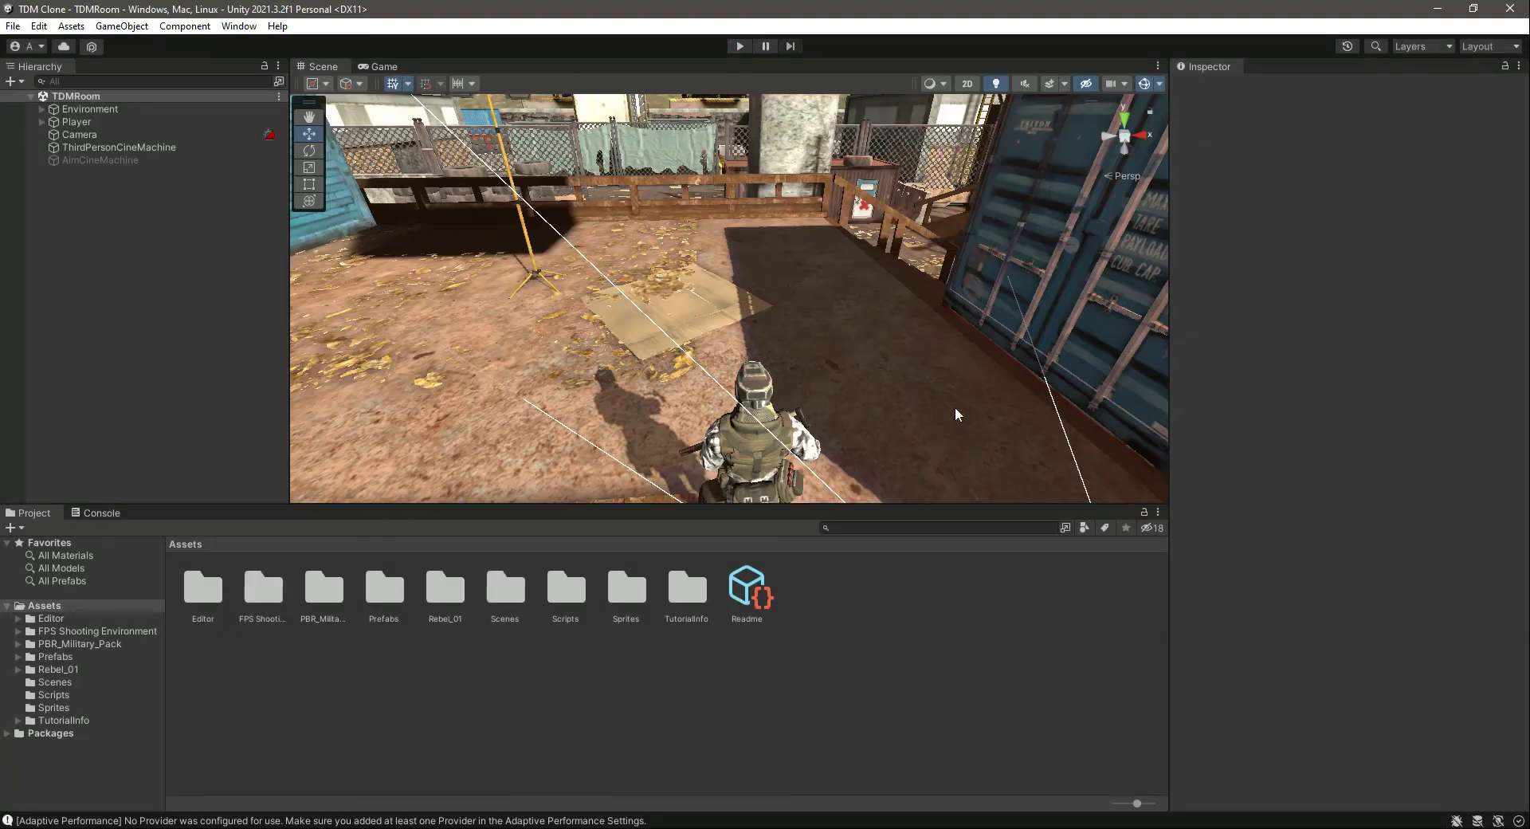